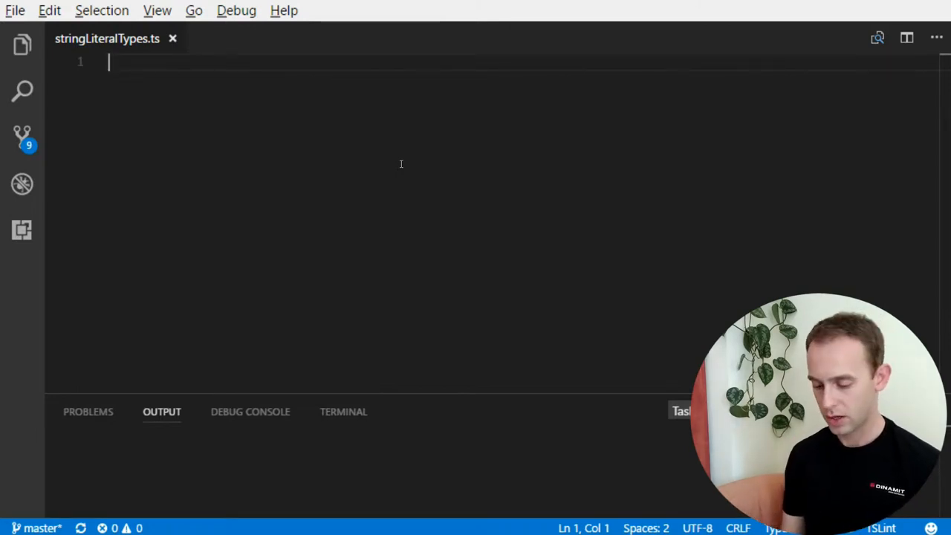
- Define function on(eventName: string, callback: Function) with an empty body
text(function)
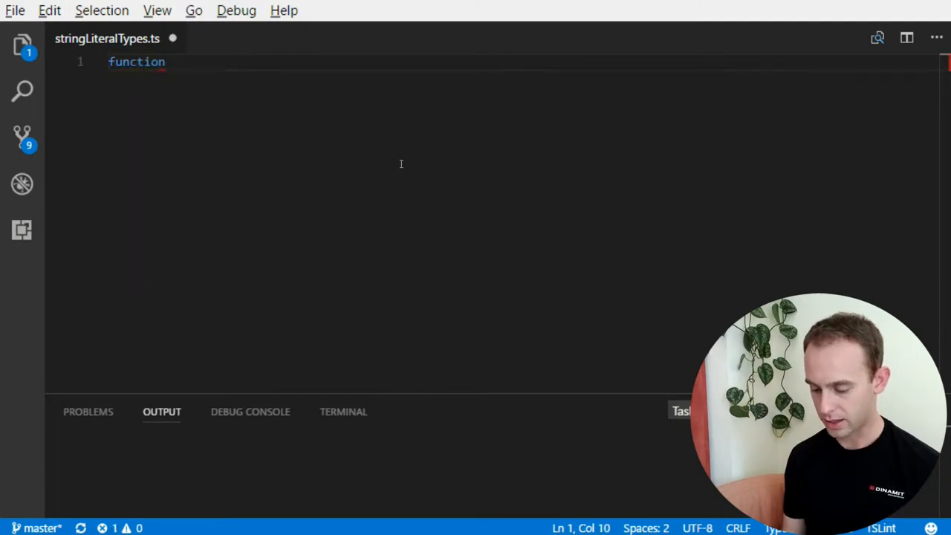
text(on)
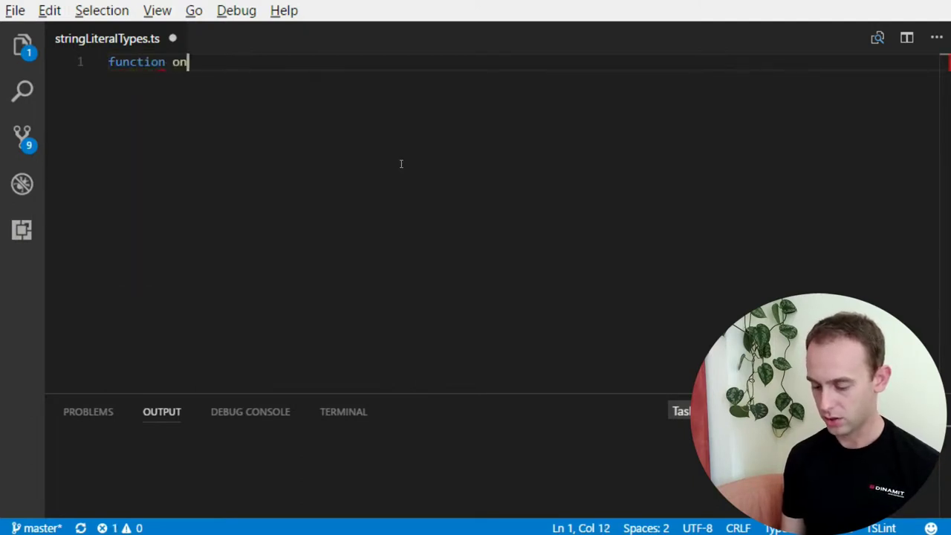
text((eventName)
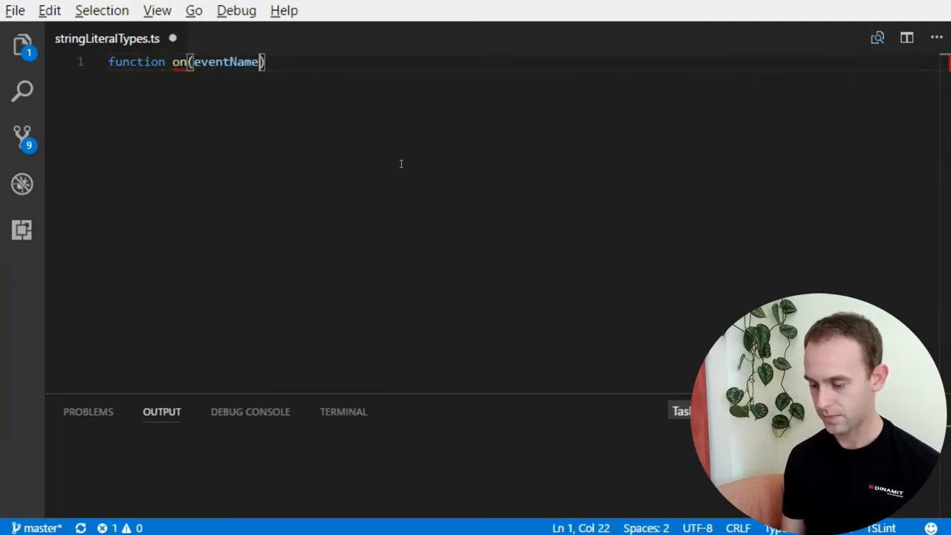
text(, callback)
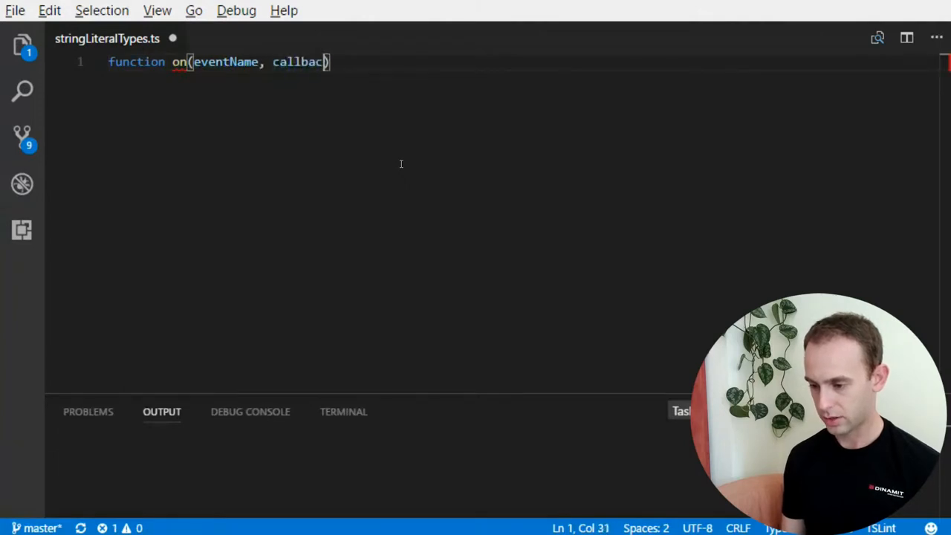
text({)
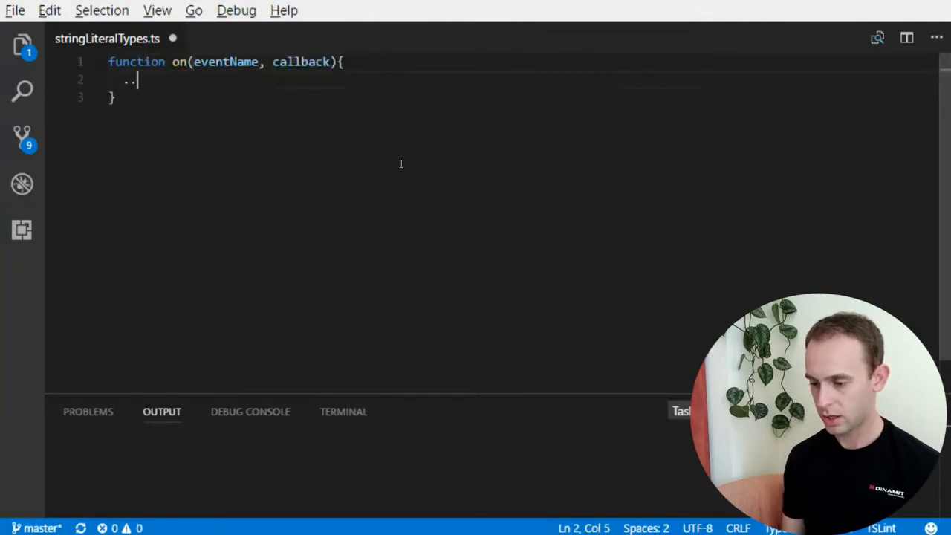
key(Backspace)
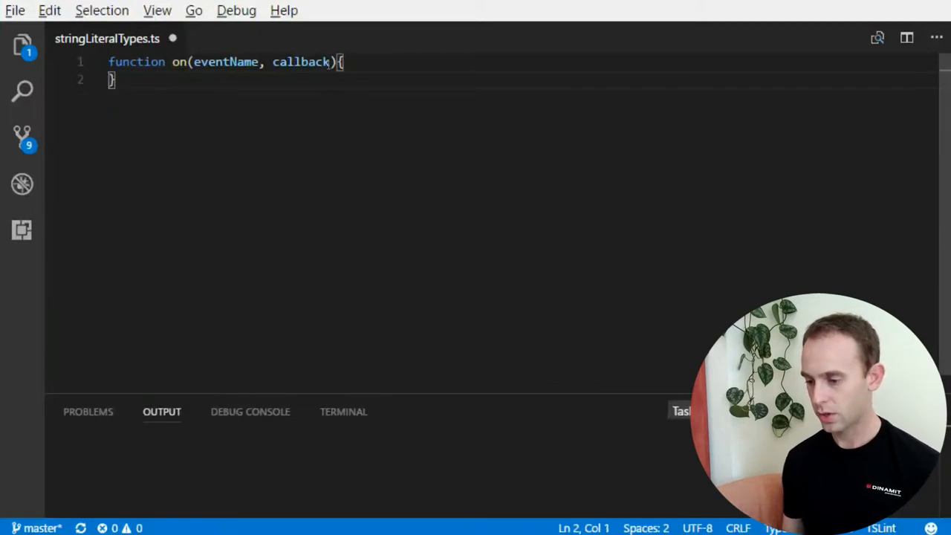
text(: f)
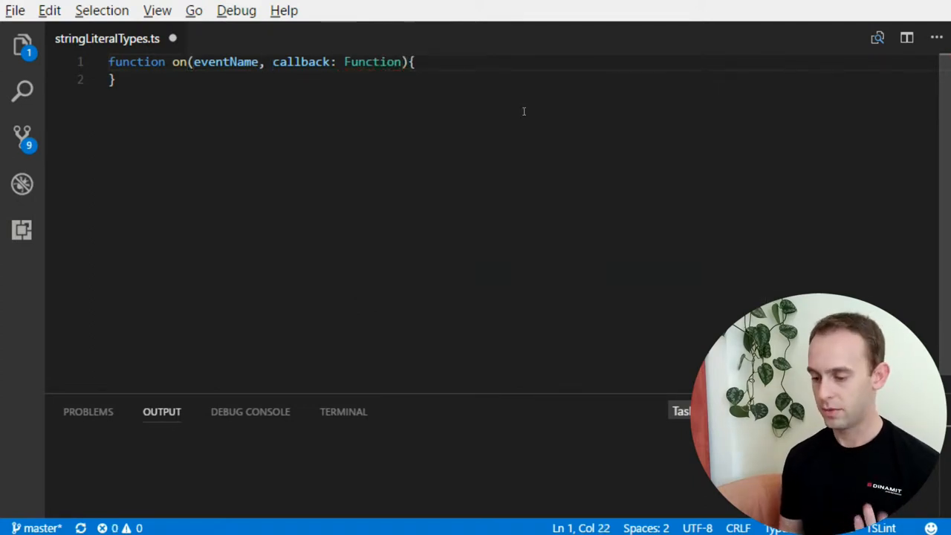
text(: string)
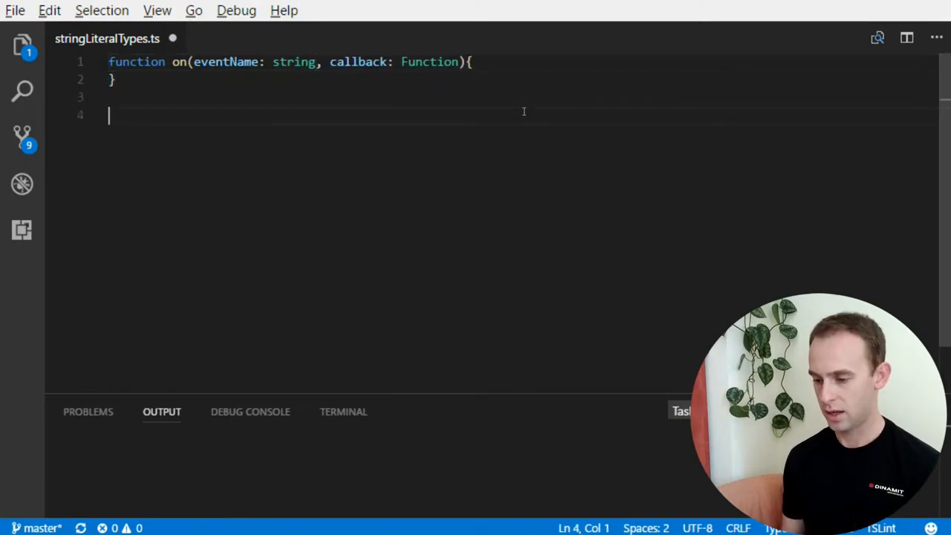
- Add two on('click', () => {}); calls below the function
text(on())
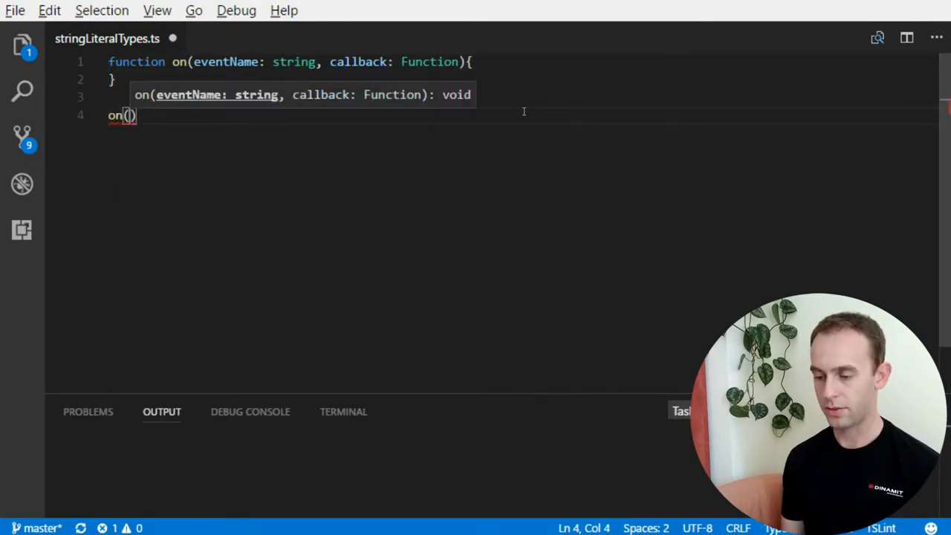
text('click', ()
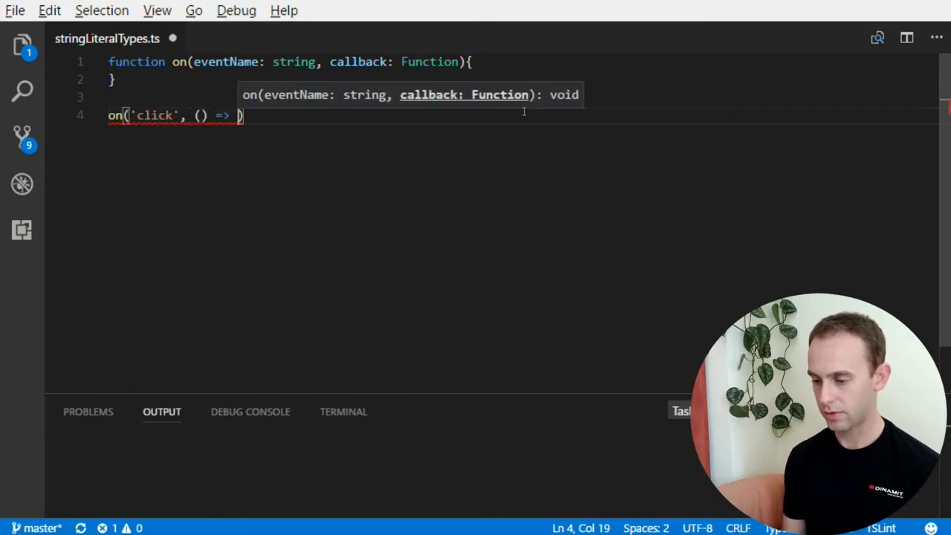
text({})
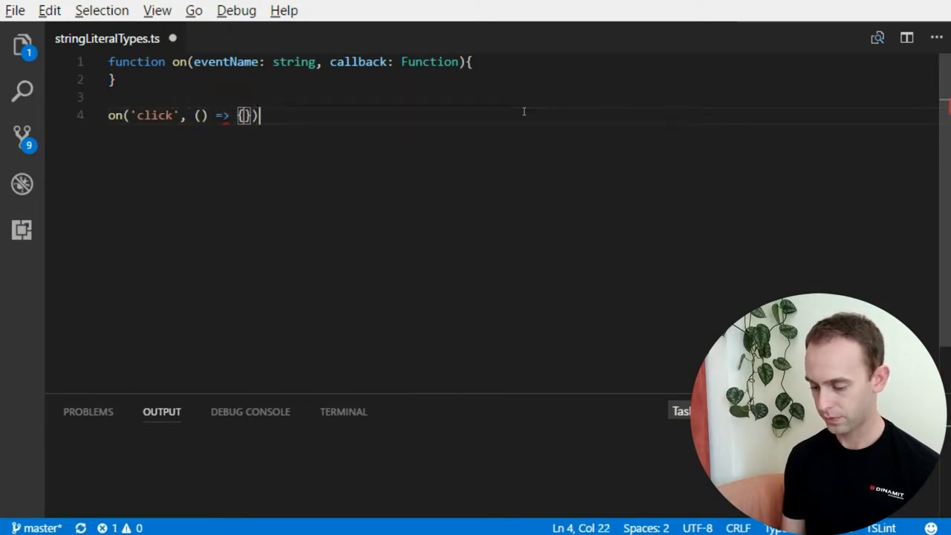
text(;)
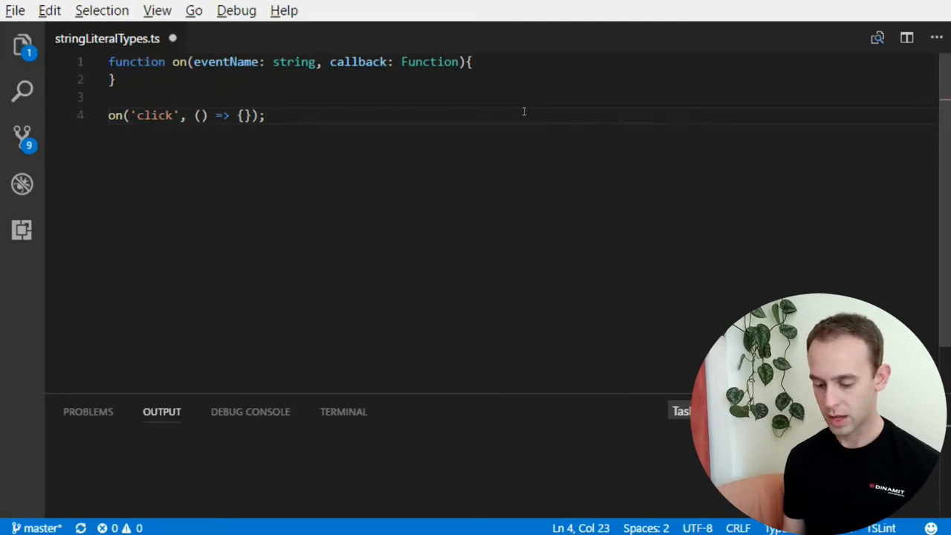
text(on('click', () => {});)
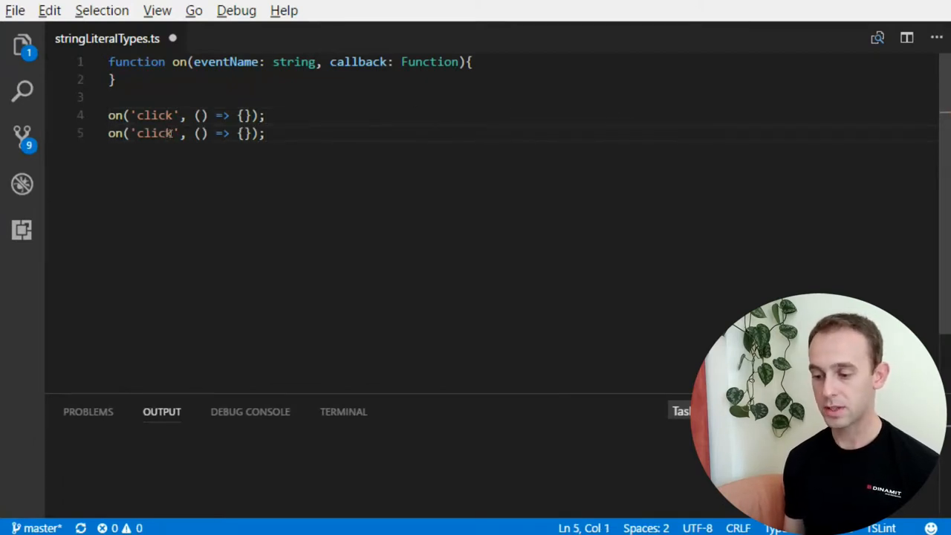
- Change the second call's event name to 'clic' and add two blank lines above the function
key(Backspace)
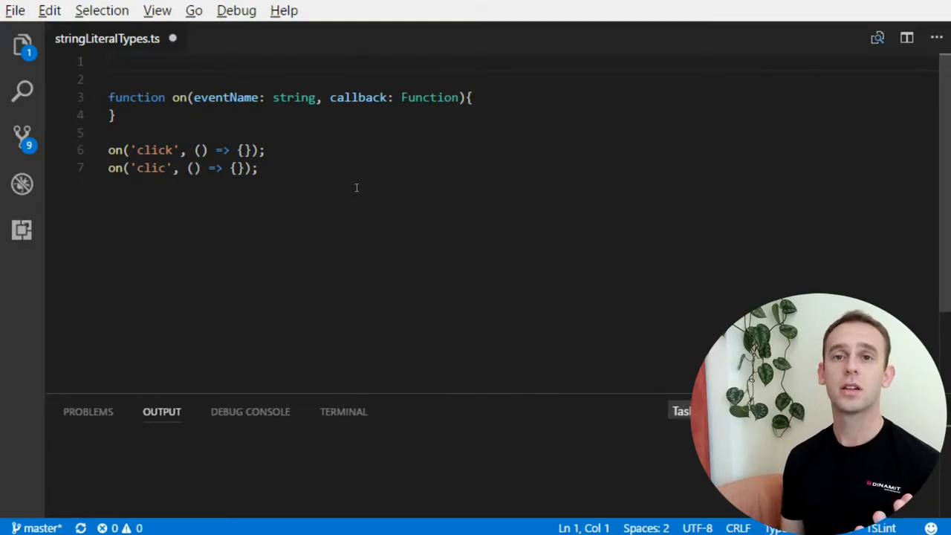
- Declare type EventName = 'click' | 'hover' | 'mouse-enter'; on line 1
text(type)
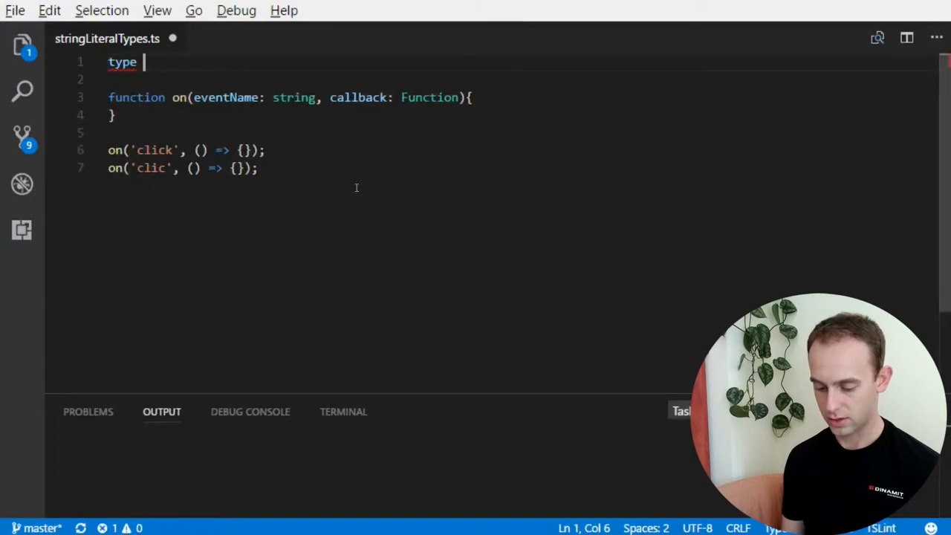
text(EventName =)
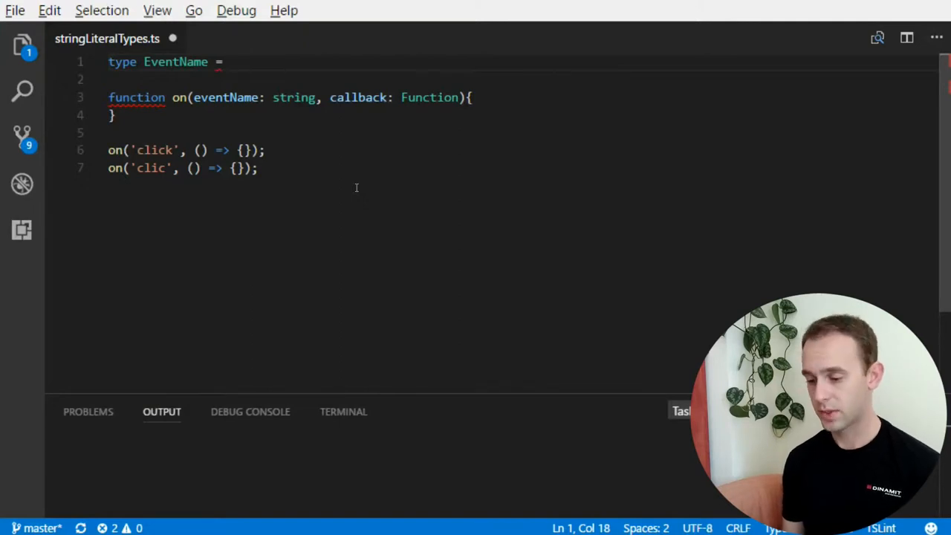
text('click')
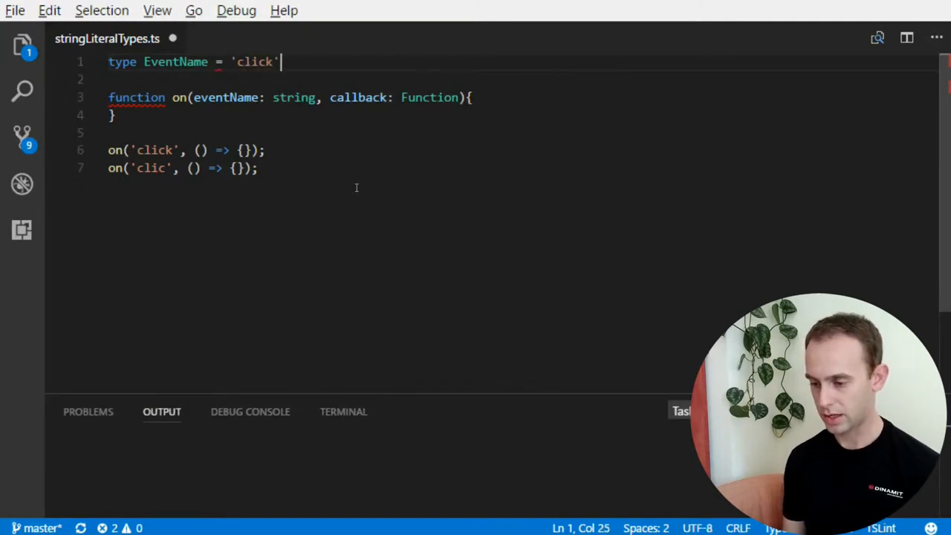
text(| '')
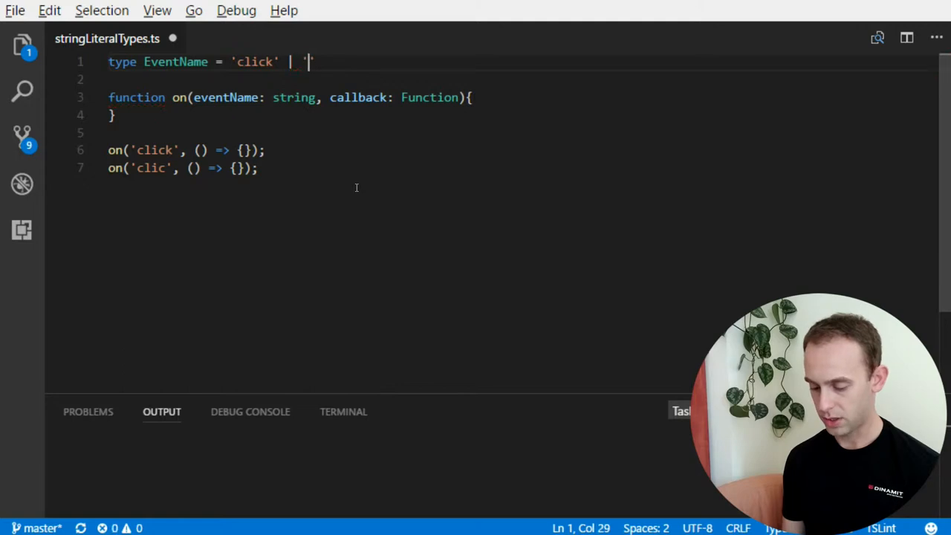
text(hover)
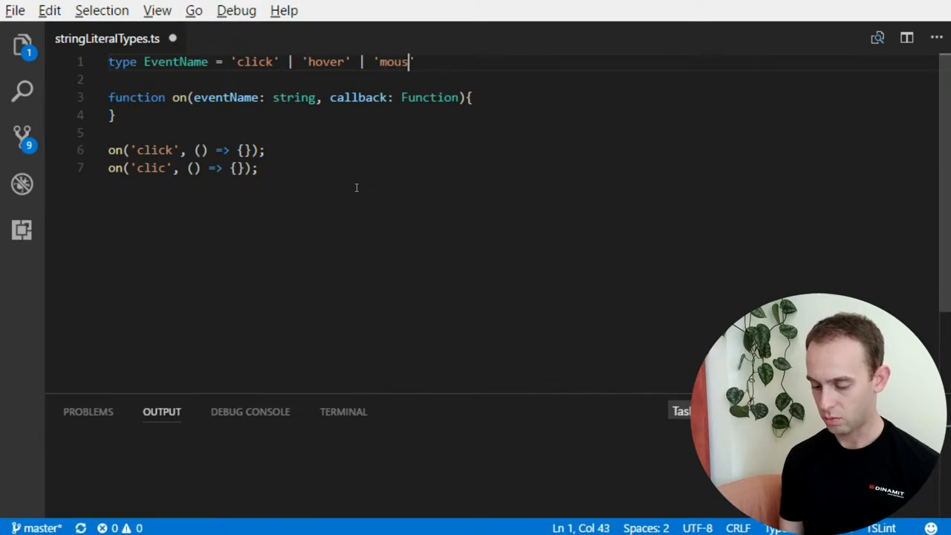
text(e)
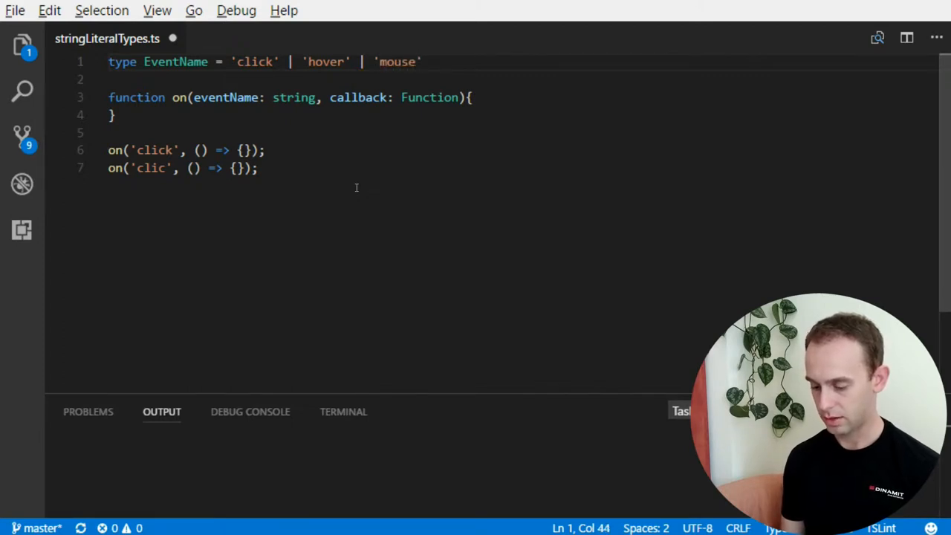
text(-e)
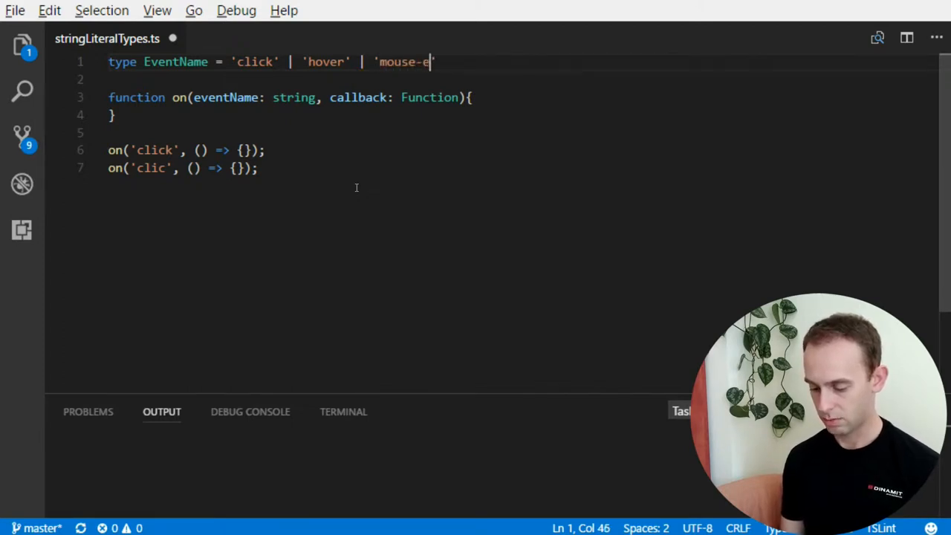
text(nter')
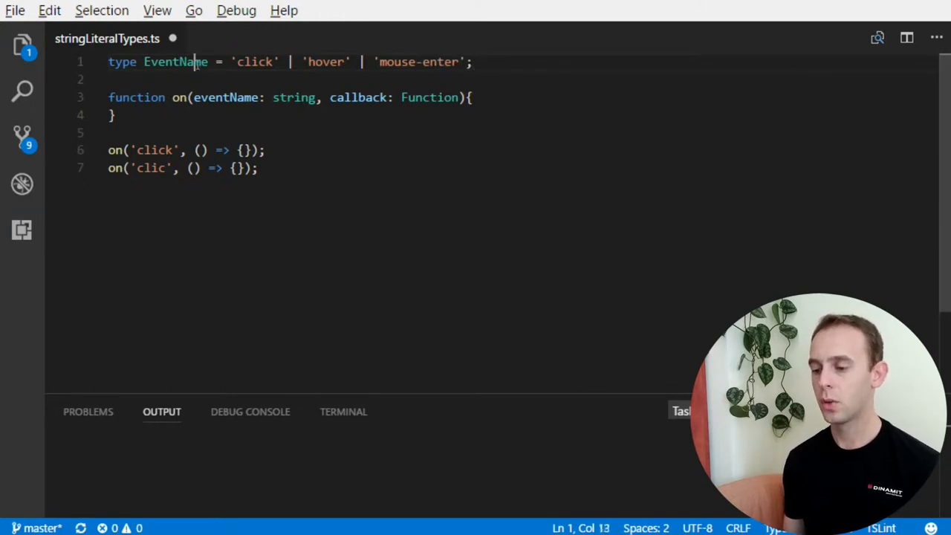
- Type eventName as EventName and change 'clic' to 'mouse-enter' in the second call
text(EventName)
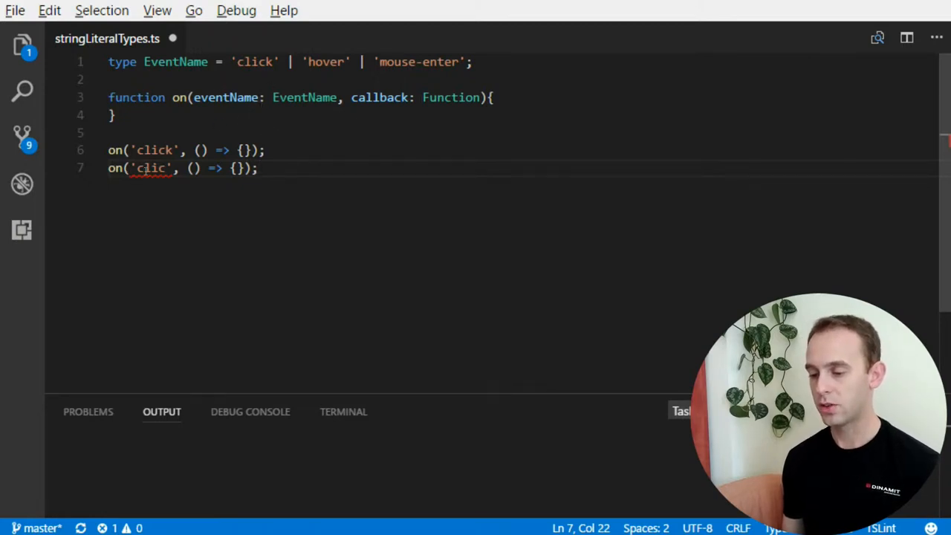
mouse_move(151, 170)
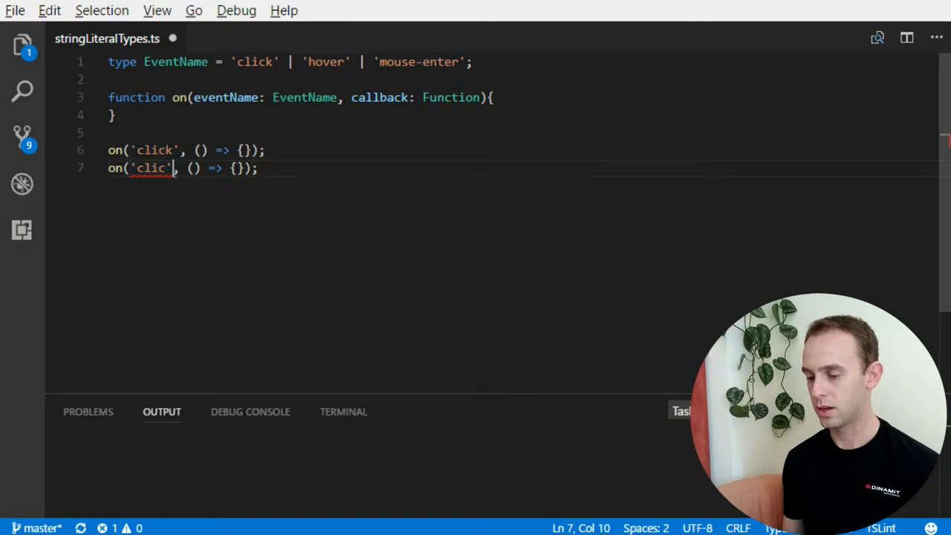
key(Backspace)
text(mouse-enter)
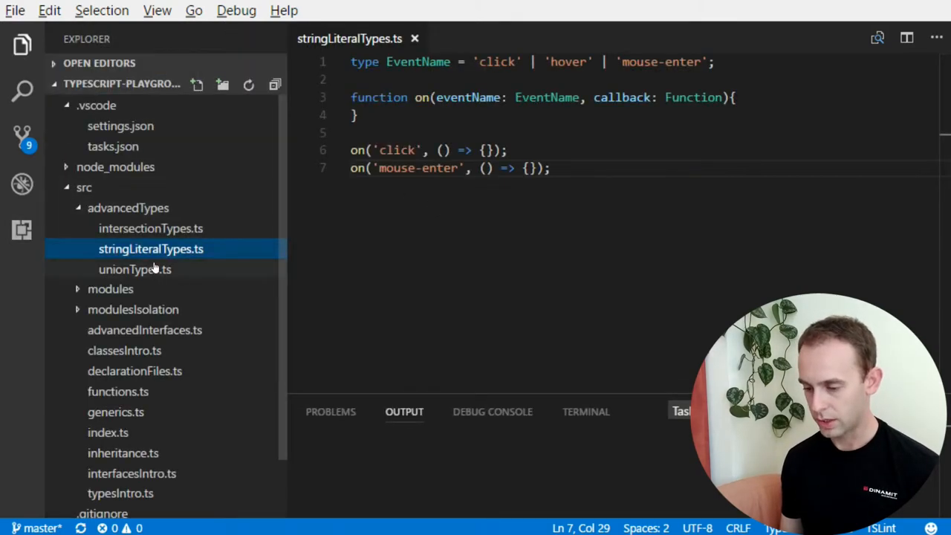
- Open unionTypes.ts from src/advancedTypes in the Explorer
double_click(134, 269)
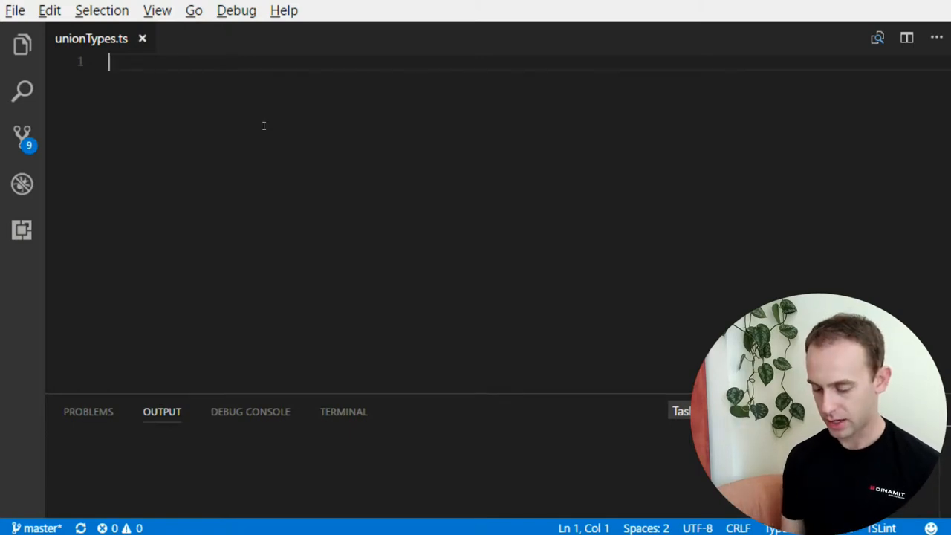
- Write export class Cat with constructor(public name: string, public numberOfLives: number), then begin the Dog class
text(export)
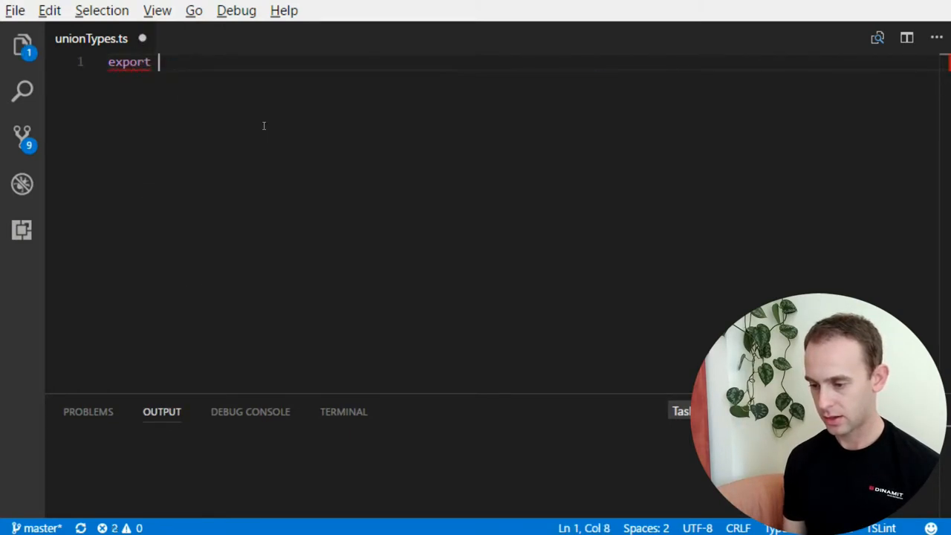
text(class Cat)
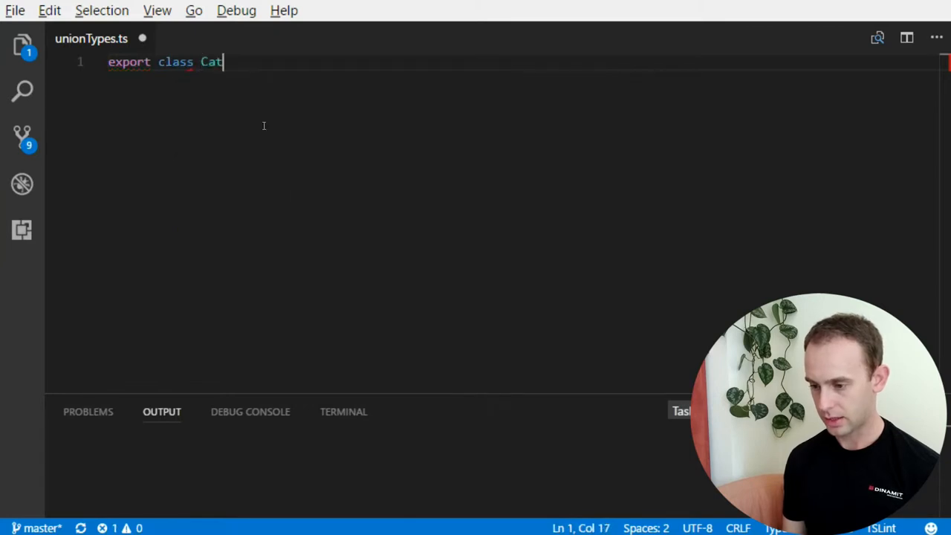
text({)
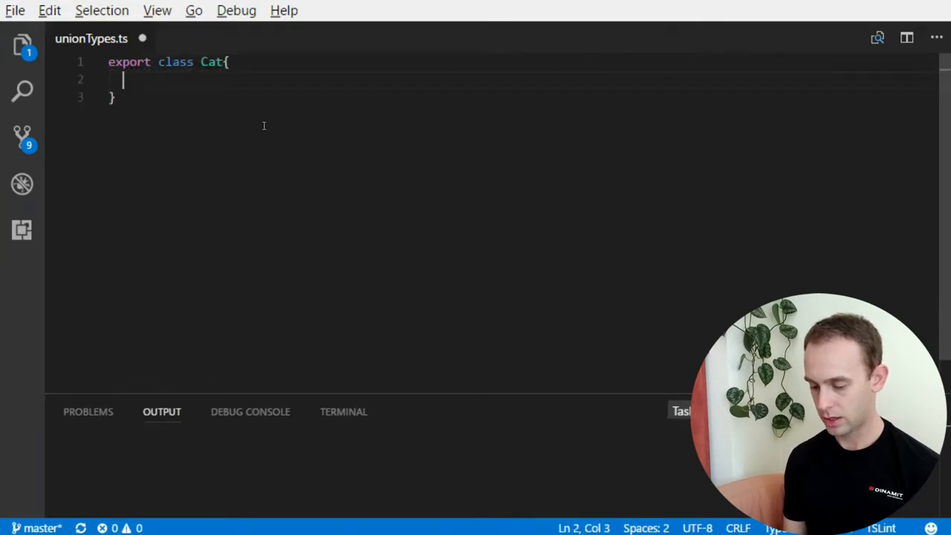
text(constructor()
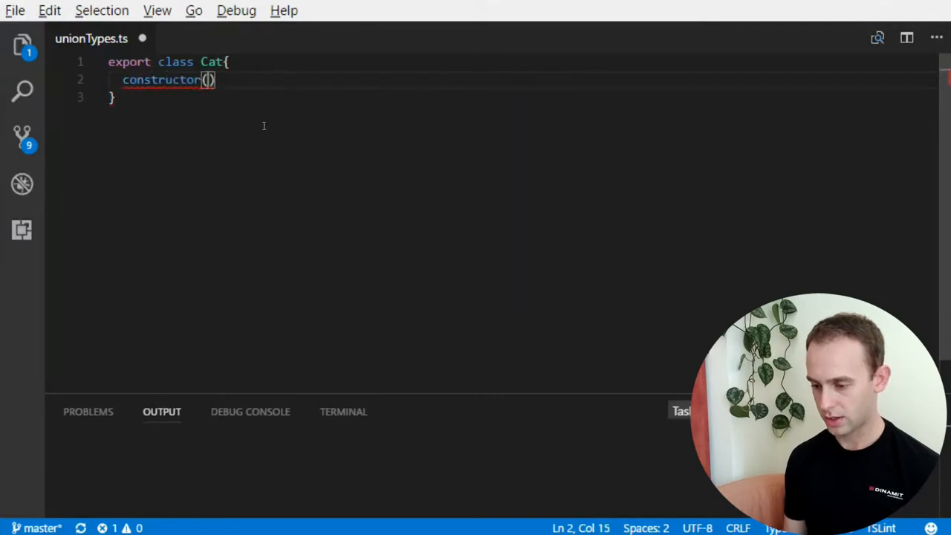
text(nume)
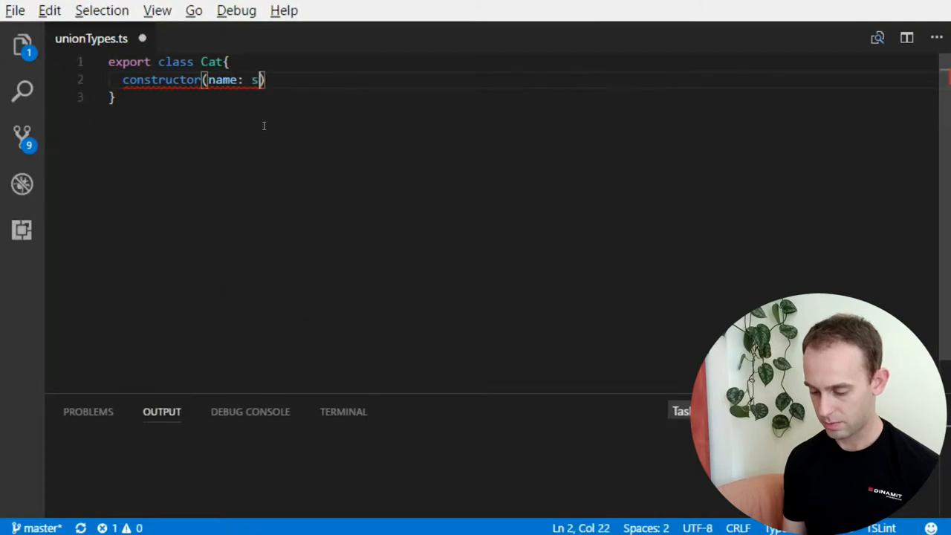
text(tring;)
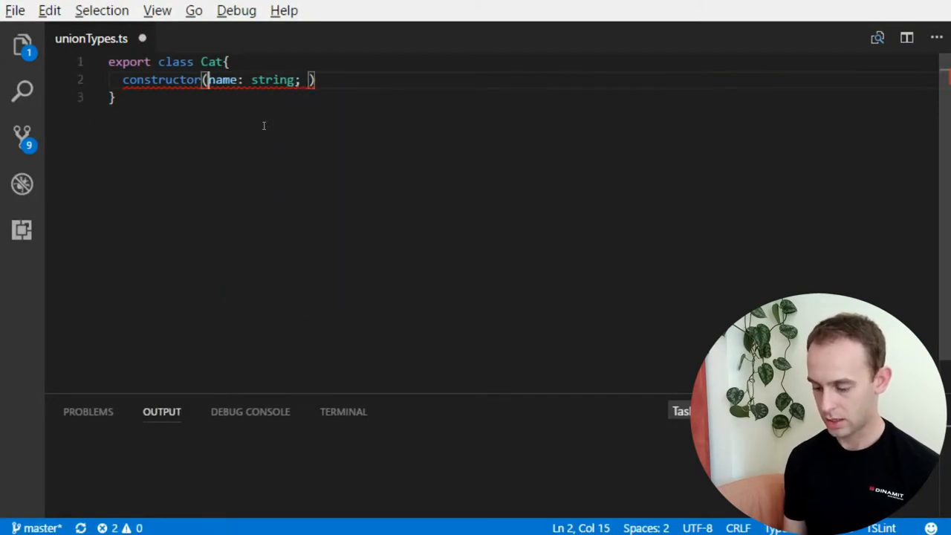
text(public)
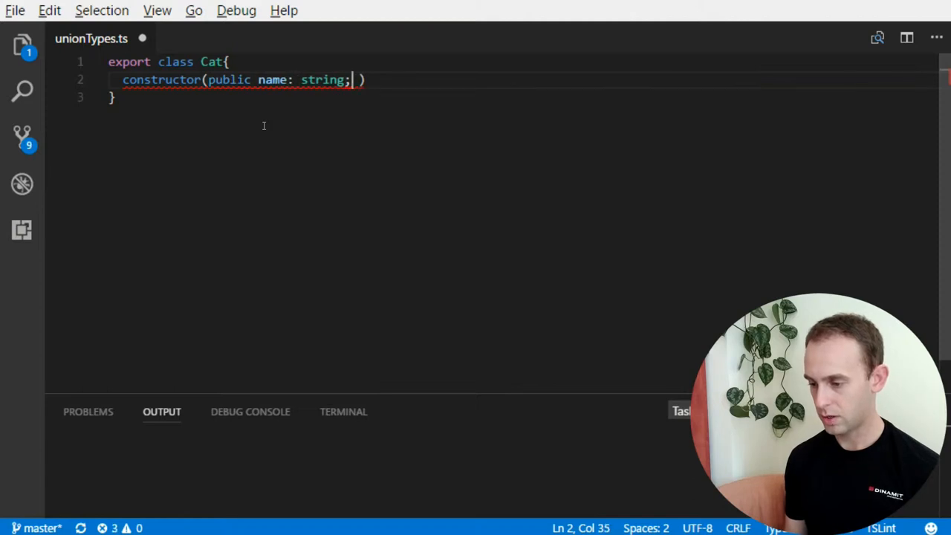
text(, public numberOf)
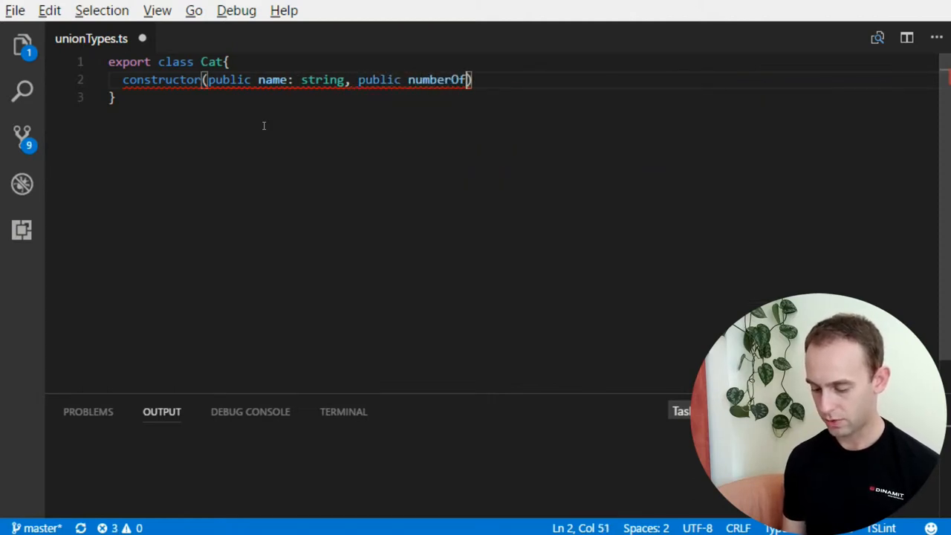
text(Lives: number)
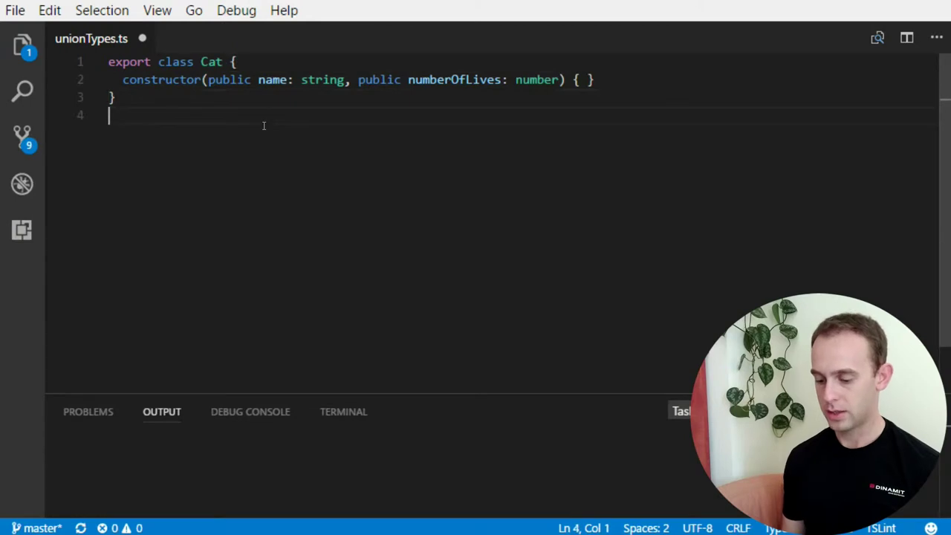
text(export class Dog{)
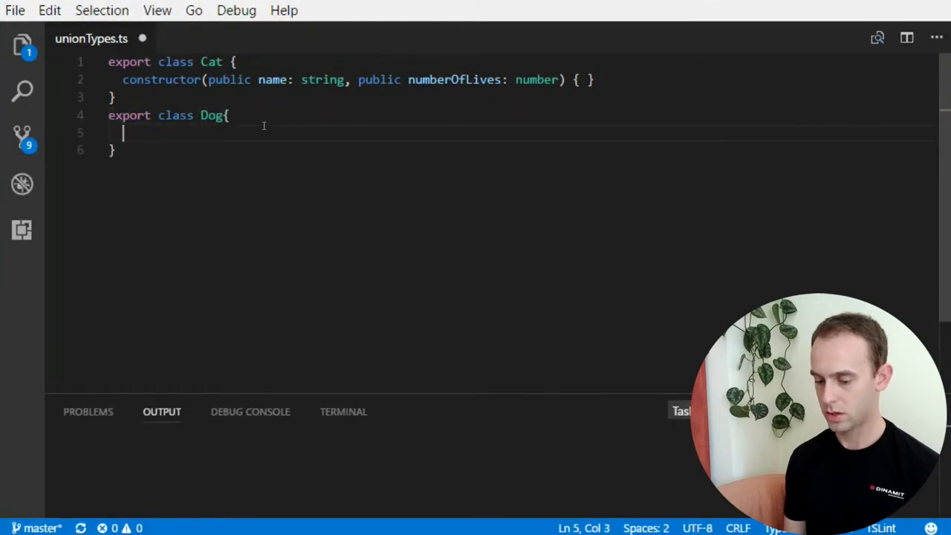
- Give Dog constructor(public name: string, public isBarkingOnNeighbors: boolean)
text(constructor(public name:)
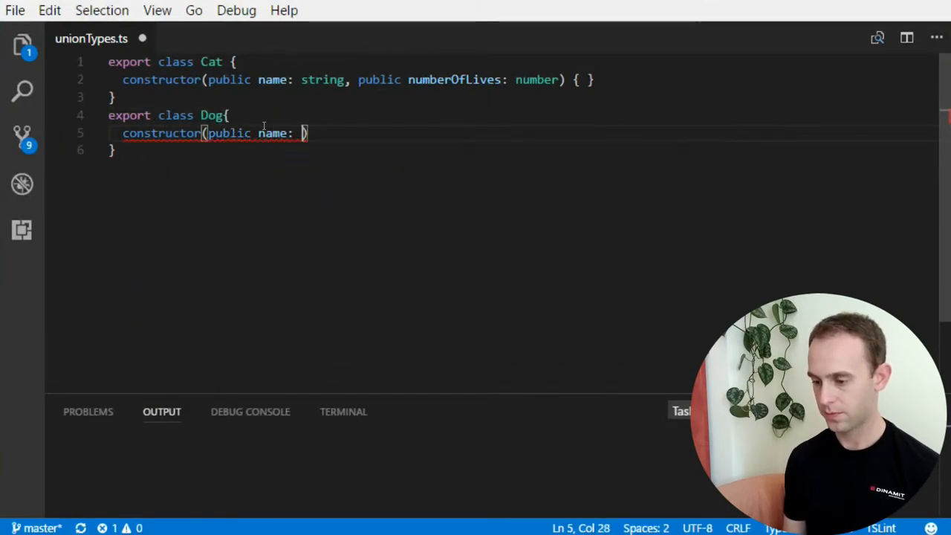
text(string)
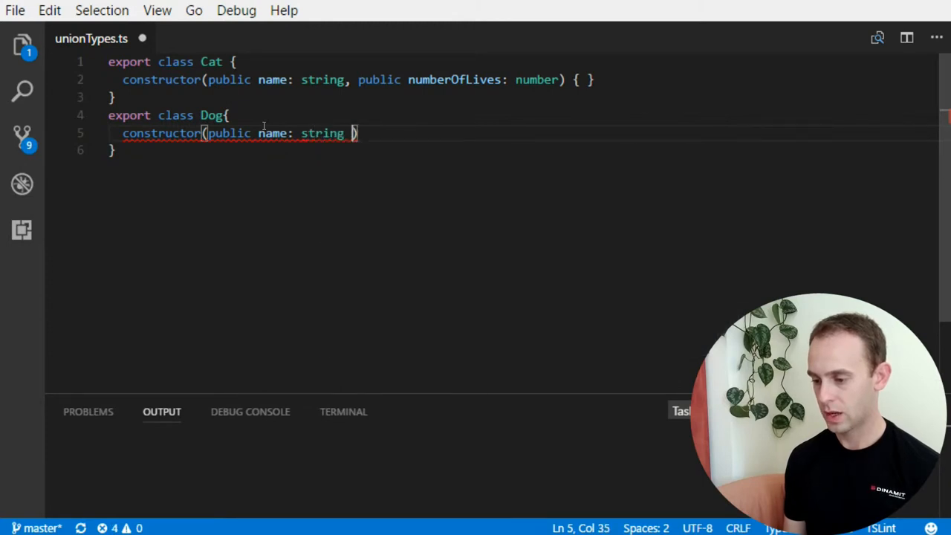
text(, public isBark)
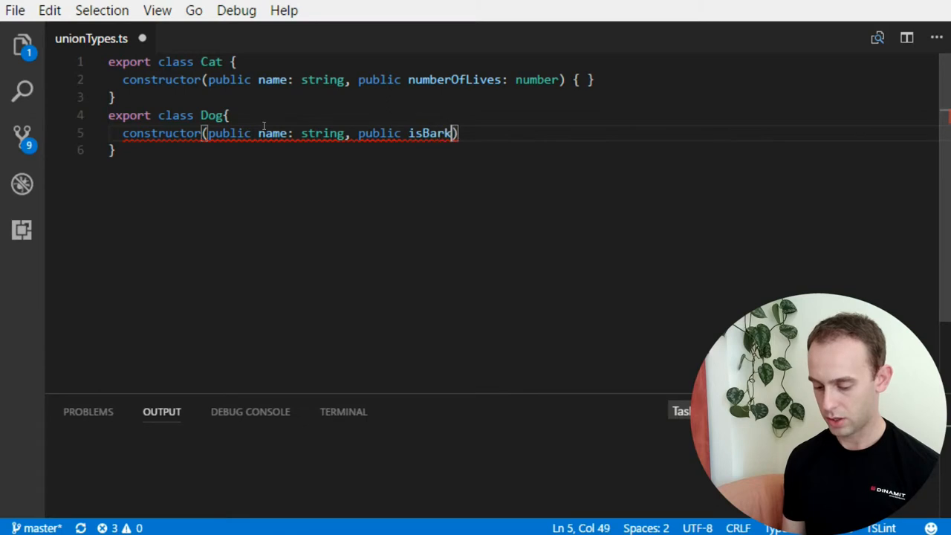
text(ingOnNei)
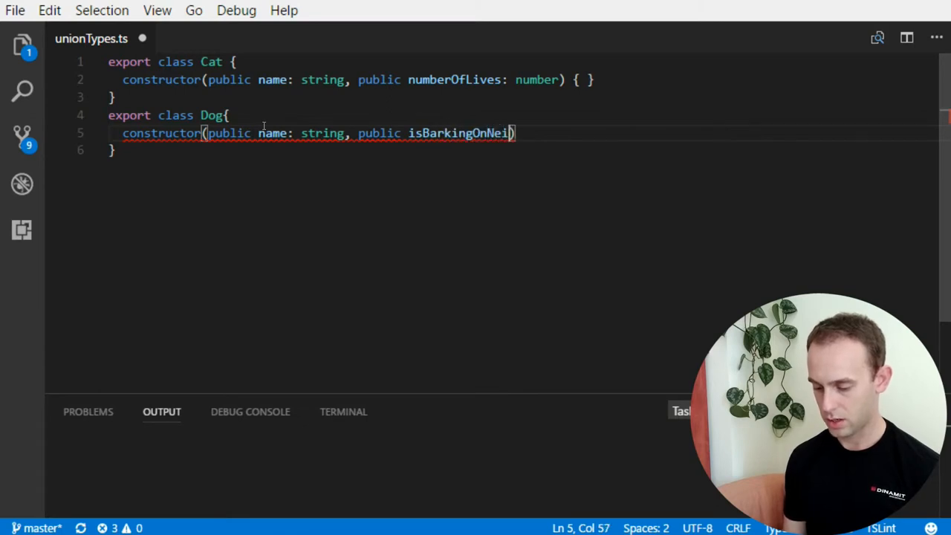
text(bh)
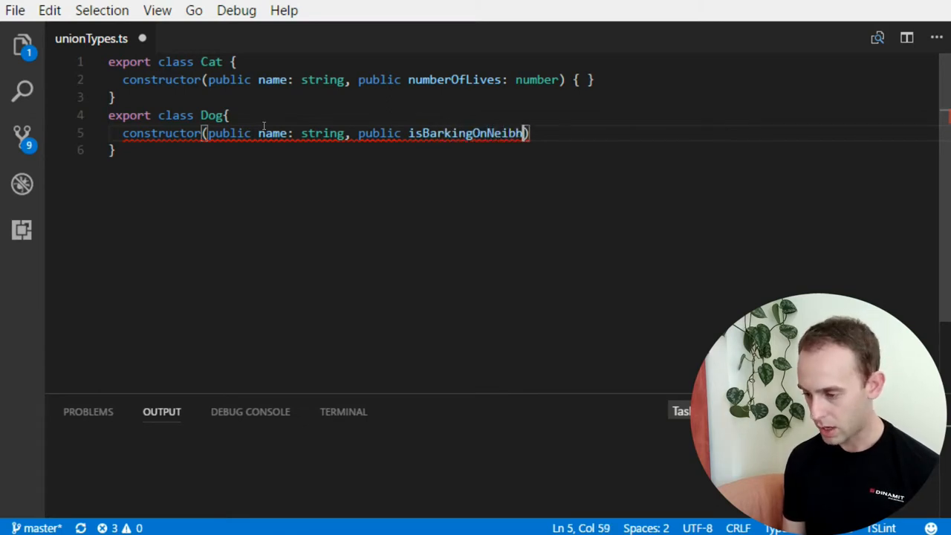
key(Backspace)
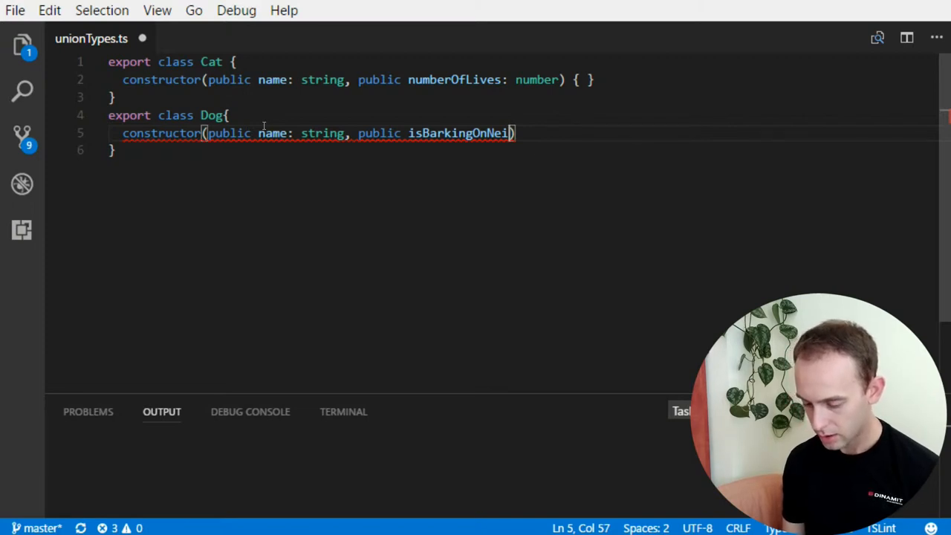
text(ghbors)
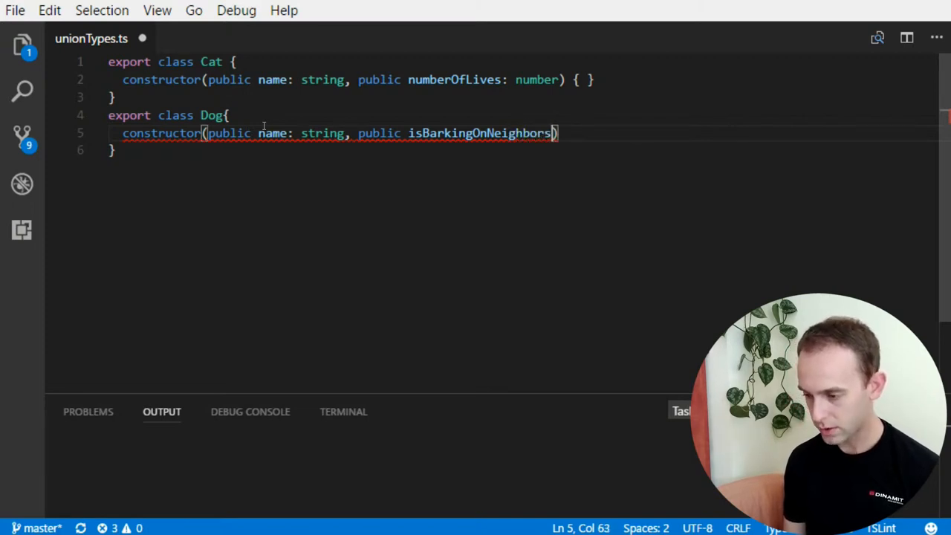
text(: boolean)
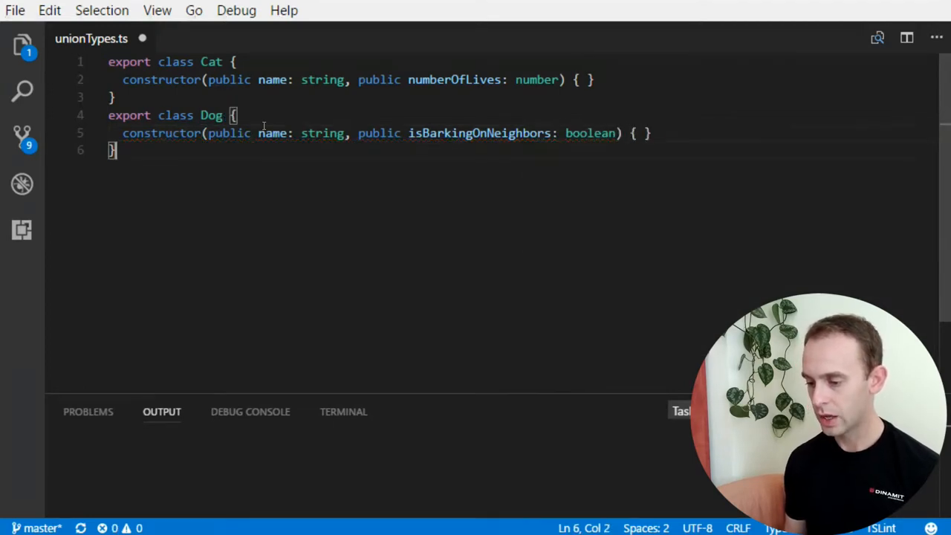
- Write export class Person with constructor(public name: string, age: number) { }
text(export class)
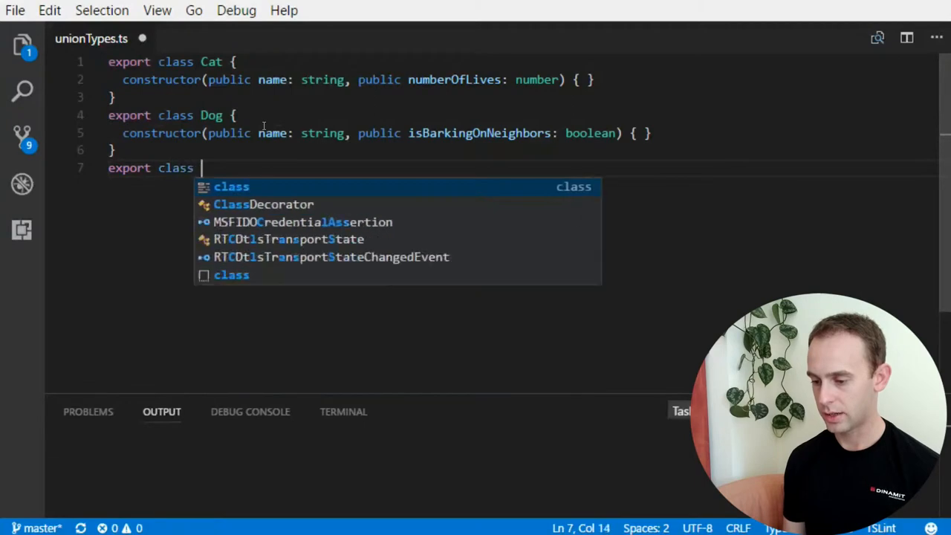
text(Person {)
text(constructor)
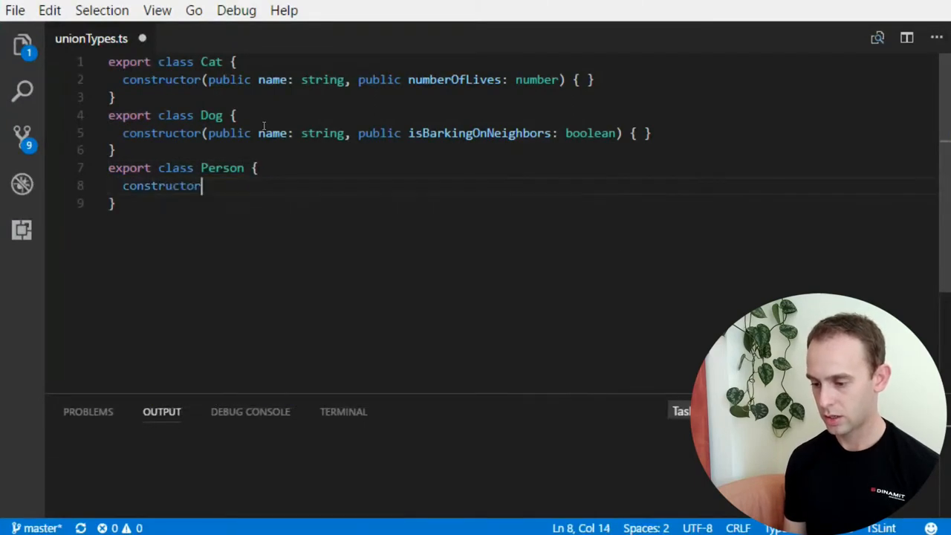
text(()
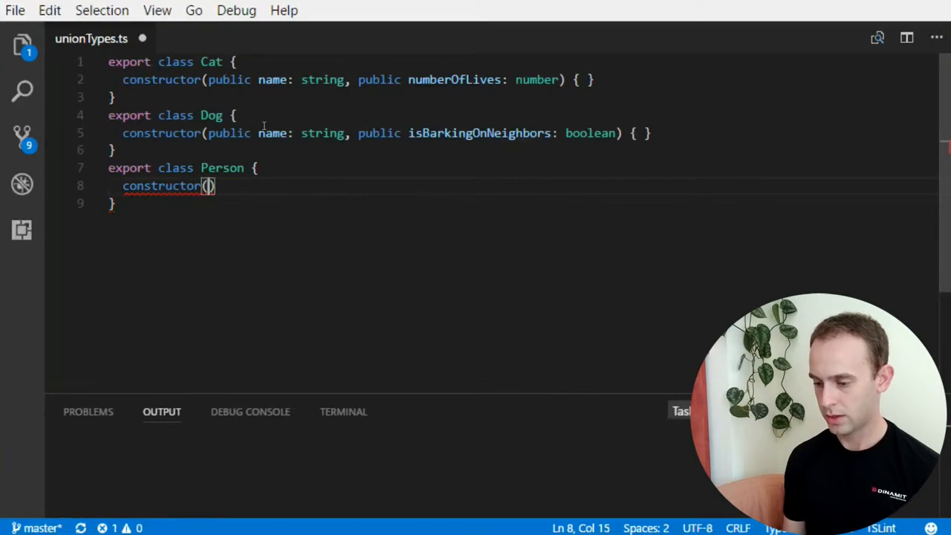
text(public name)
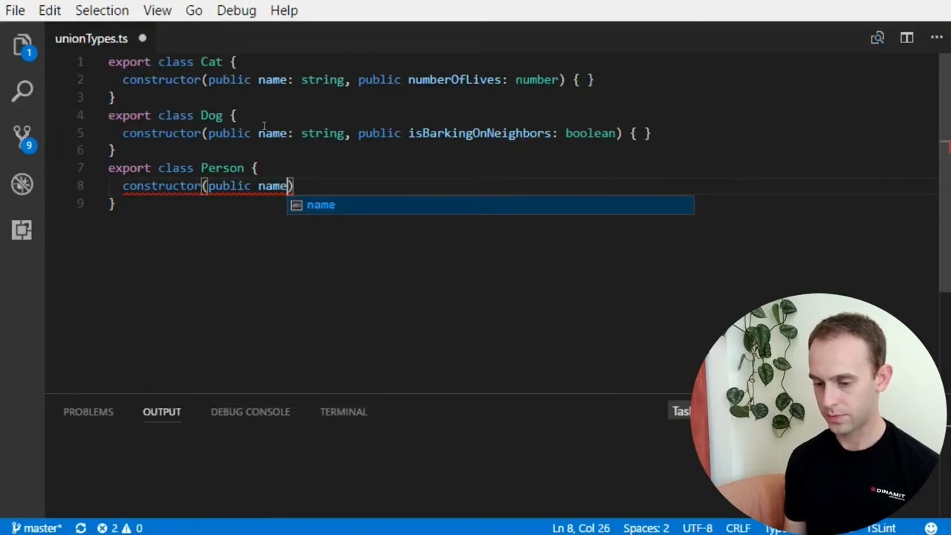
text(: str)
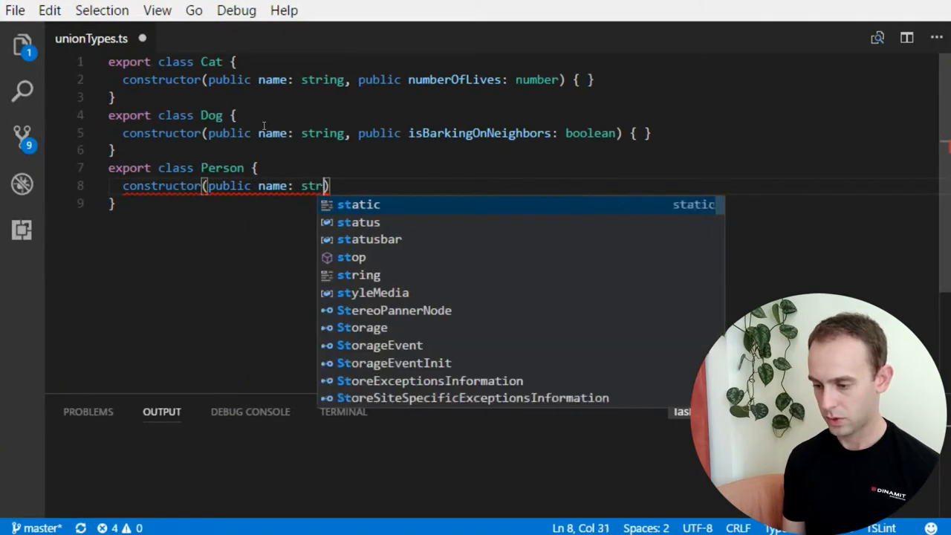
text(, age: u)
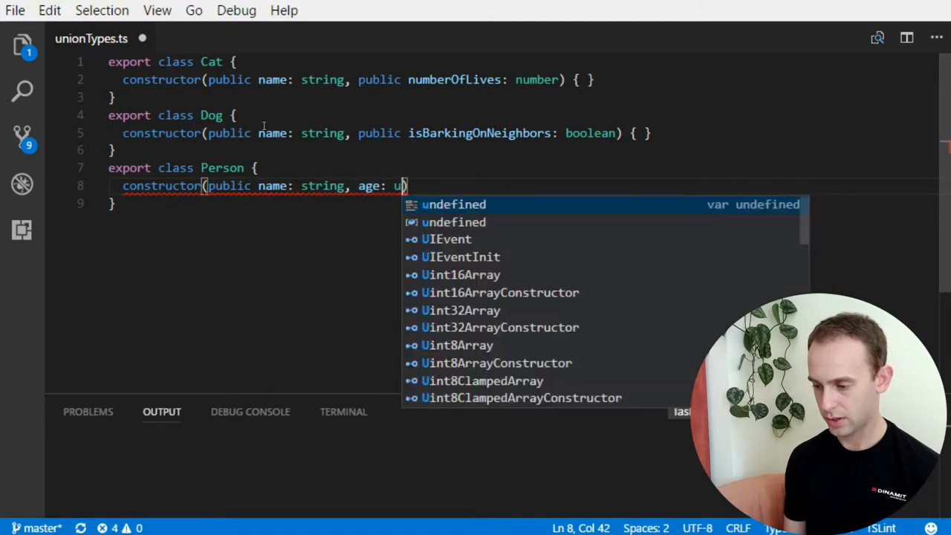
text(number)
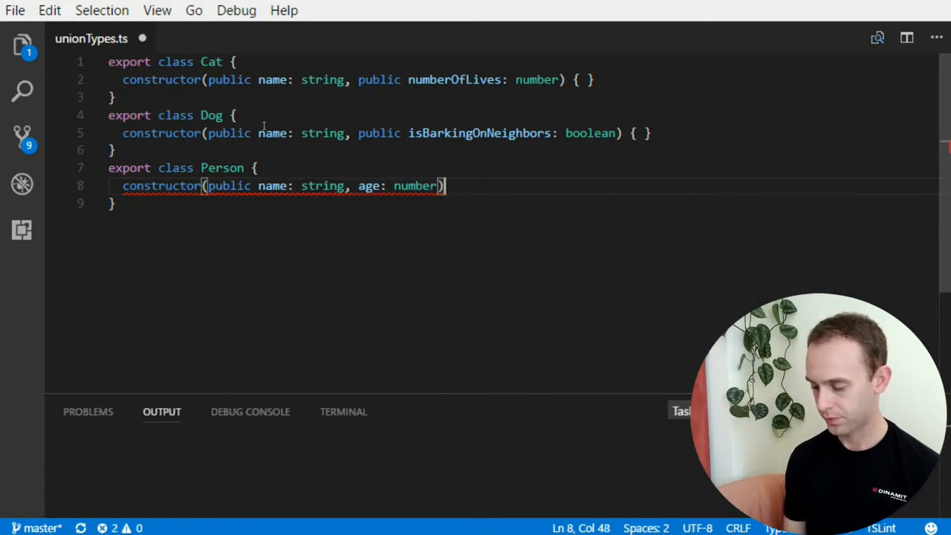
text({ })
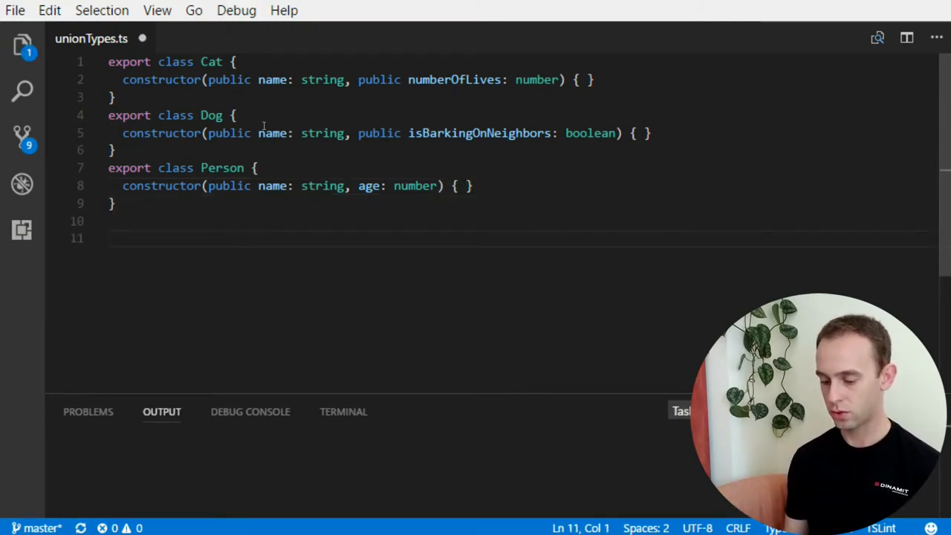
- Write function rename(thing, newName: string): void that assigns thing.name = newName
text(function)
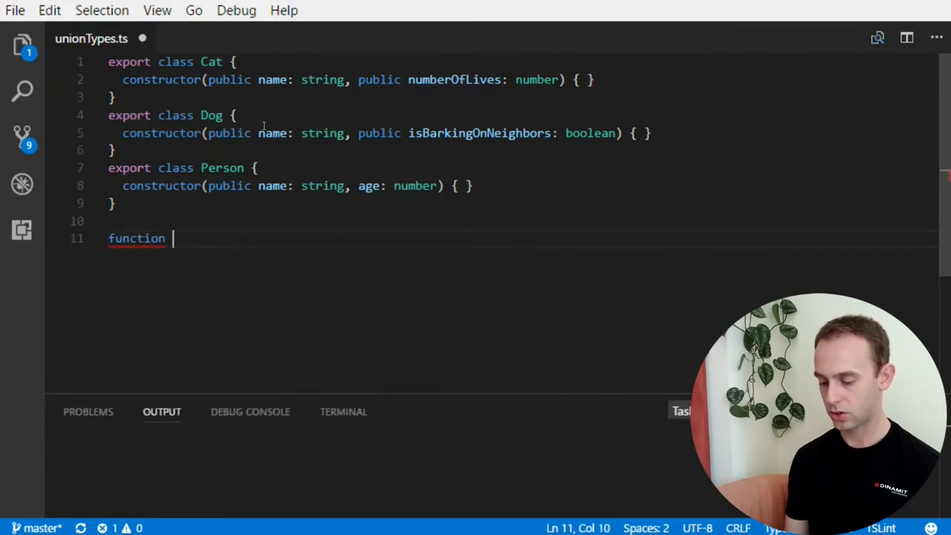
text(rename(thing,)
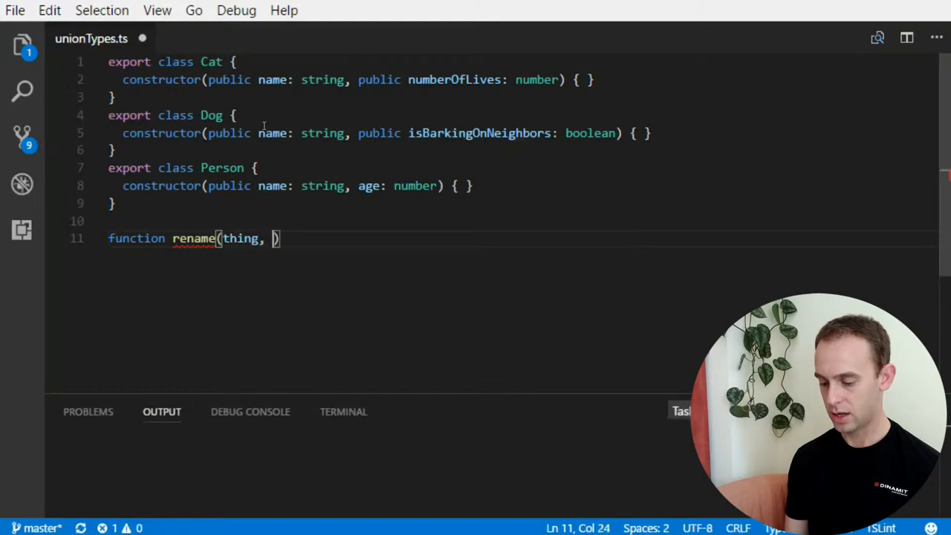
text(newName: string)
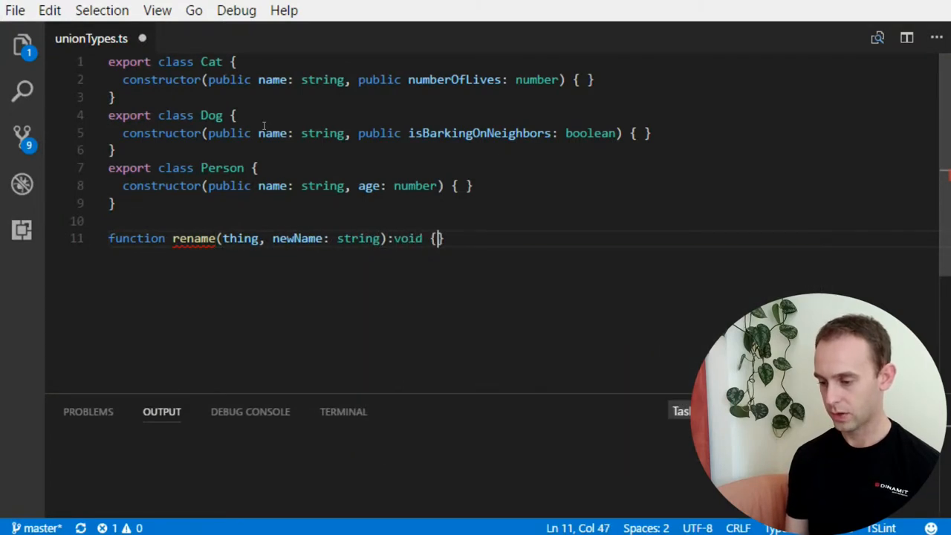
text(thi)
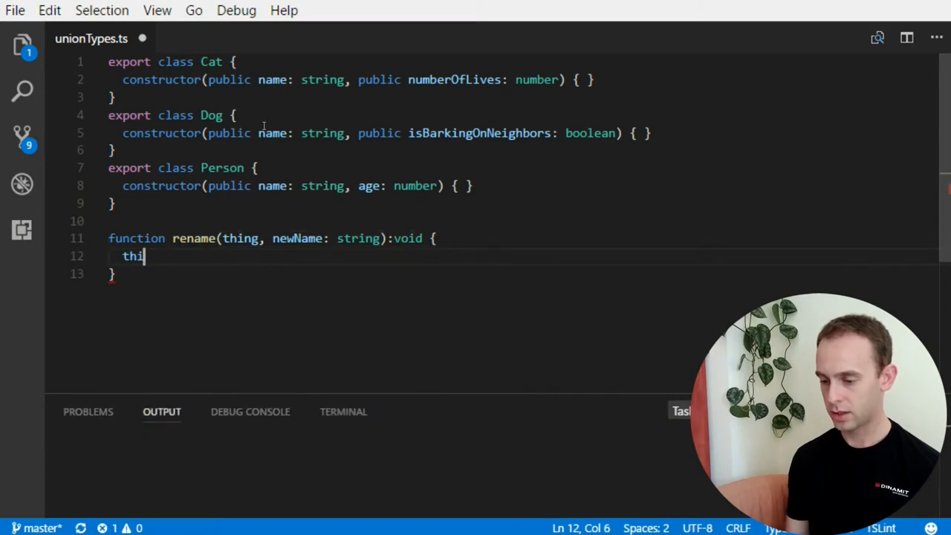
text(ng.name =)
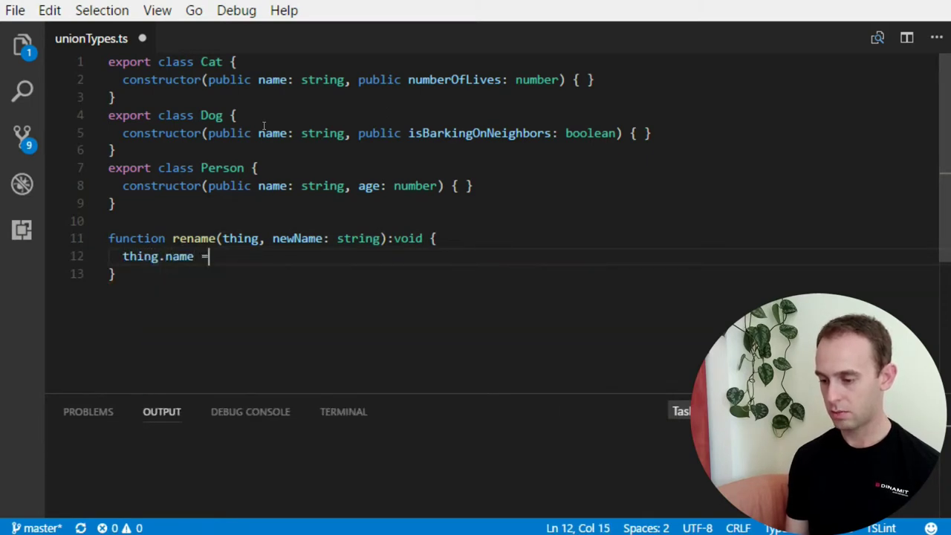
text(newName)
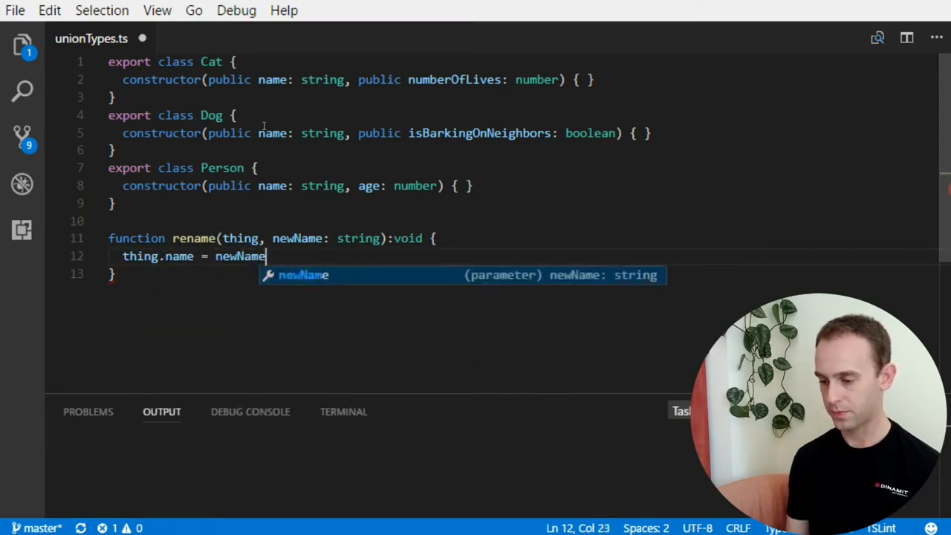
text(;)
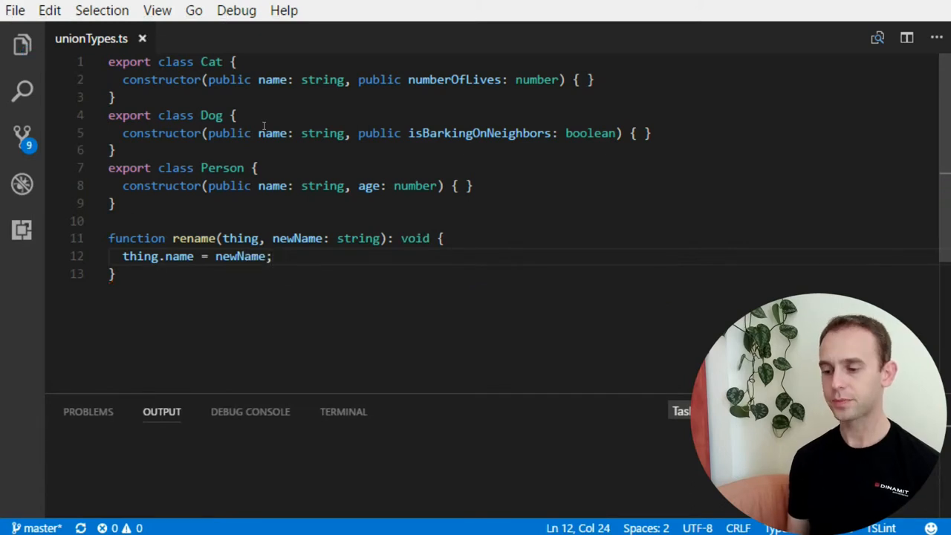
key(Enter)
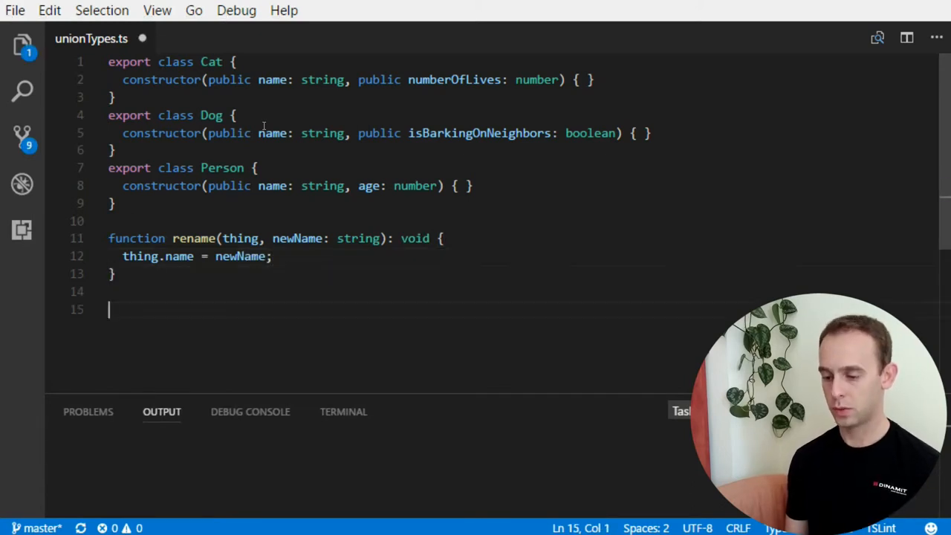
- Call rename(new Cat('Fluffy', 9), 'Mitzy')
text(rename()
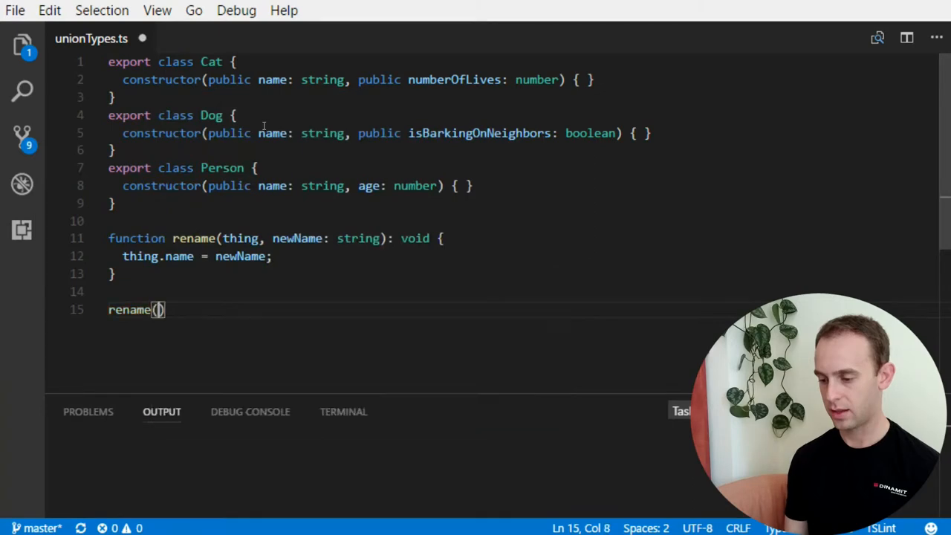
text(new)
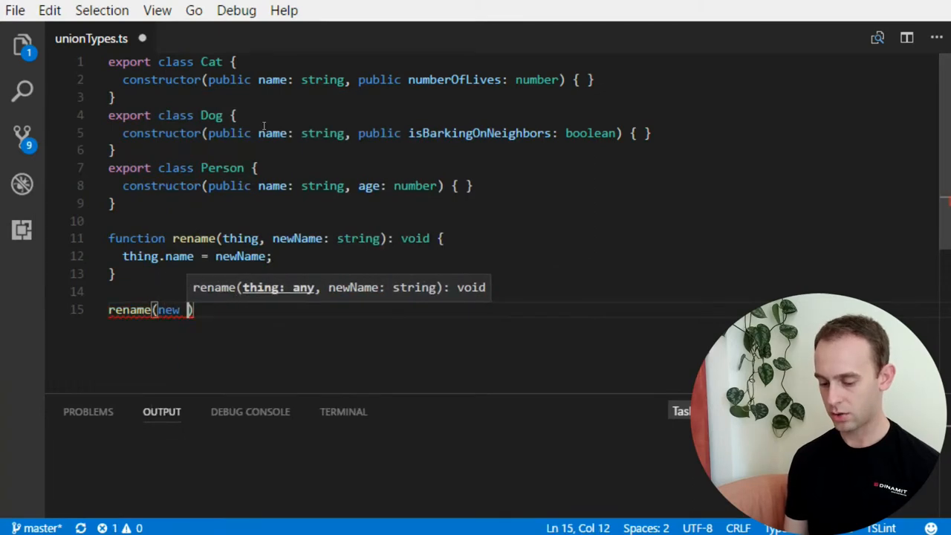
text(Cat()
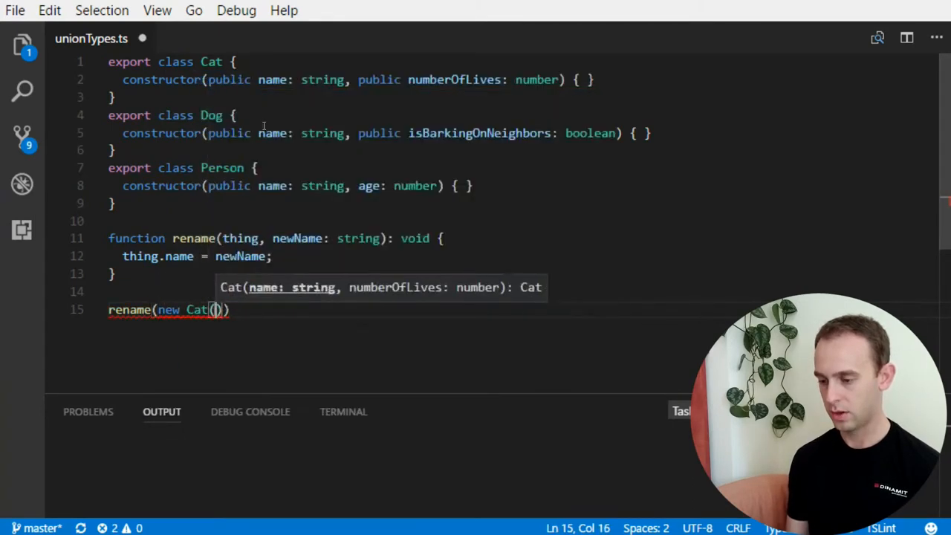
text(')
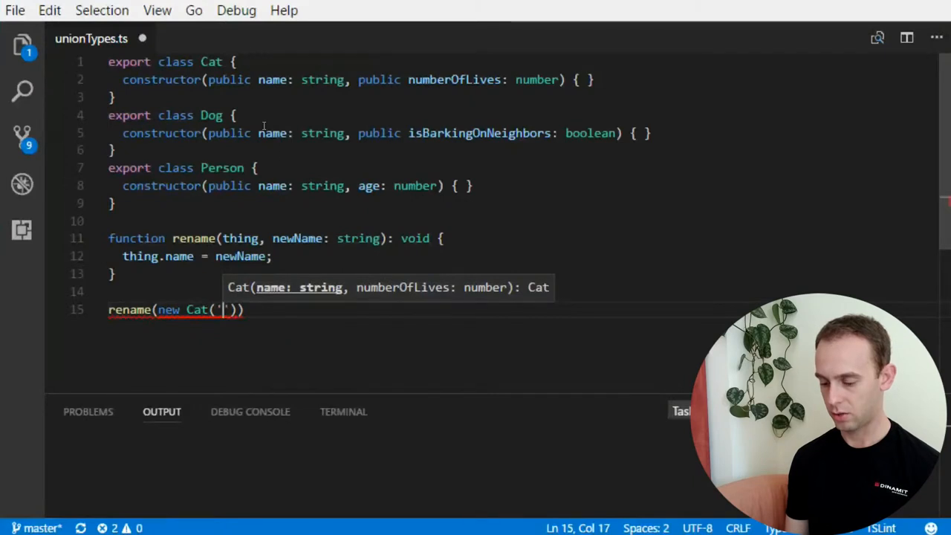
text(Fluffy',)
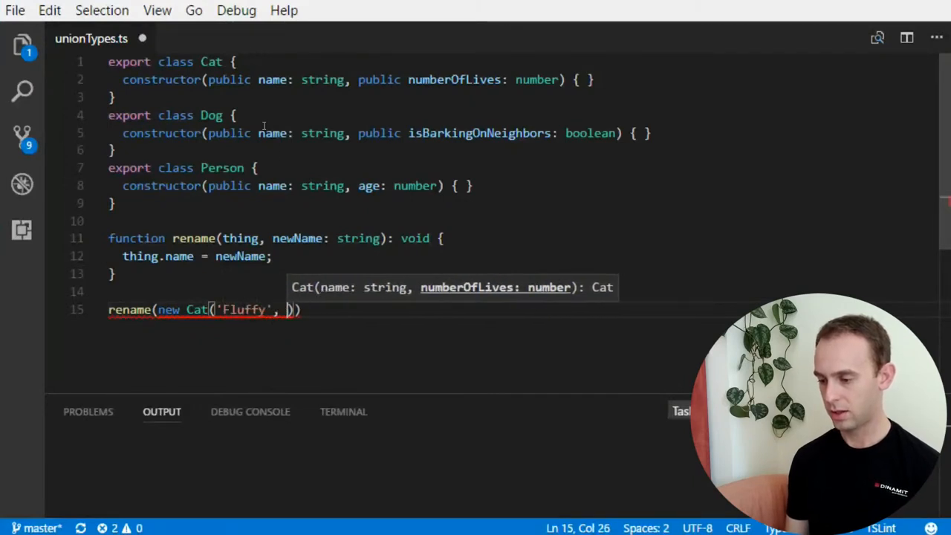
text(9)
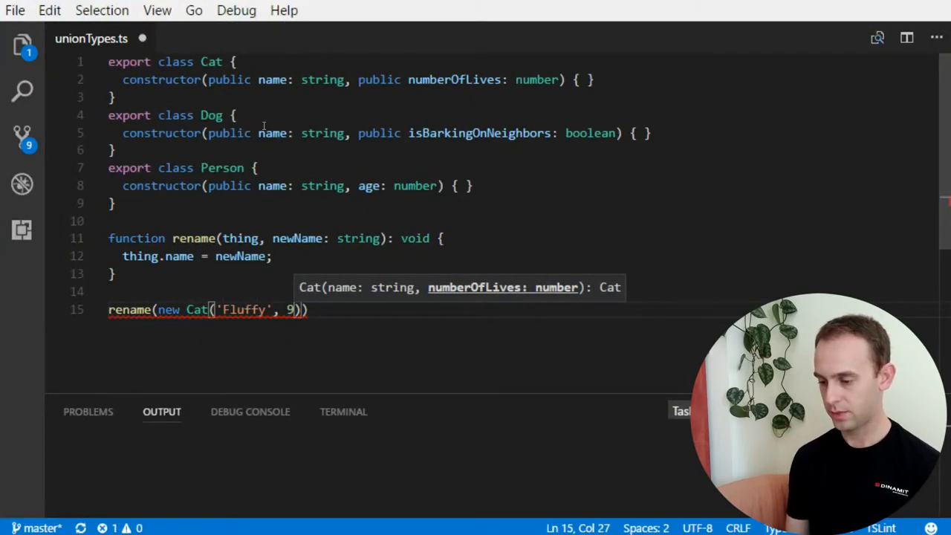
text(;)
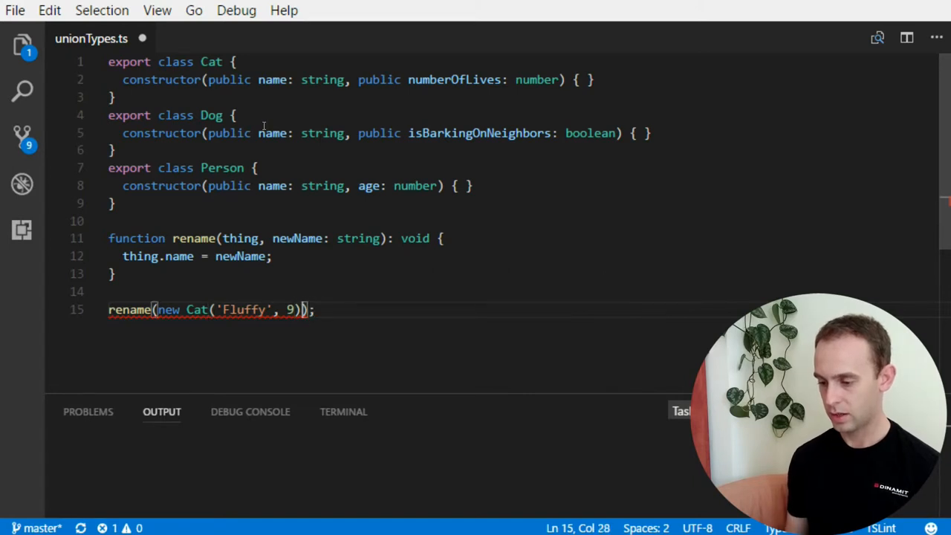
text(, '')
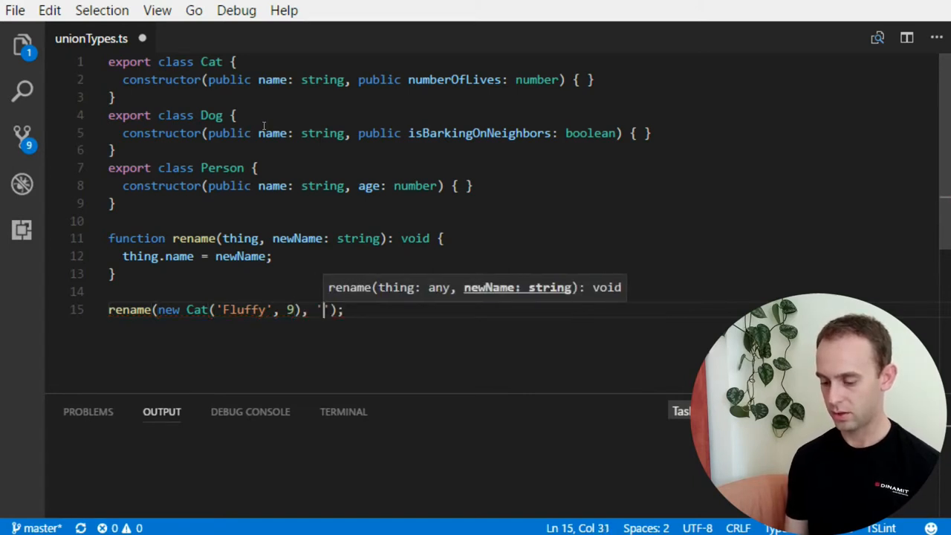
text(Mitzy)
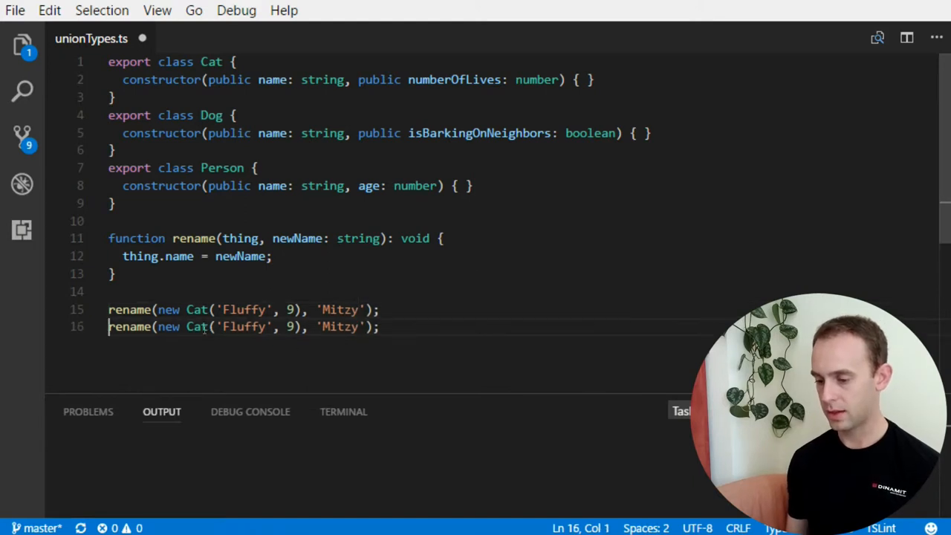
- Call rename(new Dog('Spark', true), 'Speedy')
text(Dog)
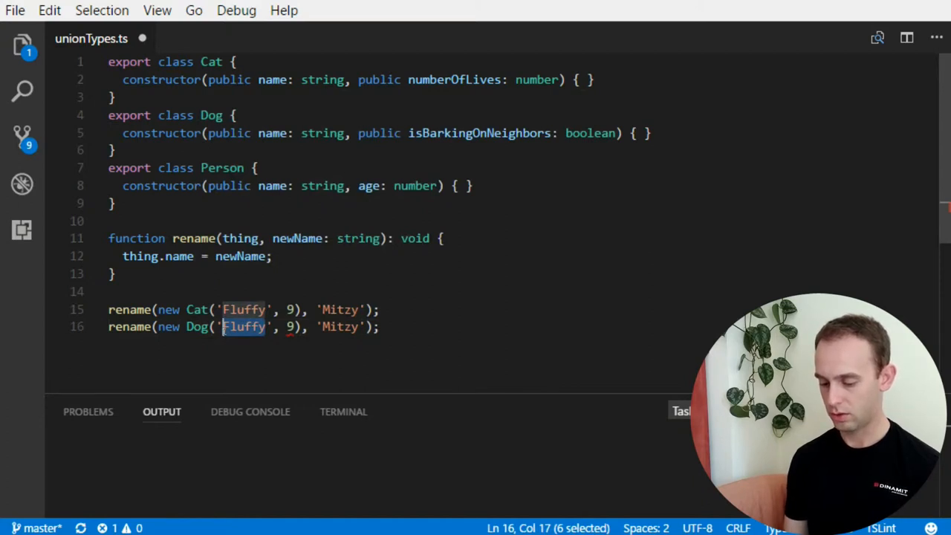
text(Spark)
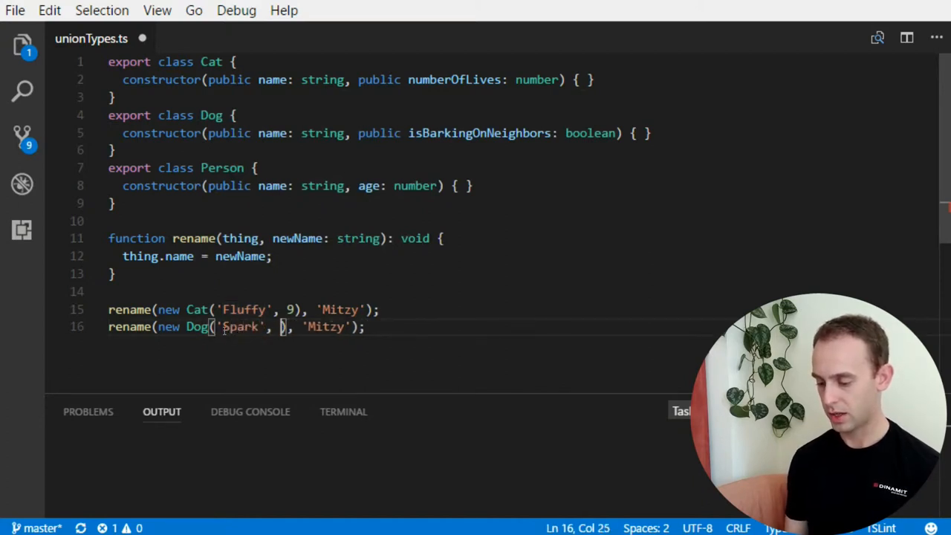
text(true)
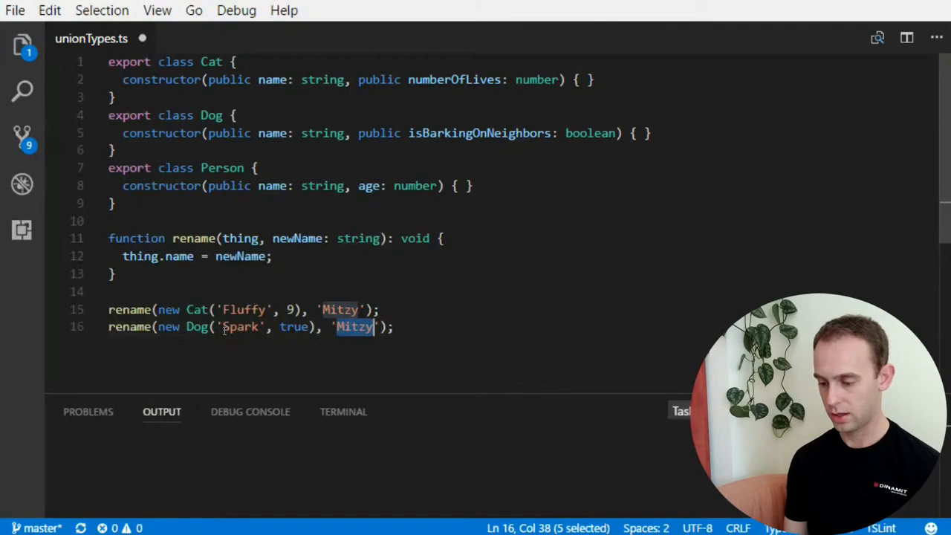
text(Speedy)
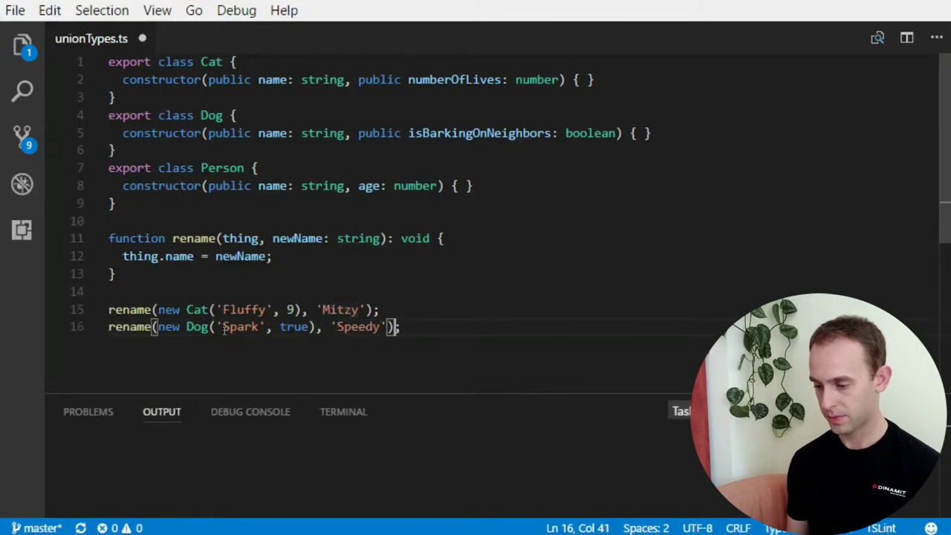
- Call rename(new Person('Ben', 18), 'John')
text(rename(new Person('Ben',)
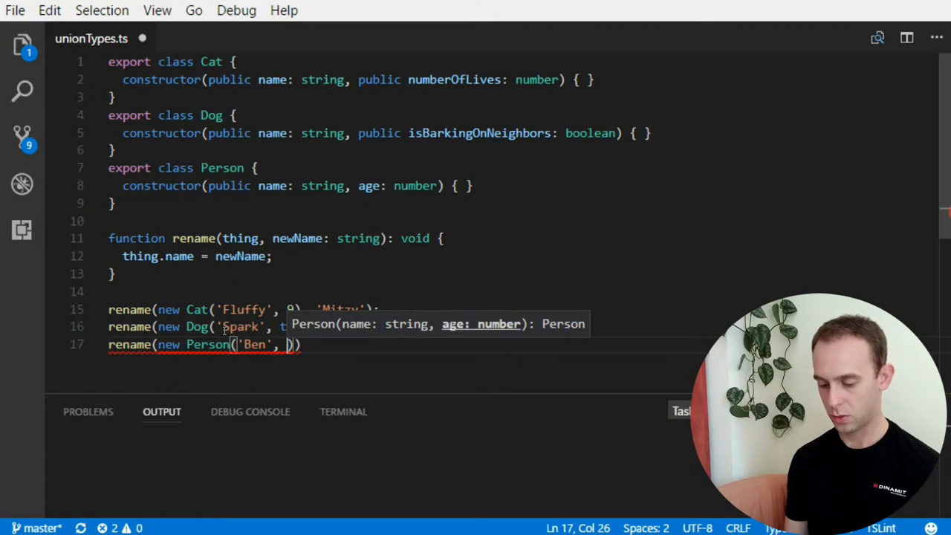
text(18)
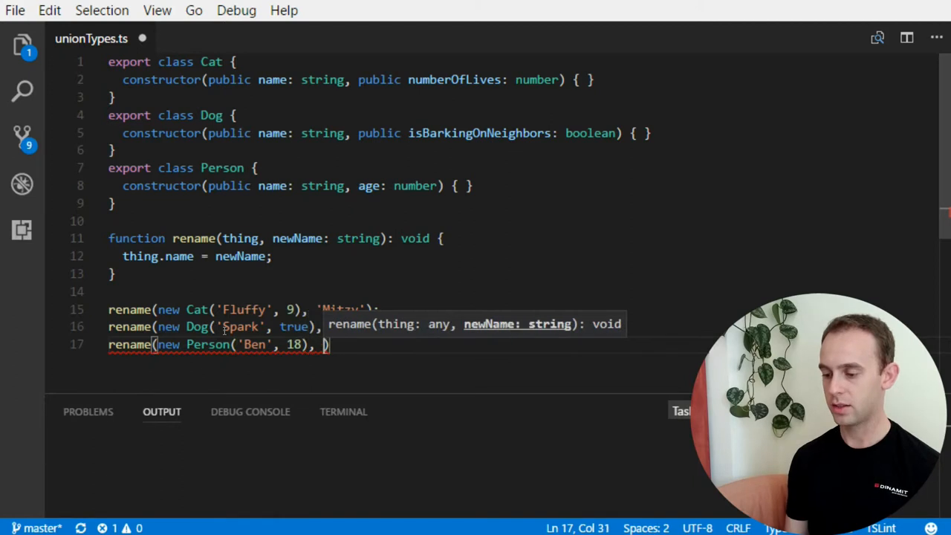
text('')
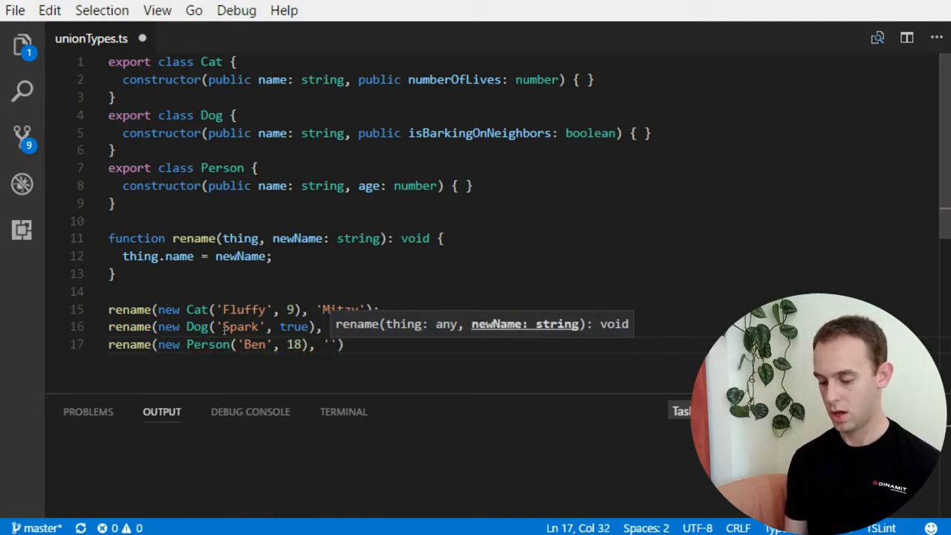
text(John)
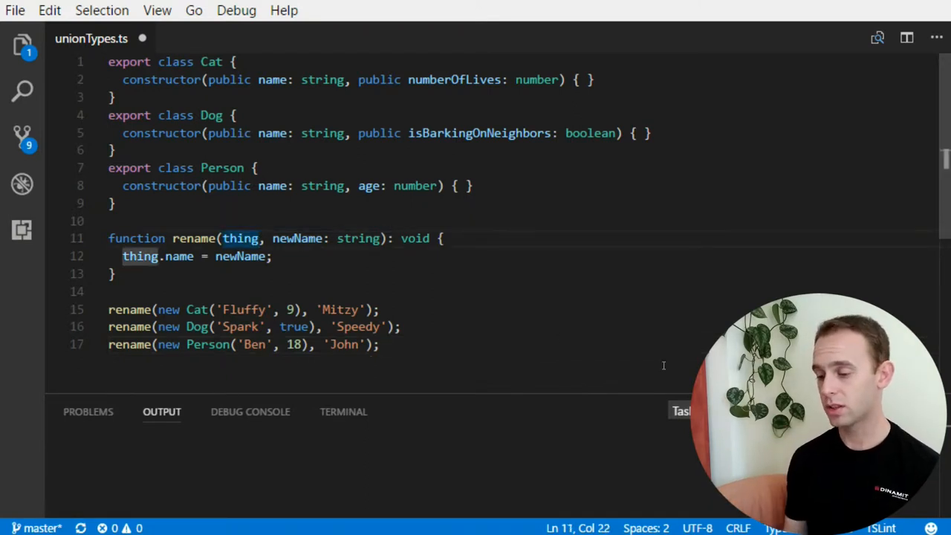
- Add rename(1, 'number') on line 18, then highlight and deselect the three class definitions
text(rename)
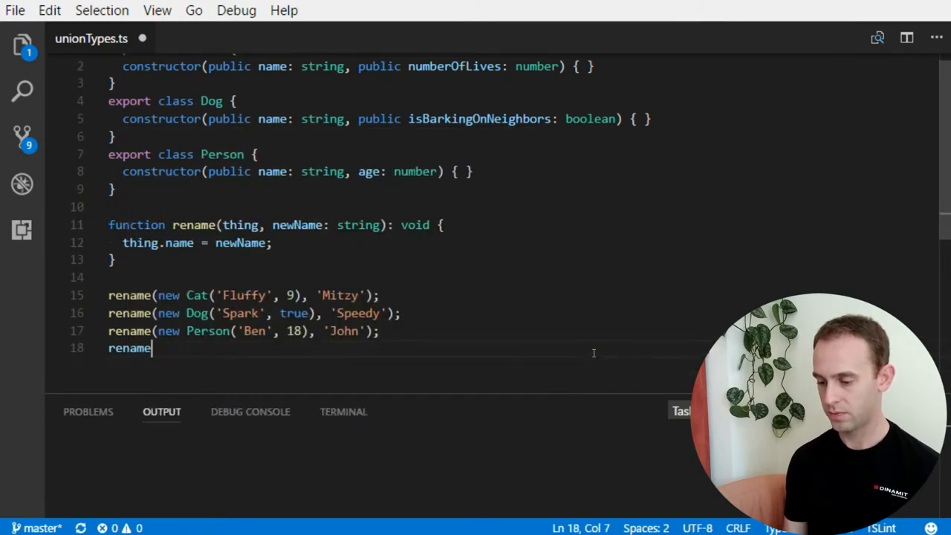
text((1,)
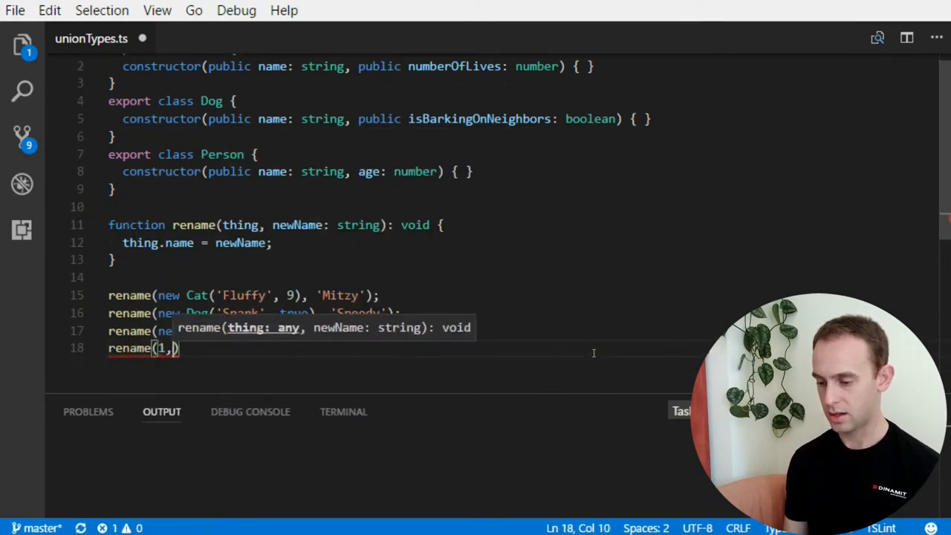
text('number)
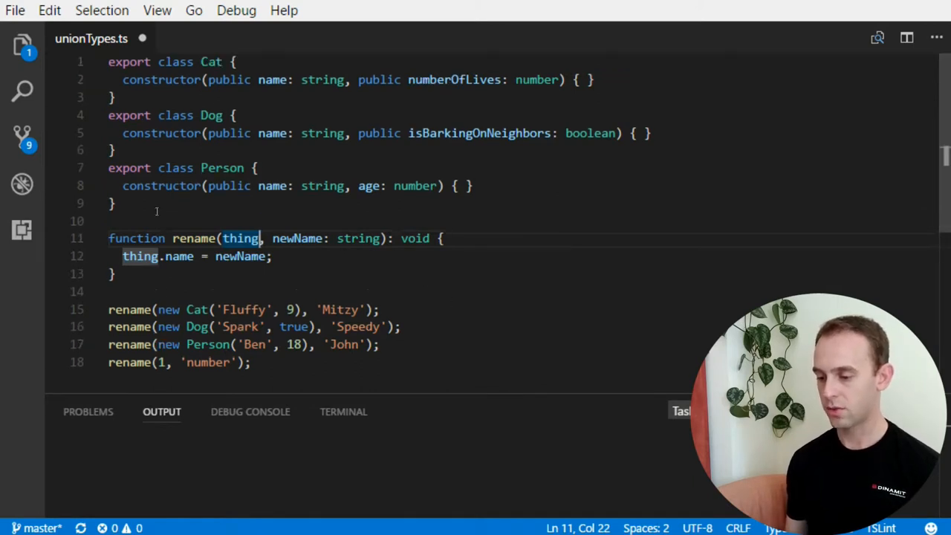
drag(108, 61, 115, 202)
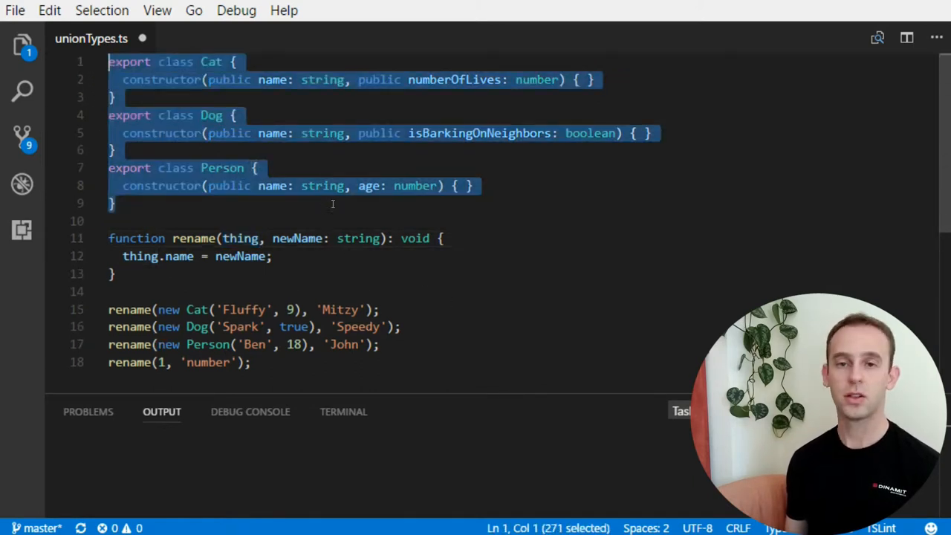
click(110, 221)
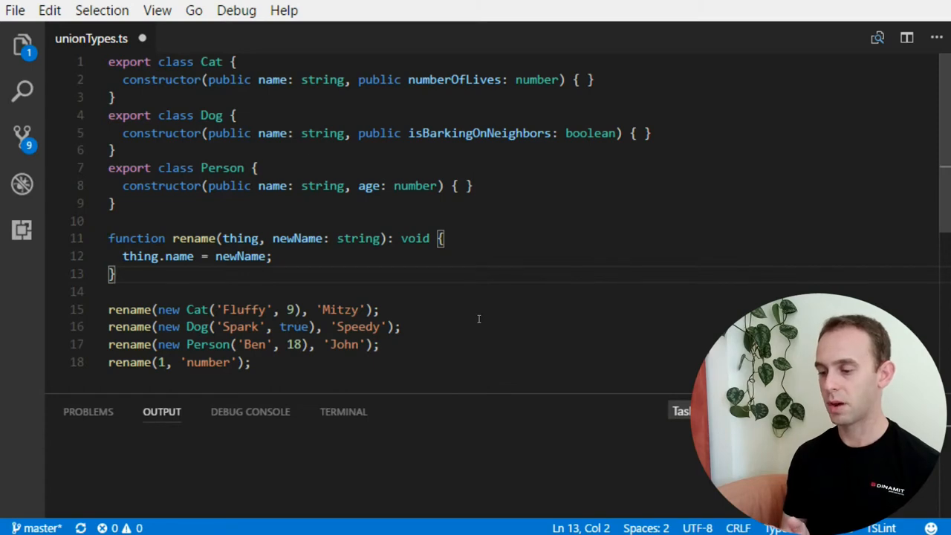
- Write an untyped printDate(date) function with the comment 'Prints the date'
scroll(down, 3)
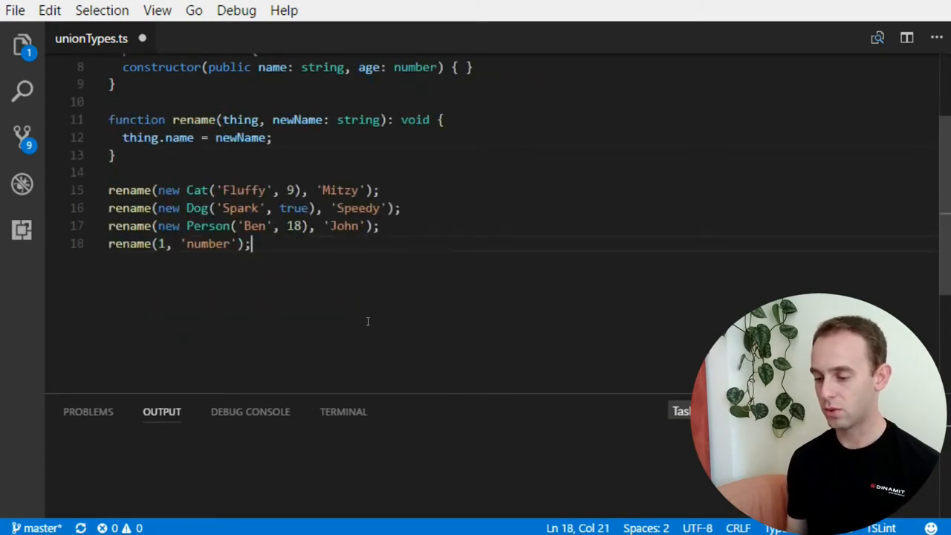
text(function)
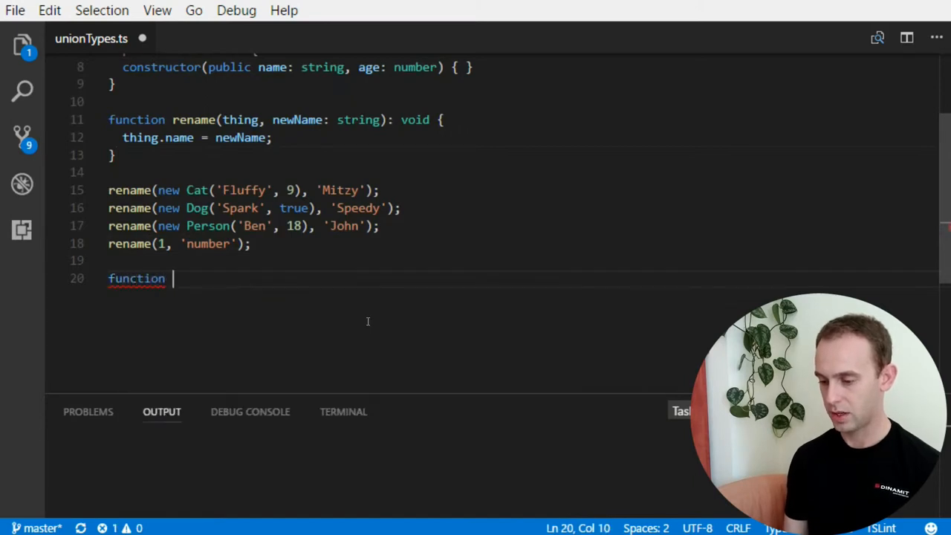
text(printD)
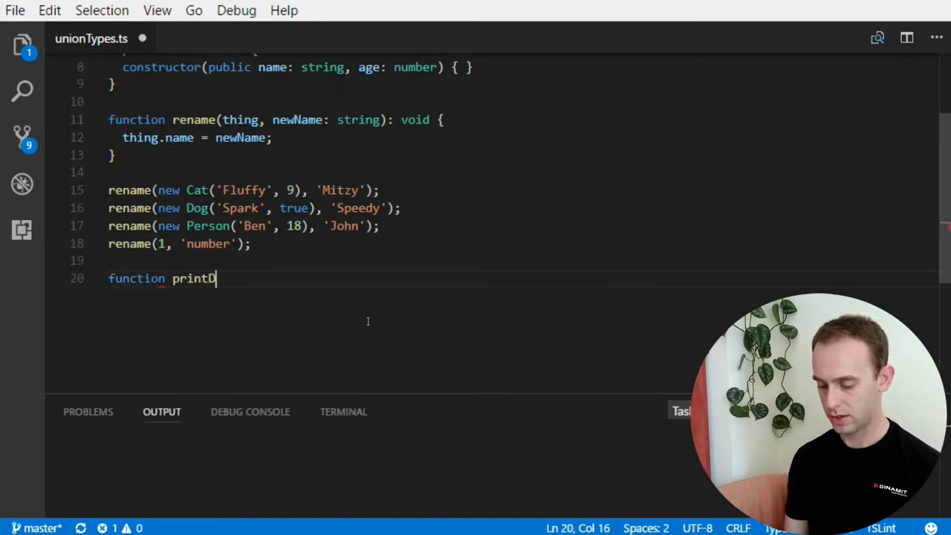
text(ate(date):void {)
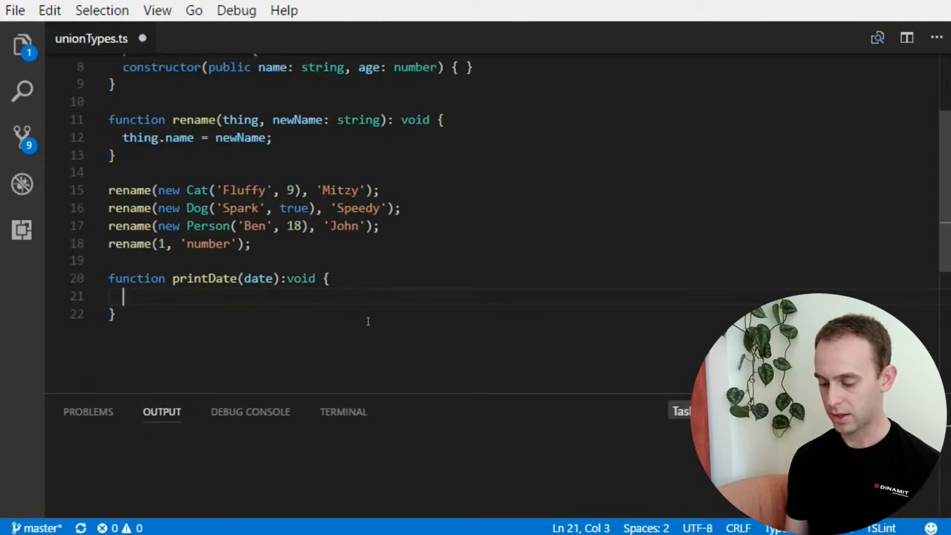
text(//)
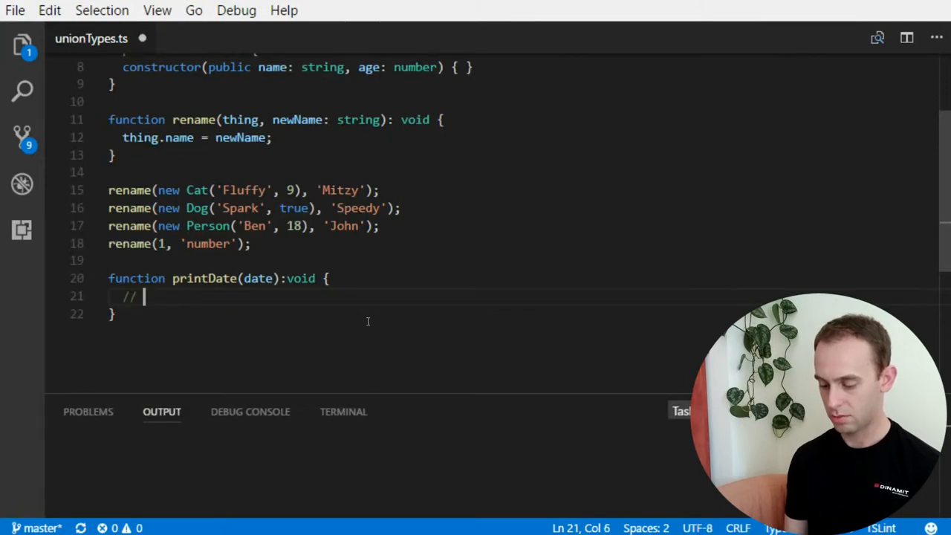
text(Prints the date...)
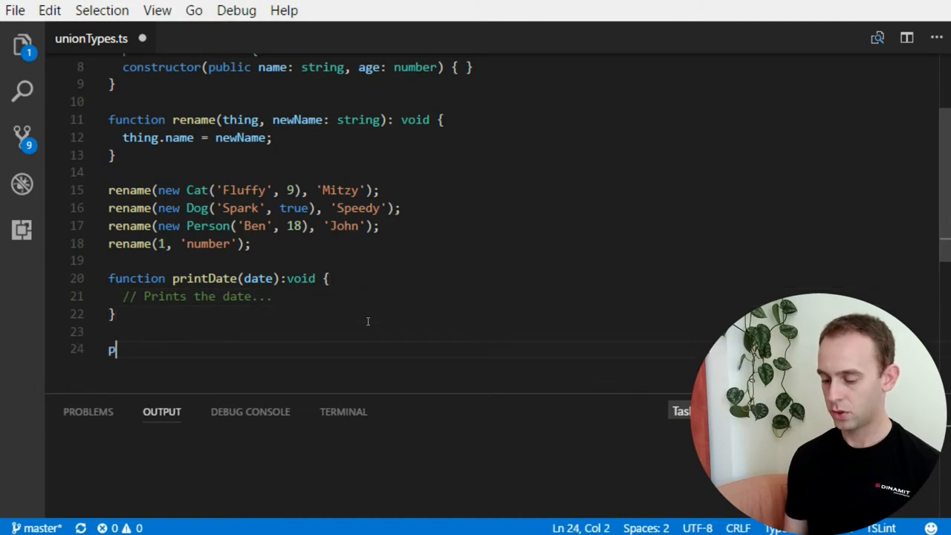
- Call printDate with new Date() and with a '/05/2017' date string
text(rint)
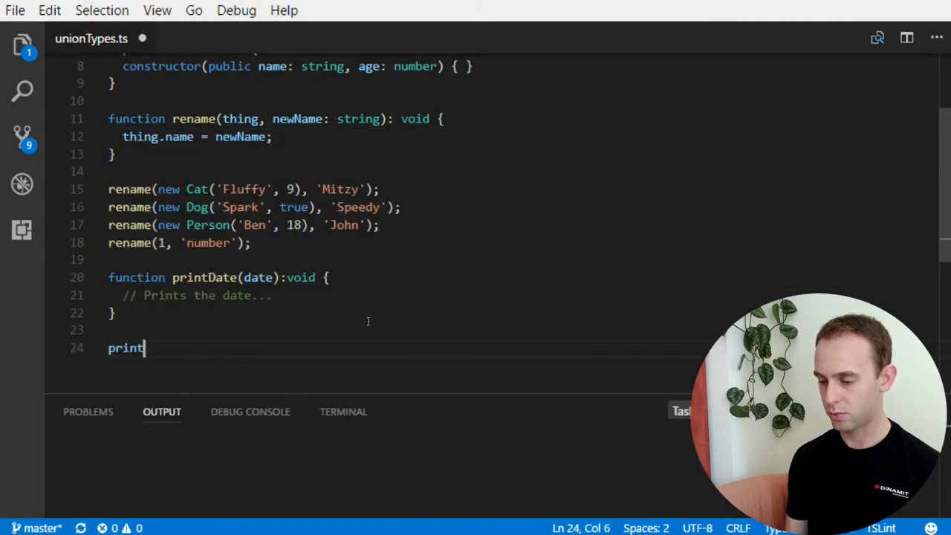
text(()
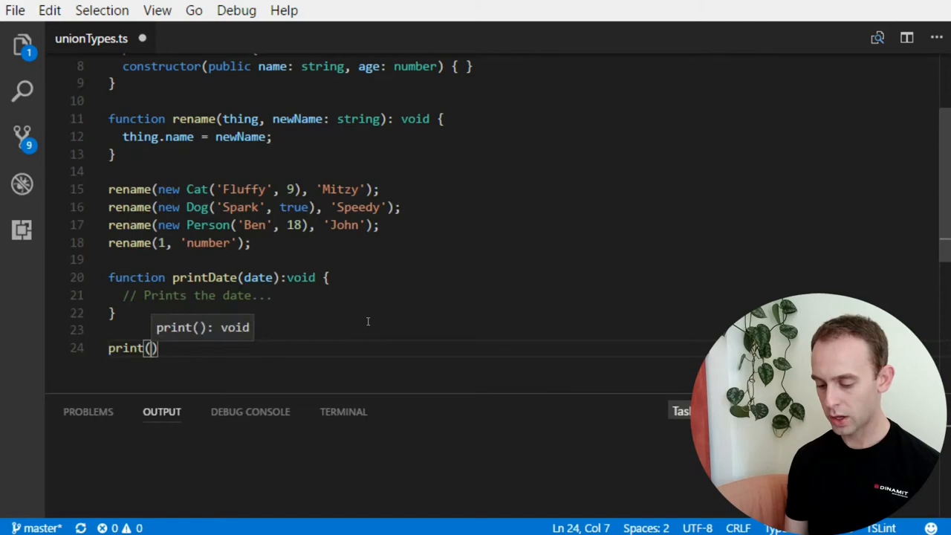
text(new Date()
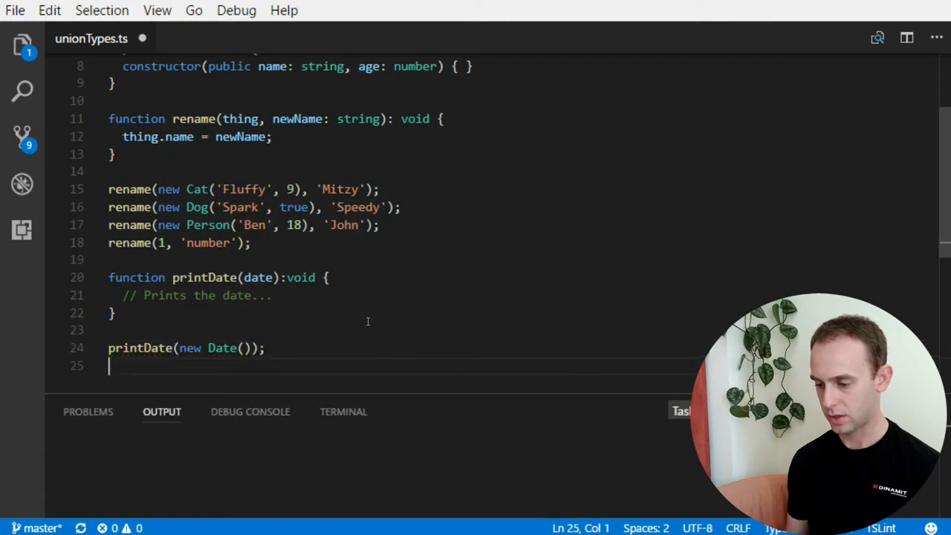
text(printDate)
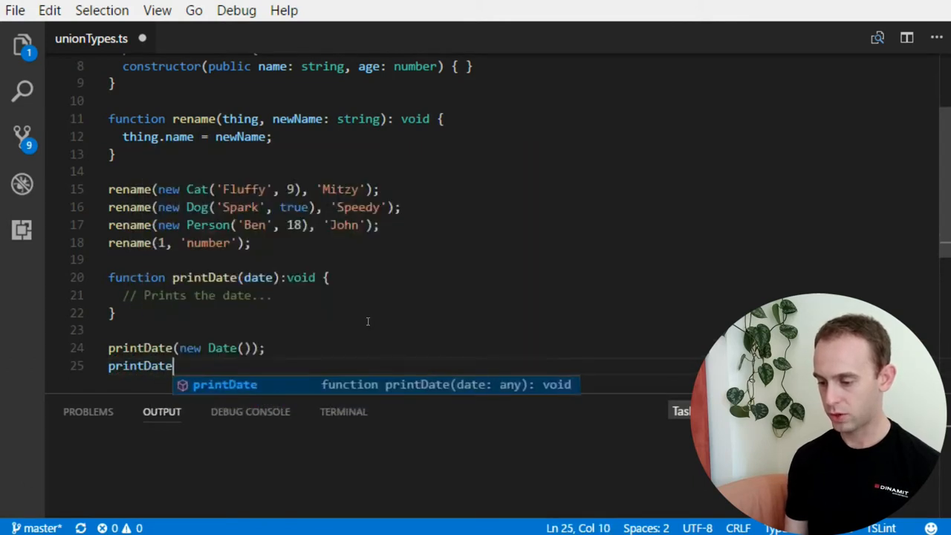
text(()
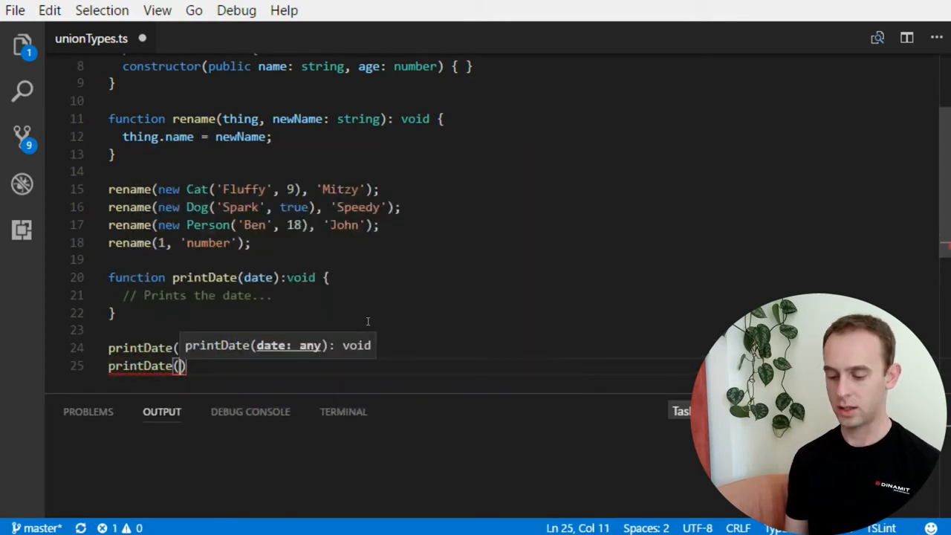
text('')
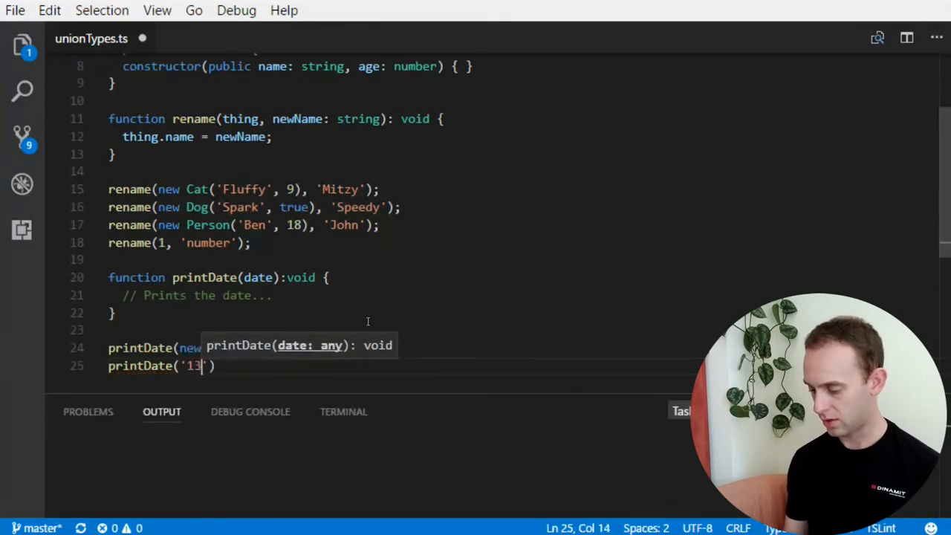
text(/05/)
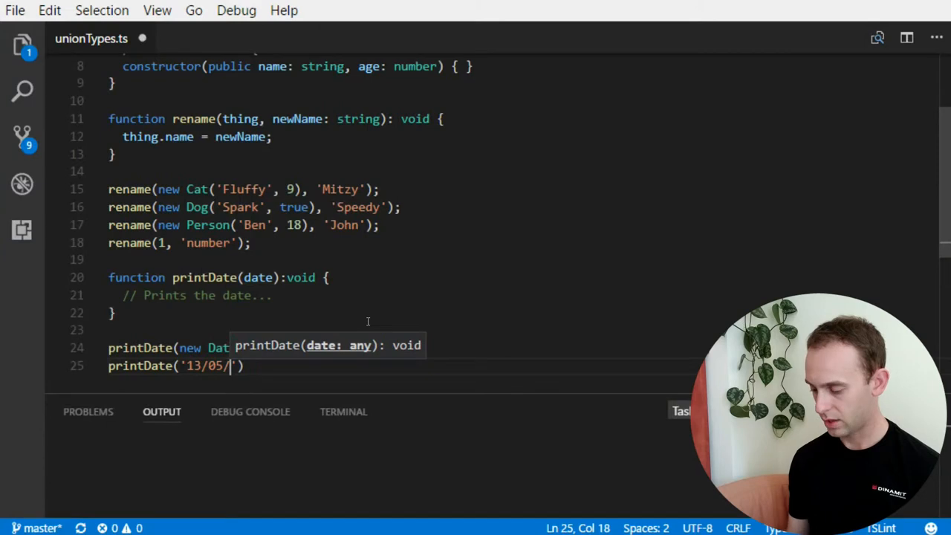
text(2017)
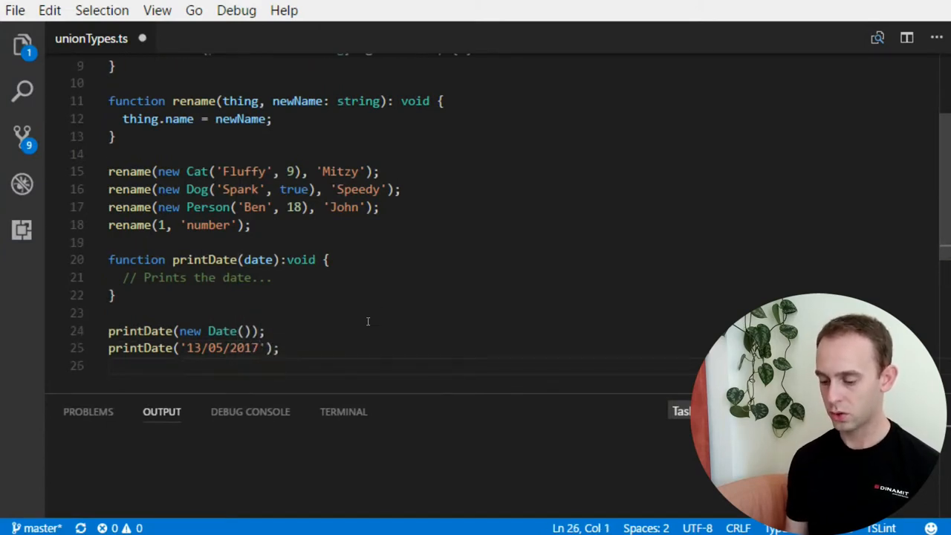
- Add a printDate(321654321) call that passes a plain number
text(printDate)
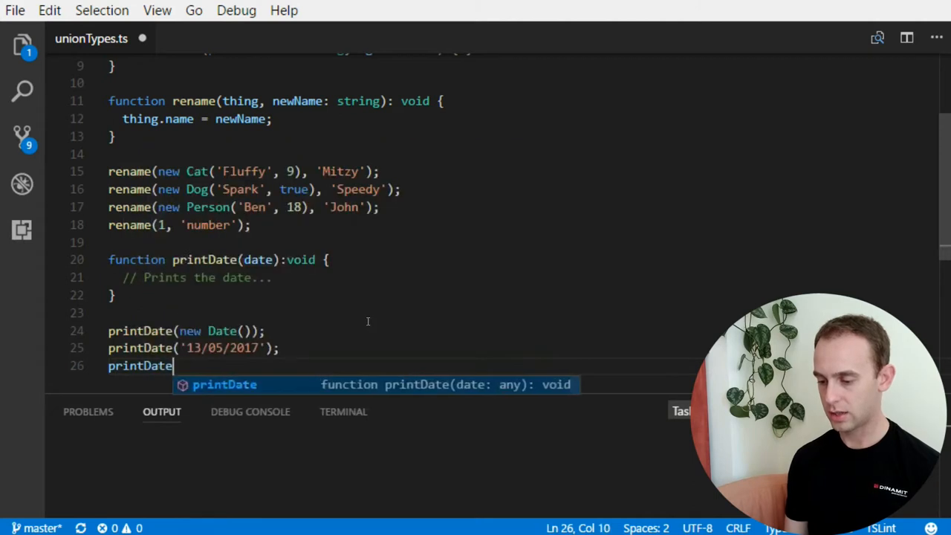
text((''))
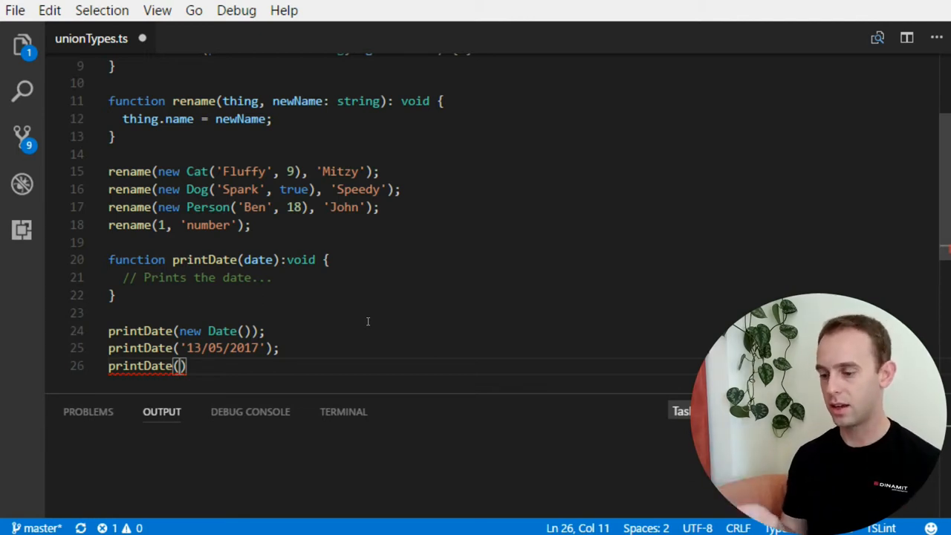
text(321654321)
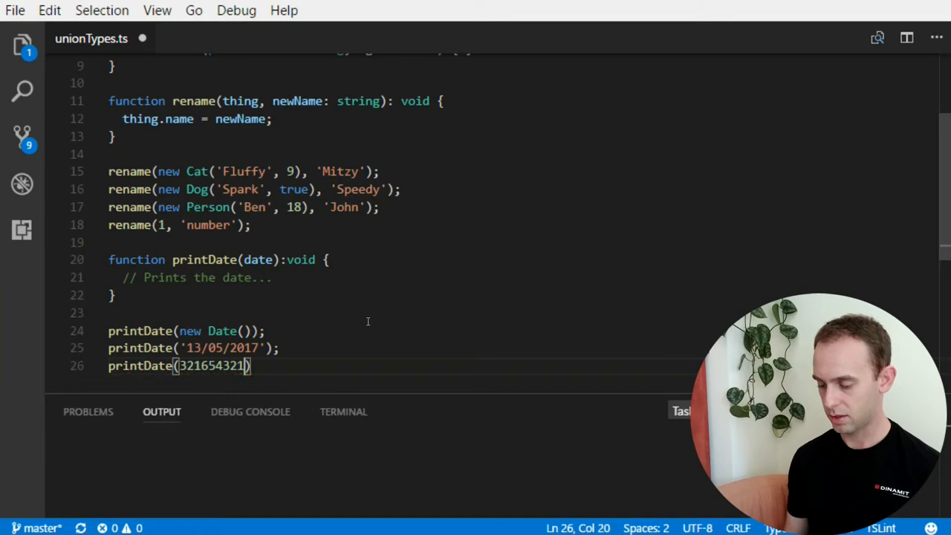
text(;)
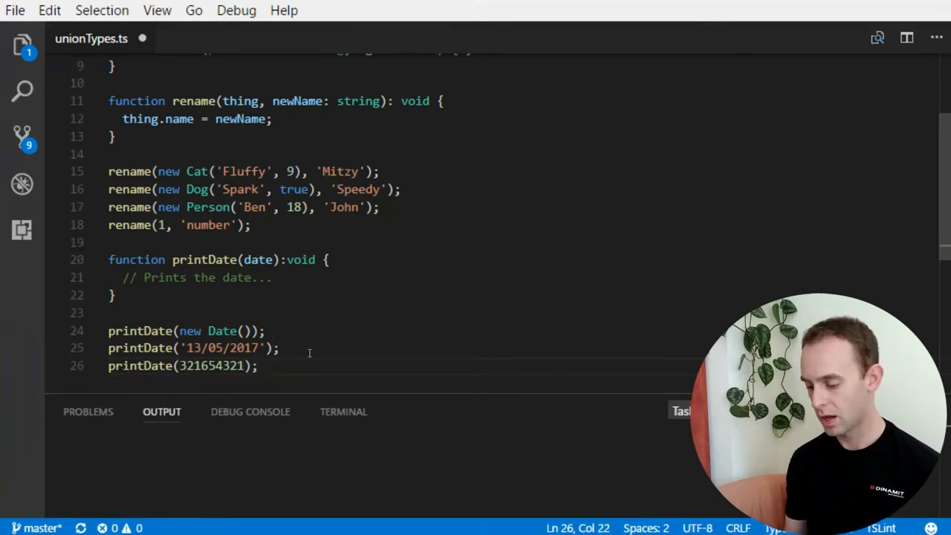
text(print)
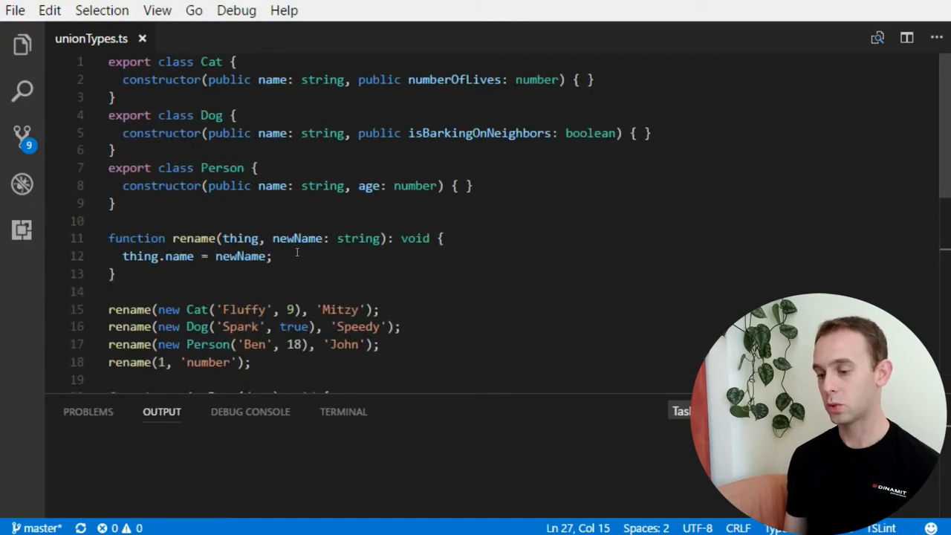
mouse_move(239, 238)
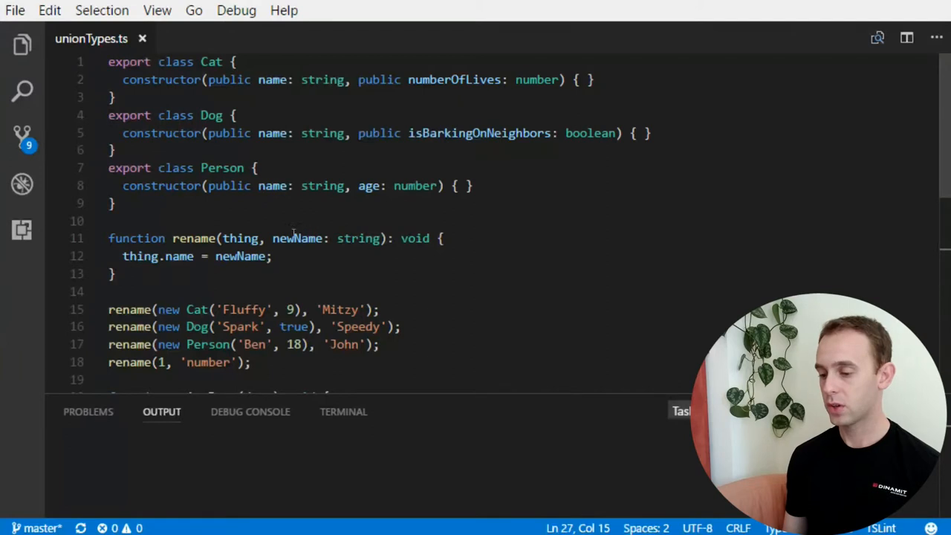
- Annotate rename's thing parameter with the type Cat|Dog|Person
click(264, 237)
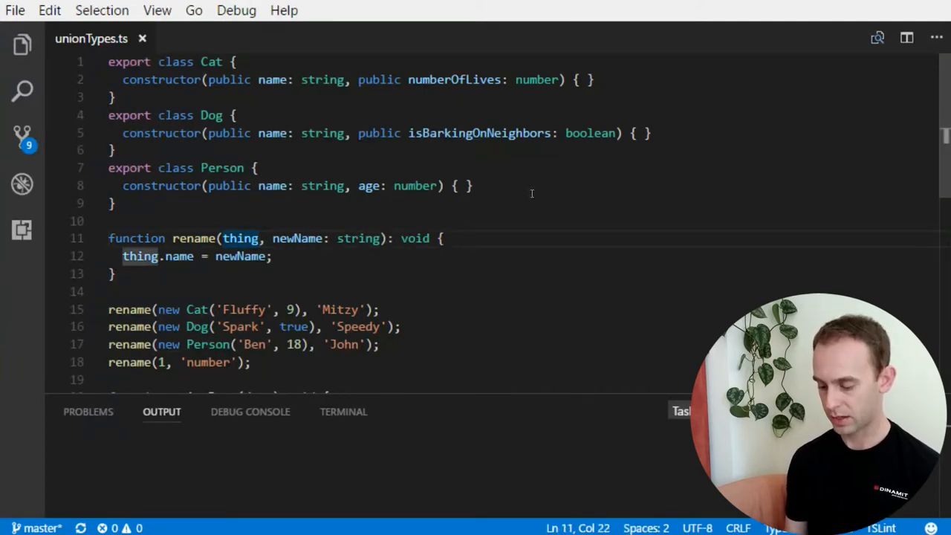
text(: Cat)
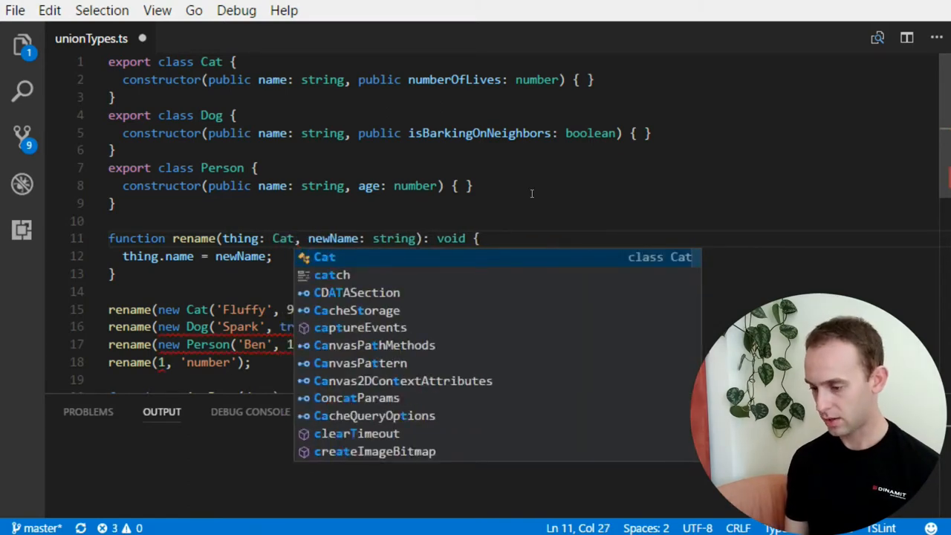
text(|Do)
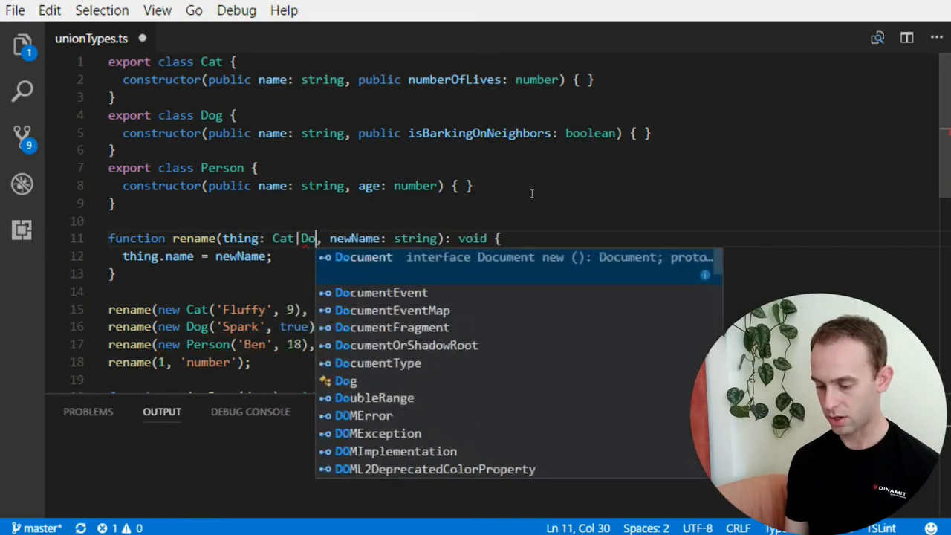
text(g|Person)
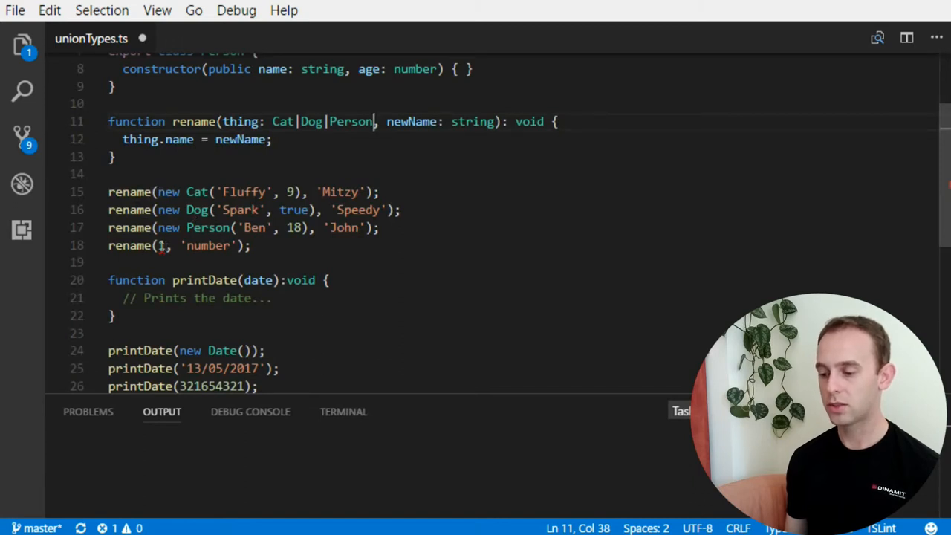
mouse_move(159, 245)
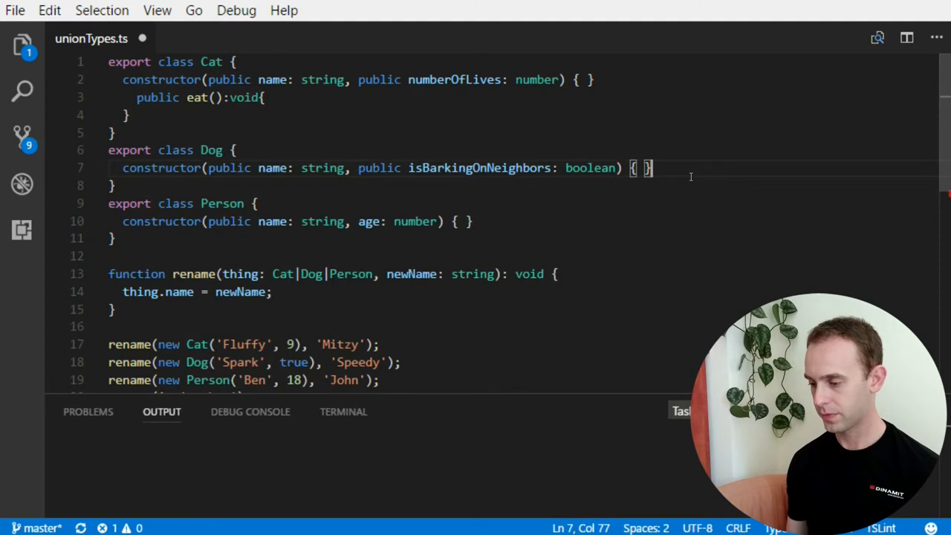
- Add an empty public eat(): void method to each class and begin a thing. line
text(public eat():void{)
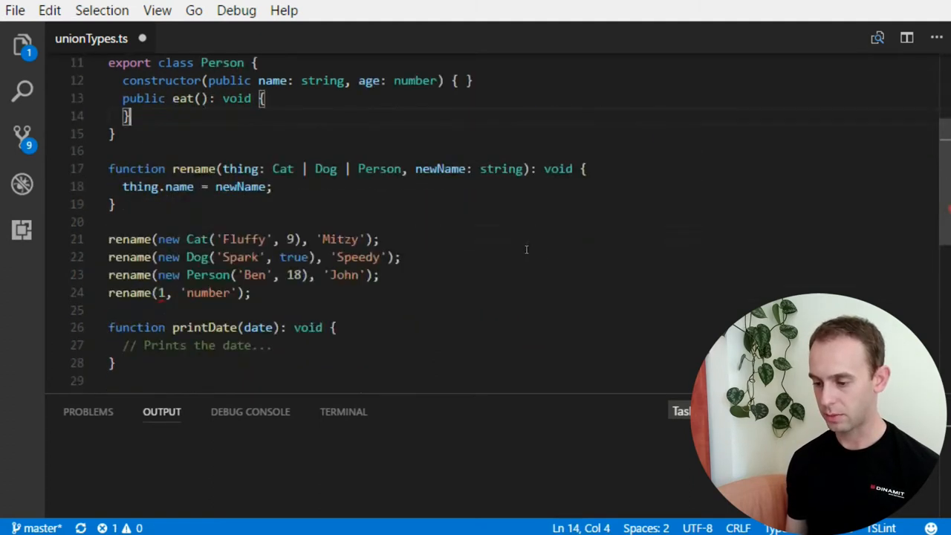
text(thing.)
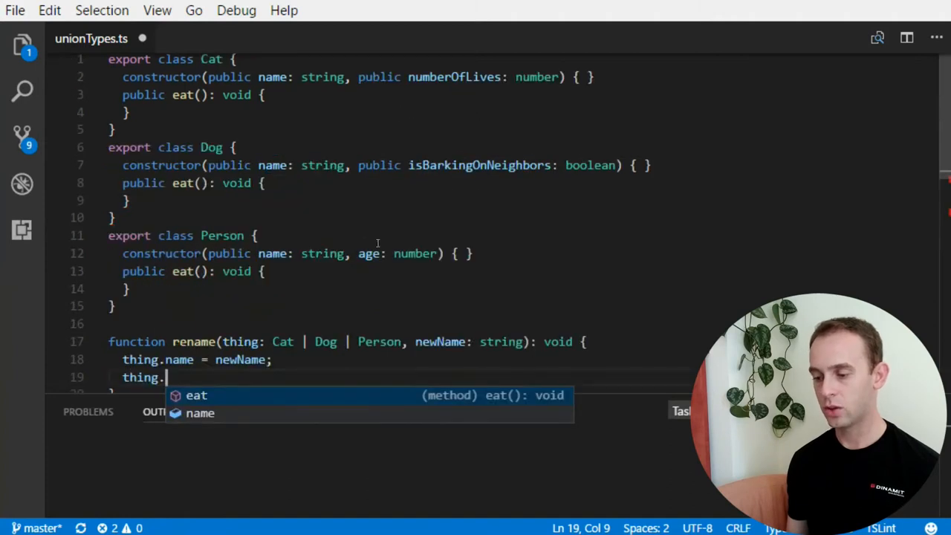
mouse_move(447, 114)
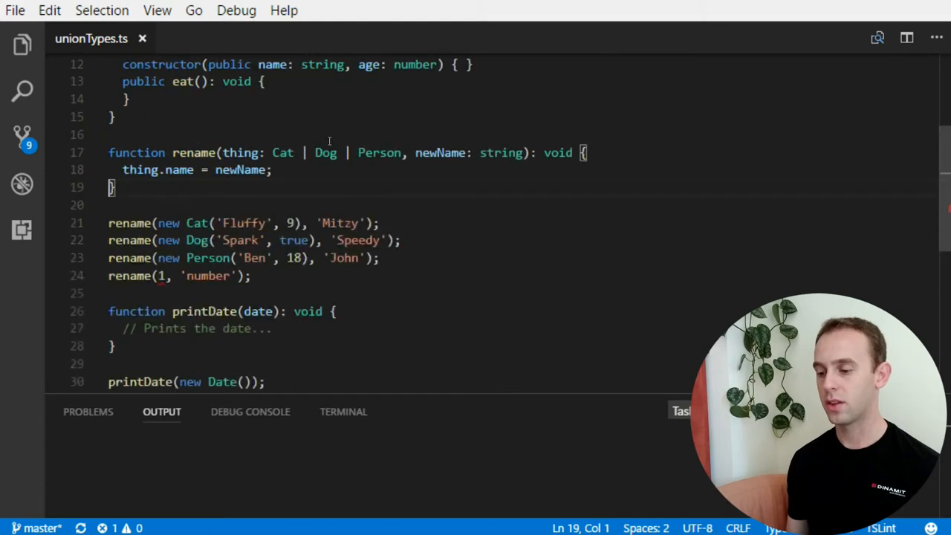
- Remove the numeric rename call and type printDate's date as string|number|Date
click(251, 276)
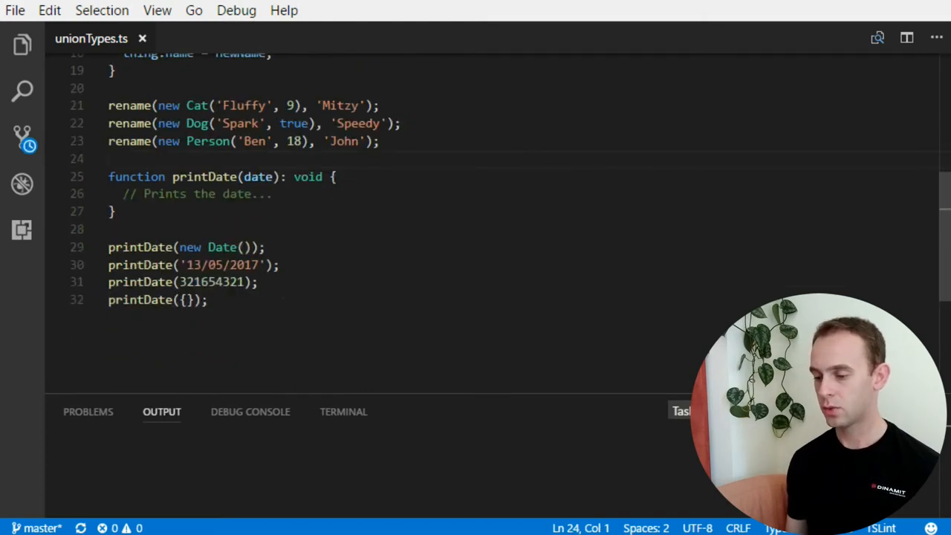
text(:)
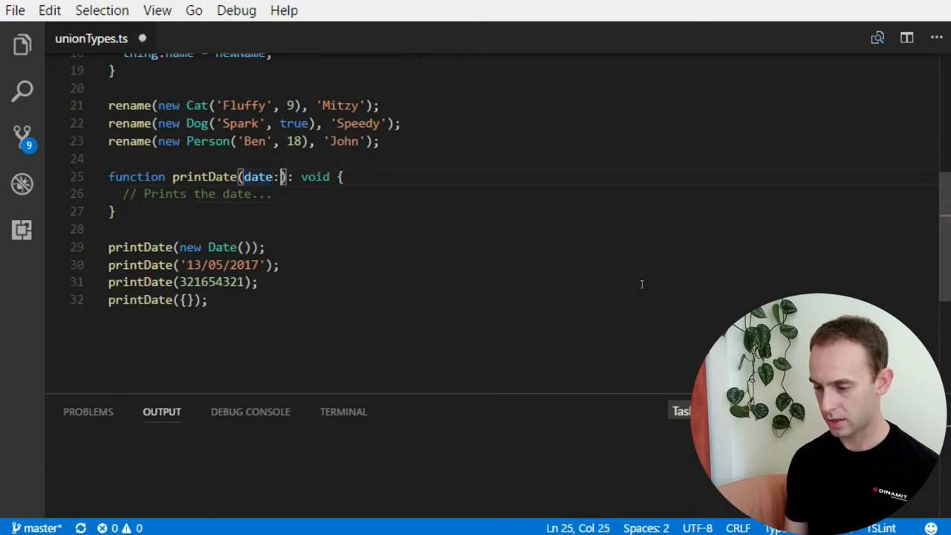
text(string|)
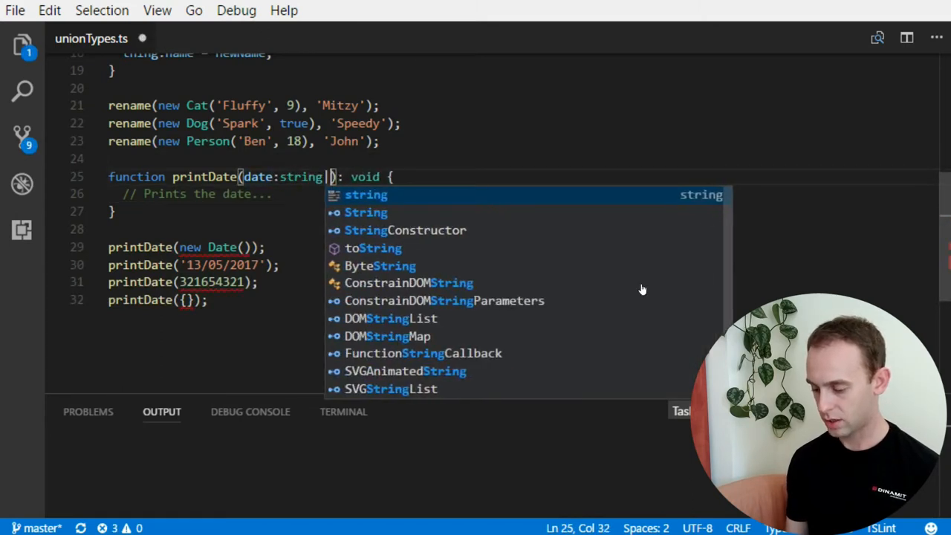
text(number|Date)
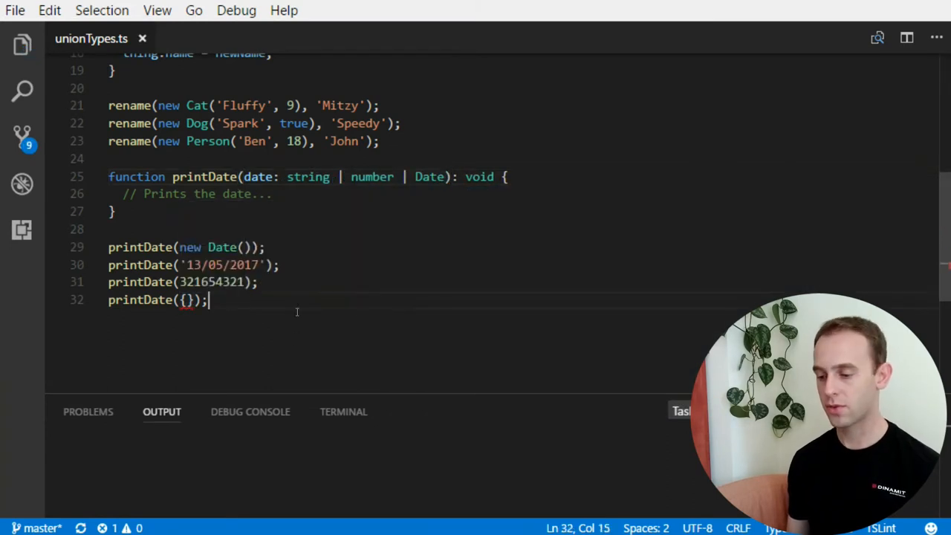
key(Backspace)
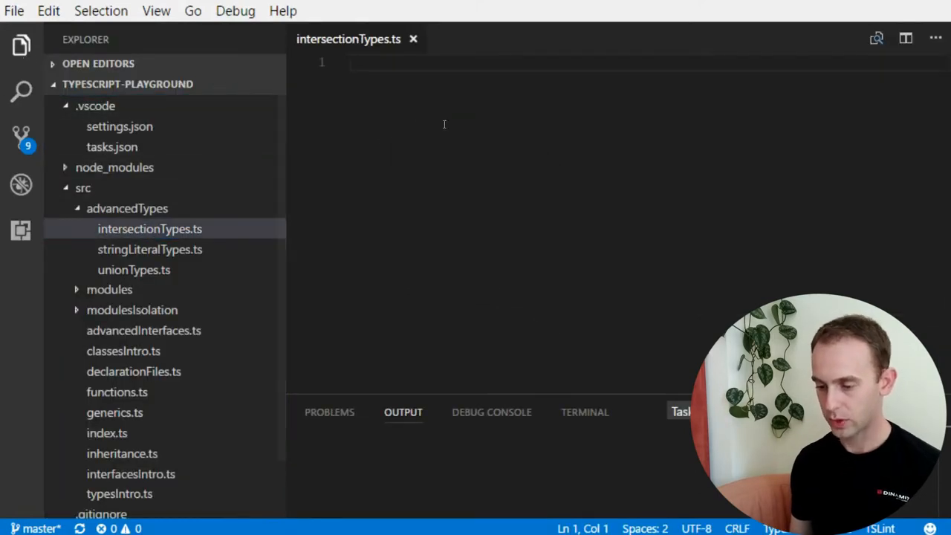
- Add the Cat and Dog classes, then write compose<T, U>(obj1: T, obj2: U)
click(149, 229)
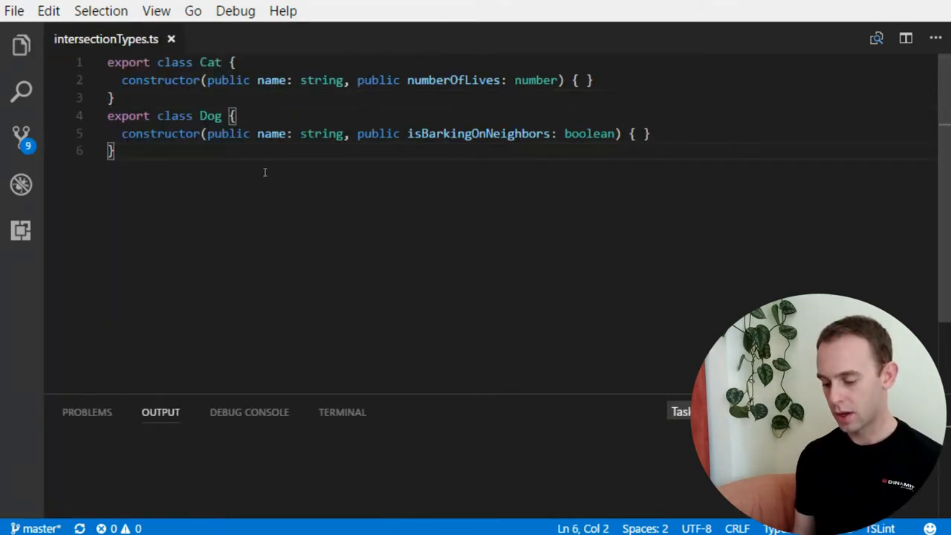
key(Enter)
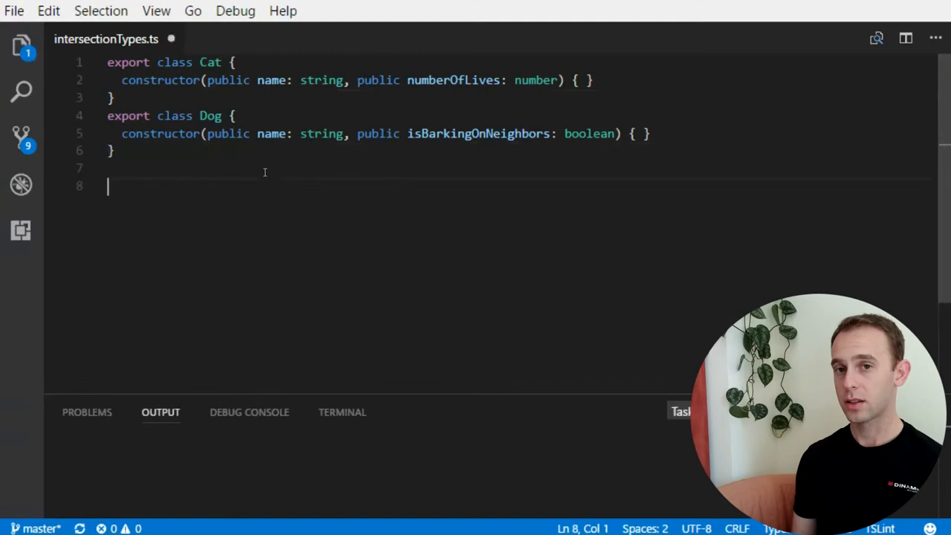
text(function)
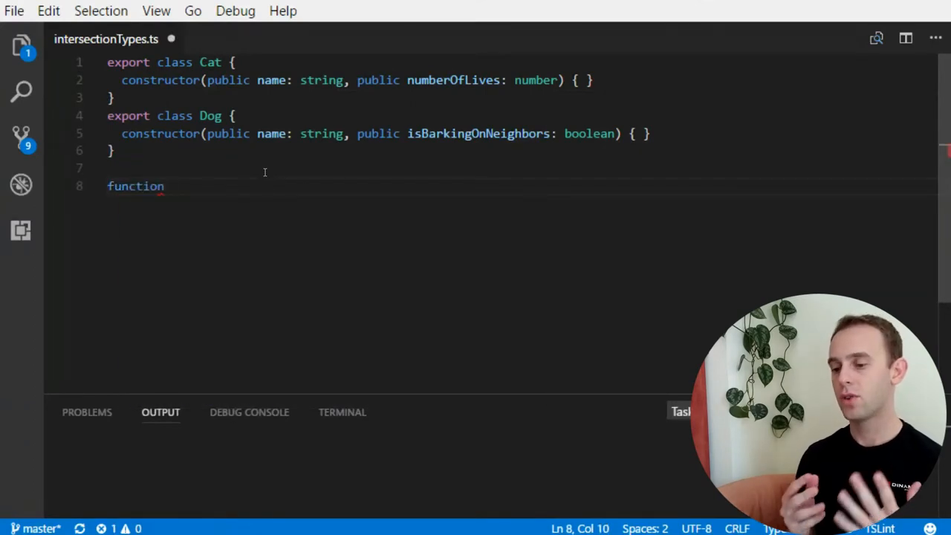
text(c)
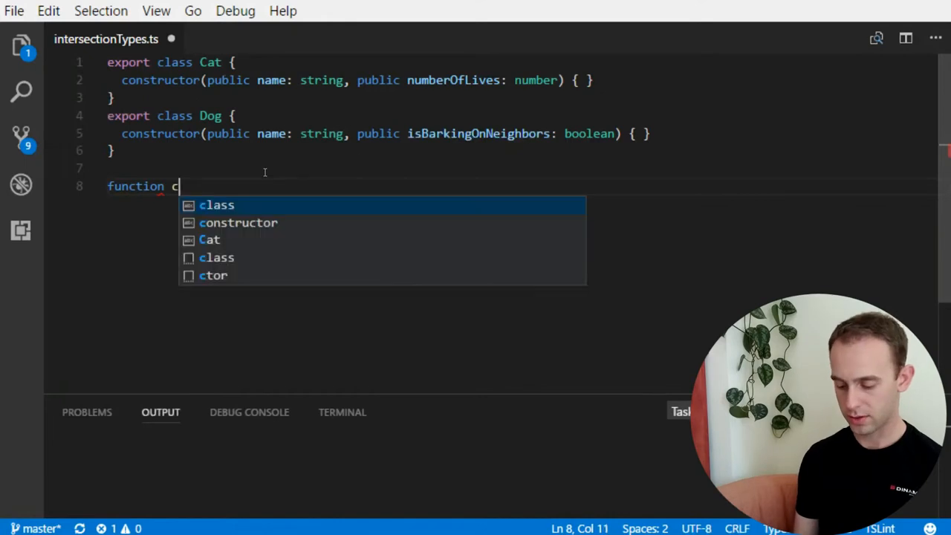
text(ompose())
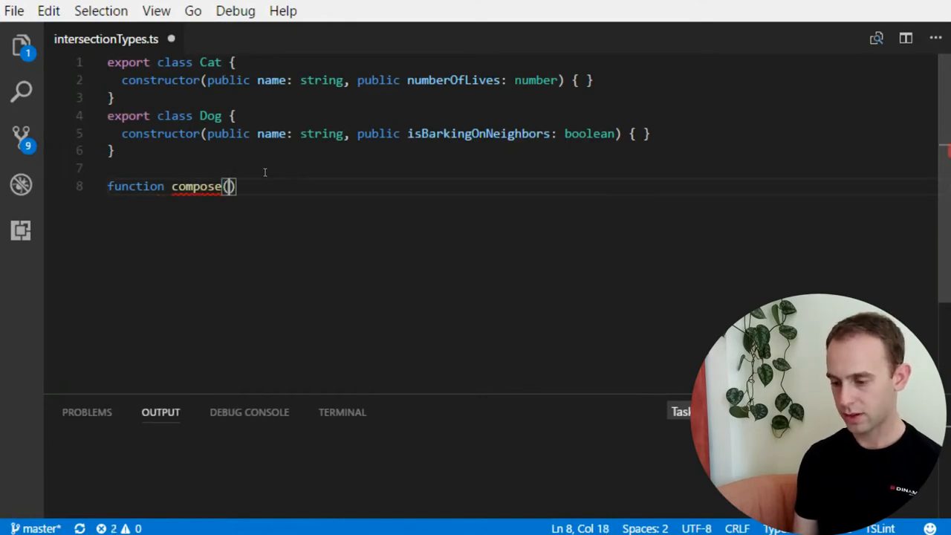
text(obj1, obj2)
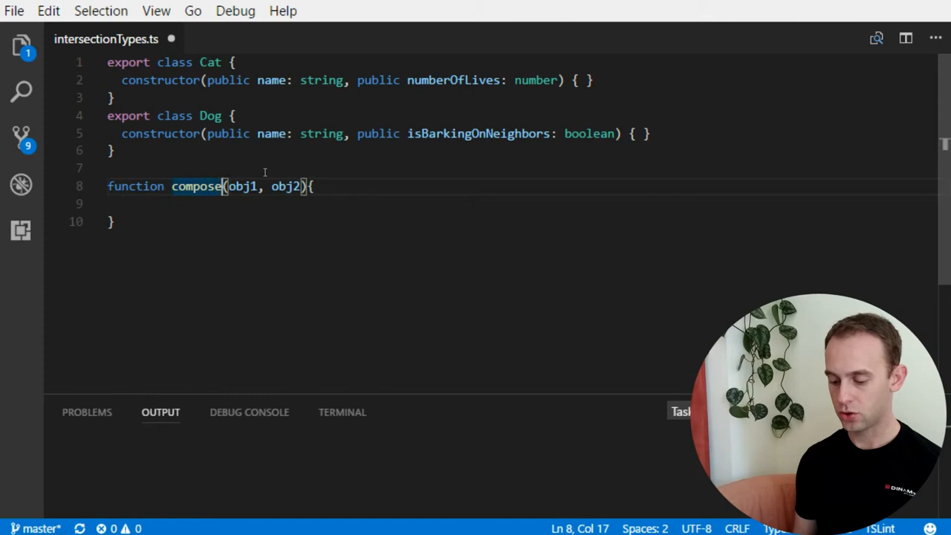
text(<T, U>)
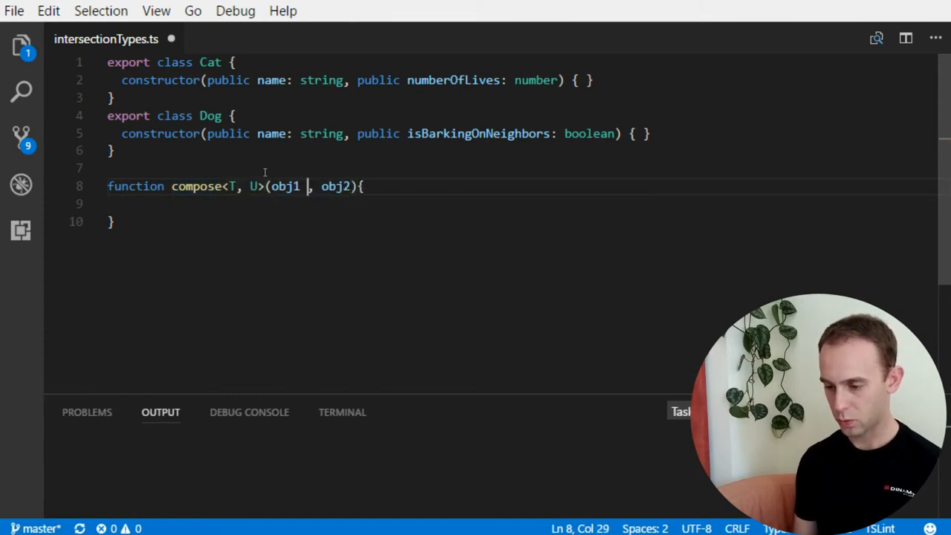
text(: T)
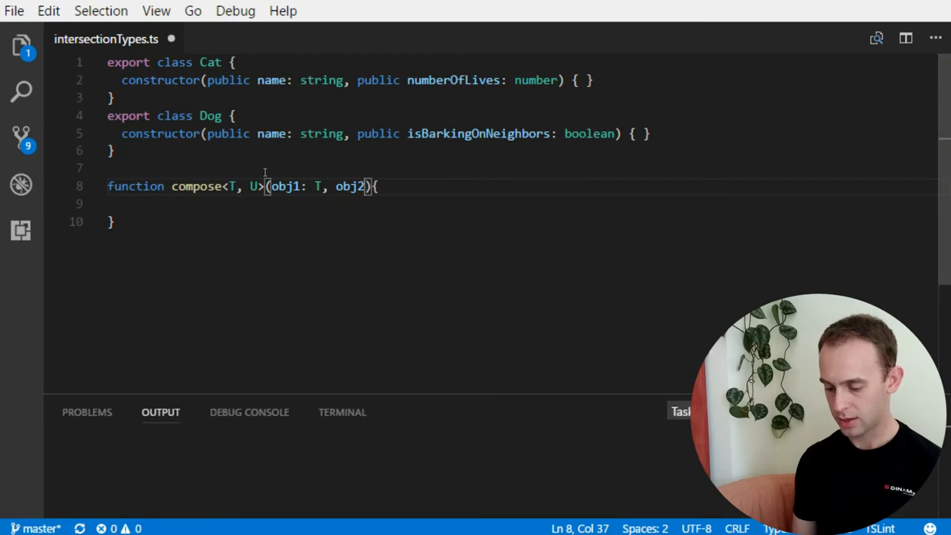
text(: U)
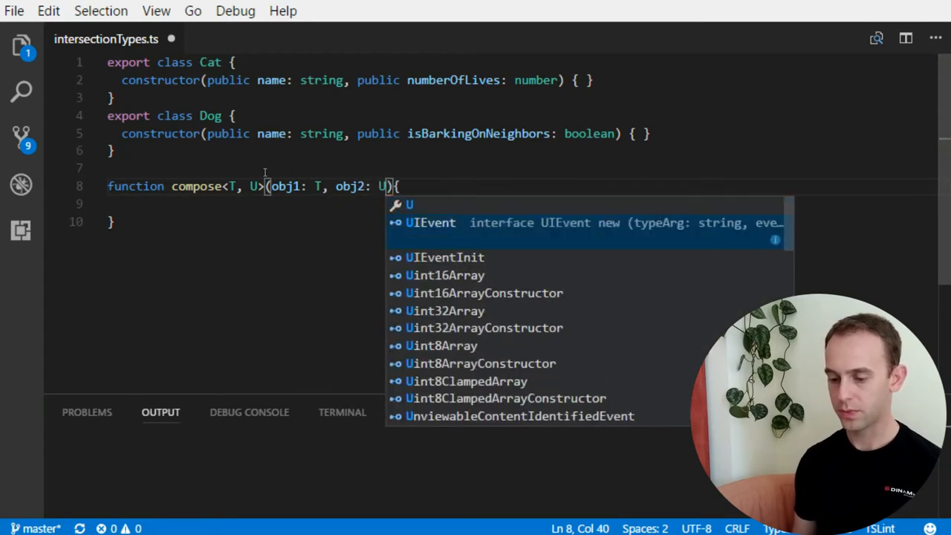
- Import lodash as _ and have compose return _.assignIn({}, obj1, obj2) typed any
key(Escape)
text(import * _)
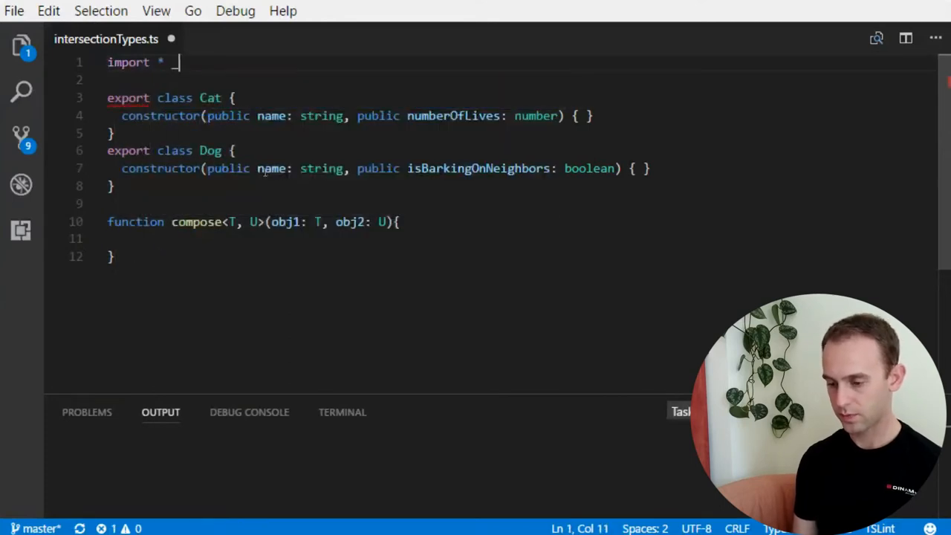
text(as)
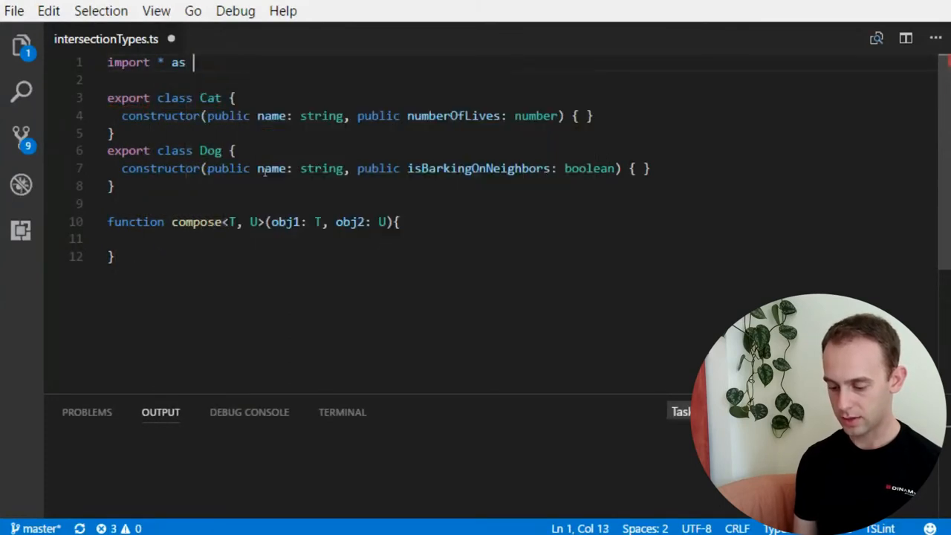
text(_ from 'lodash';)
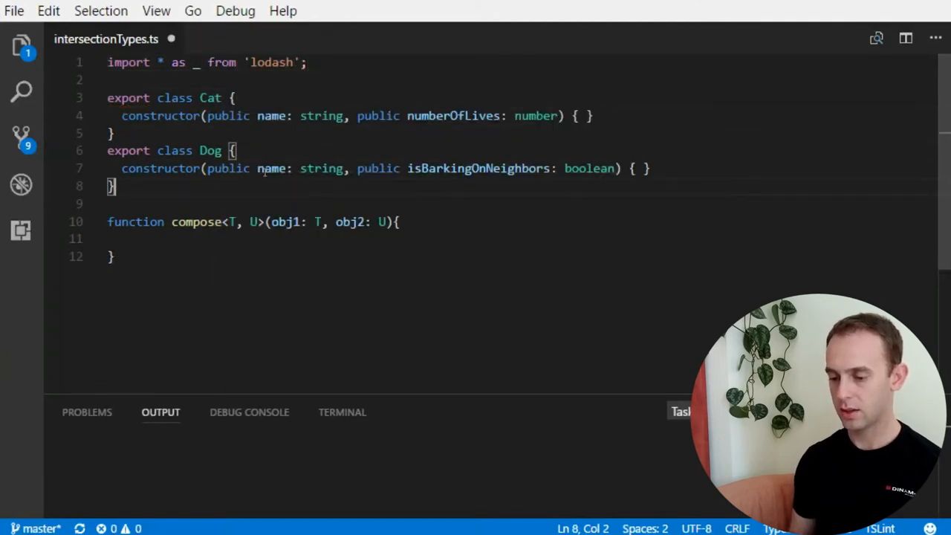
text(return _)
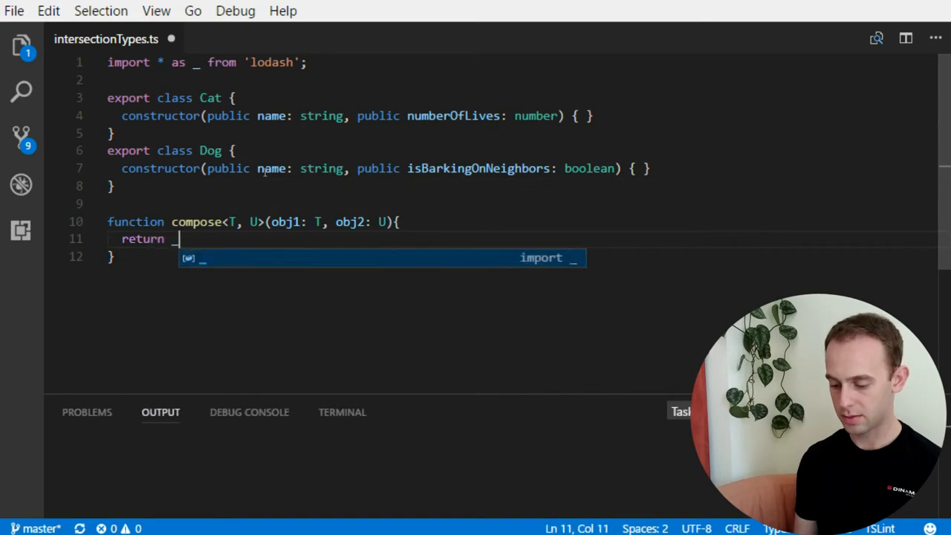
text(.assignIn({}, obj1, obj2);)
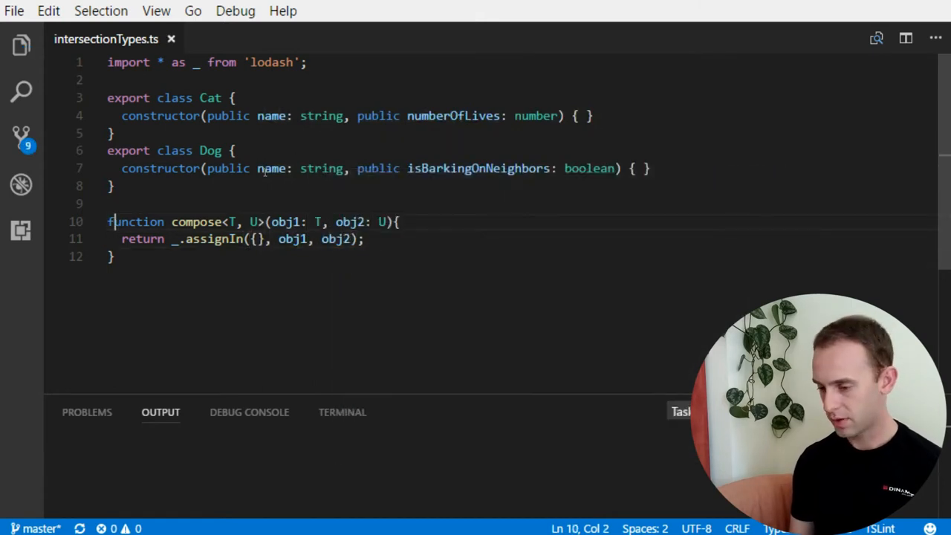
text(: any)
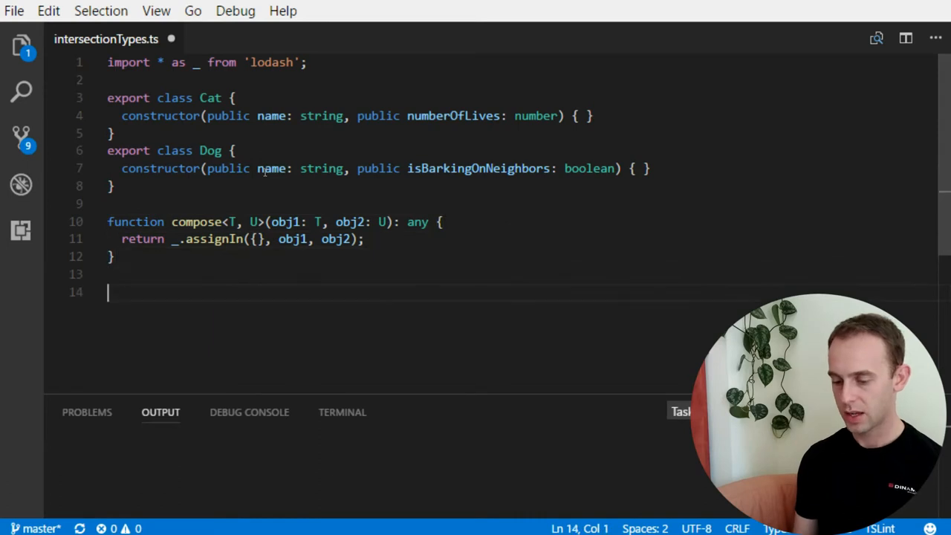
- Declare monster = compose(new Cat('Mitzy', 9), new Dog('Sparky', false)), discarding a trial monster. line
text(const)
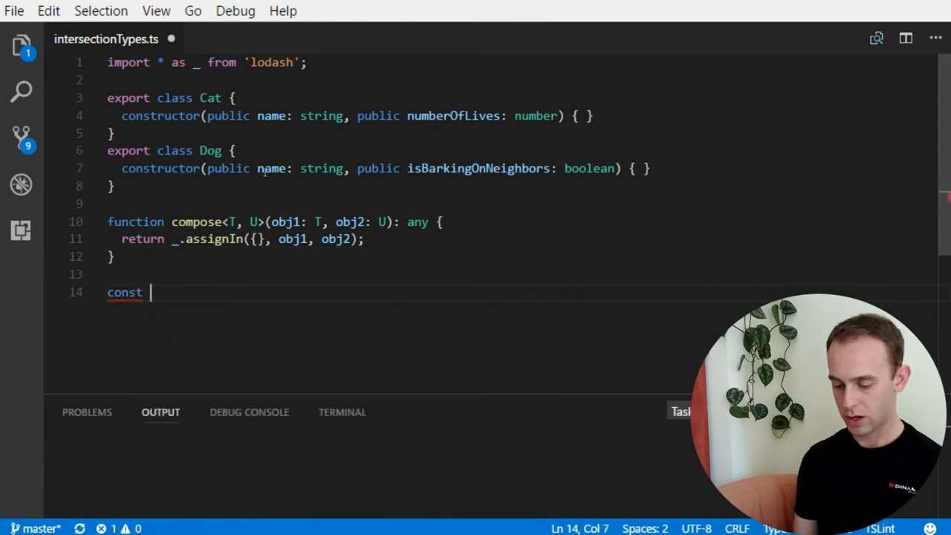
text(monster =)
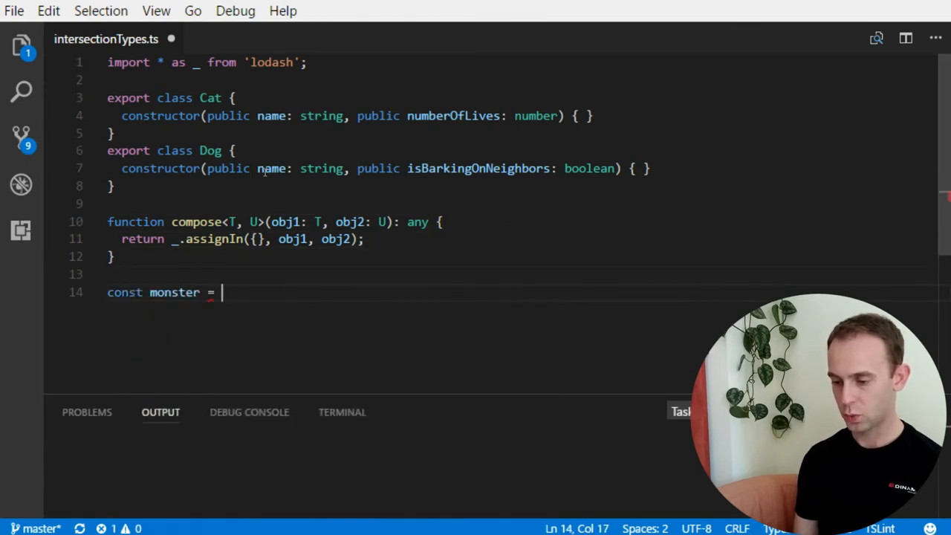
text(compose()
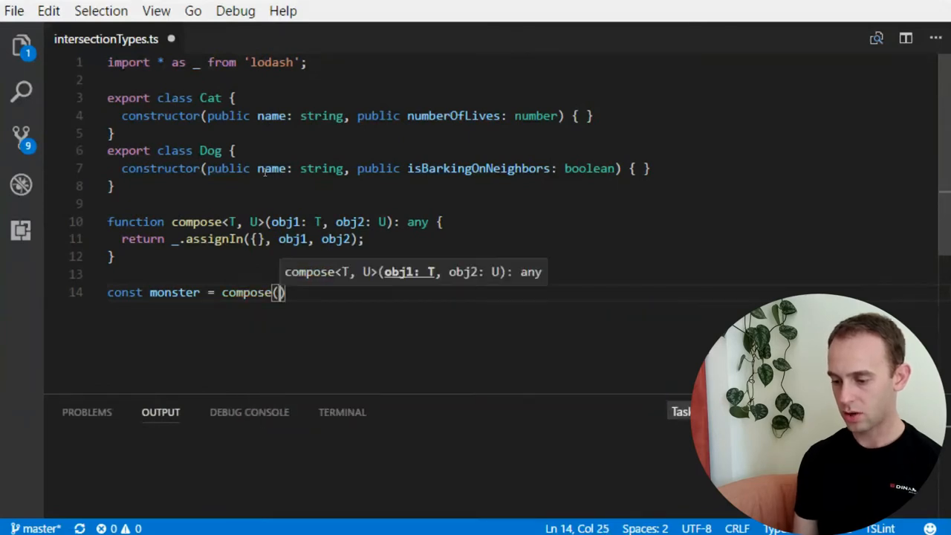
text(new Cat()
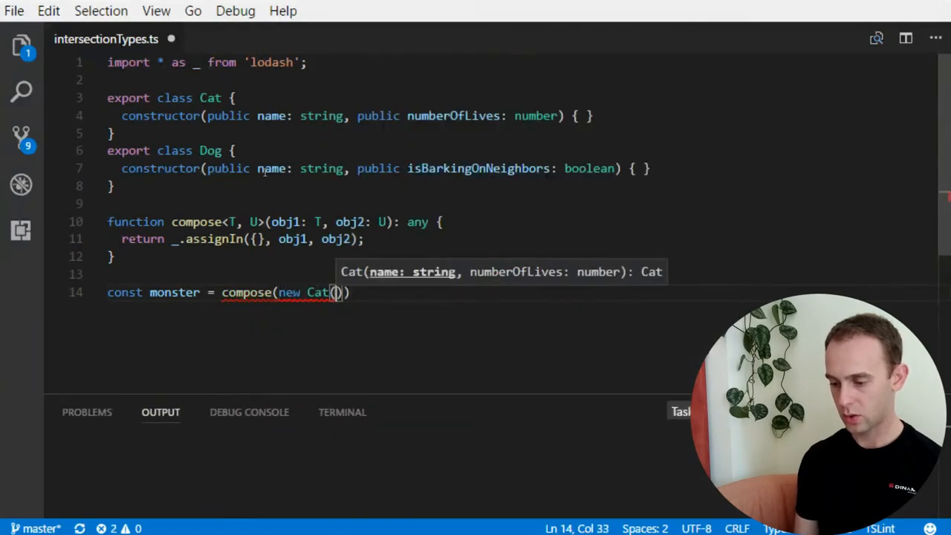
text('Mitzy')
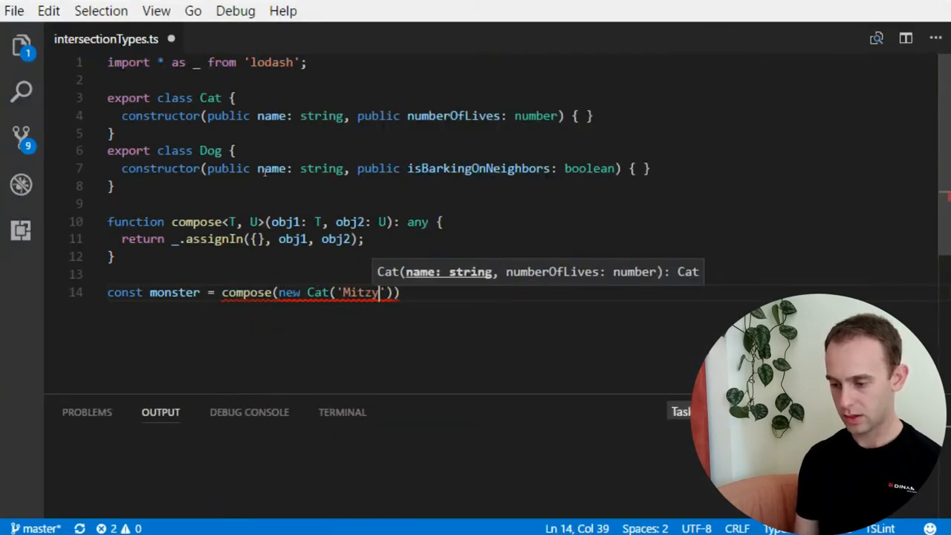
text(, 9), new Dog(')
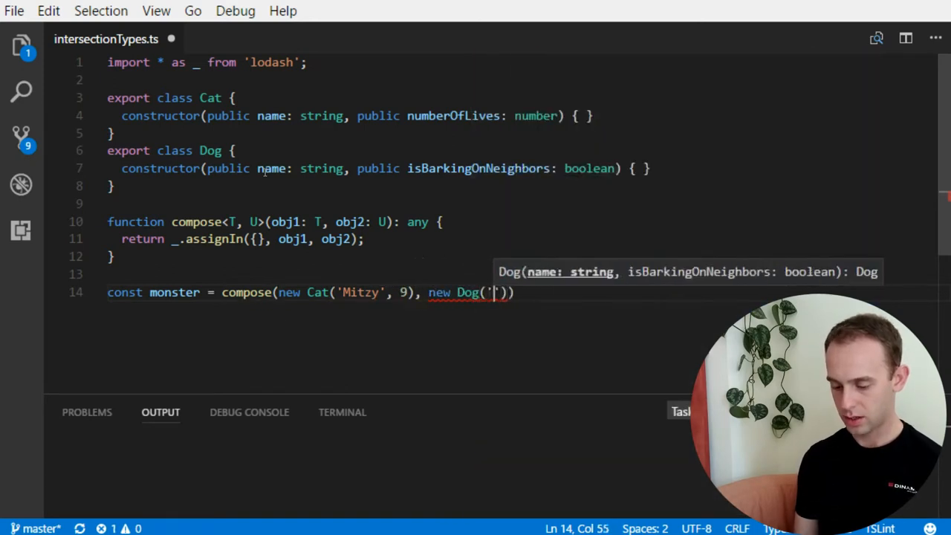
text(Sparky)
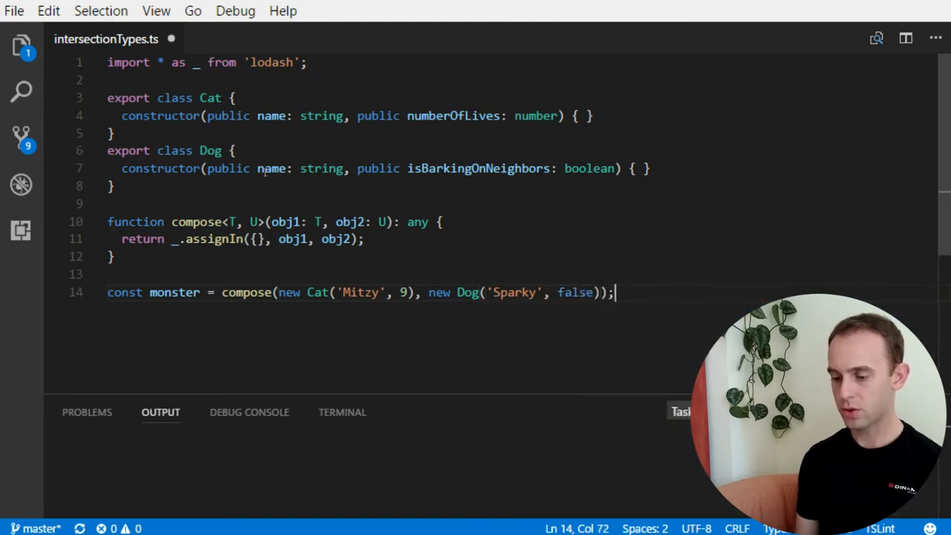
text(monster)
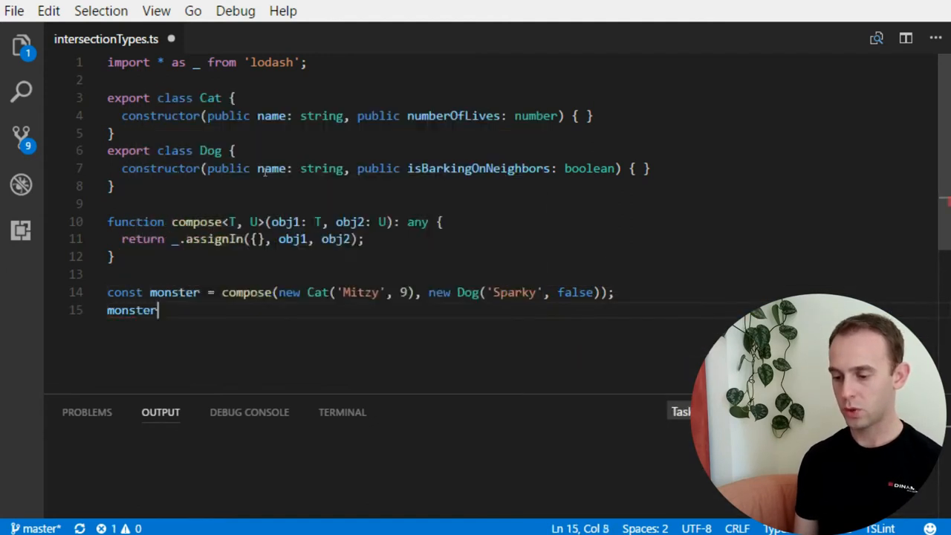
text(.)
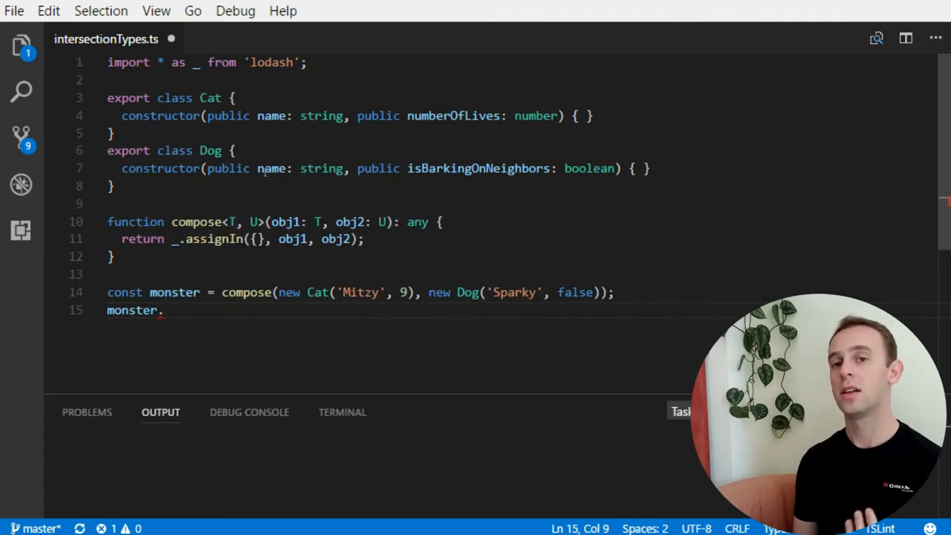
key(Backspace)
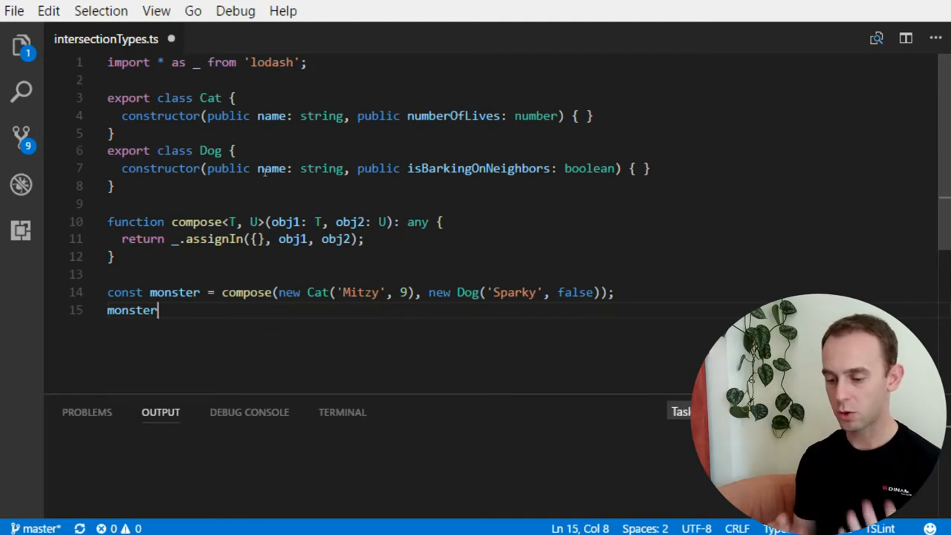
key(Backspace)
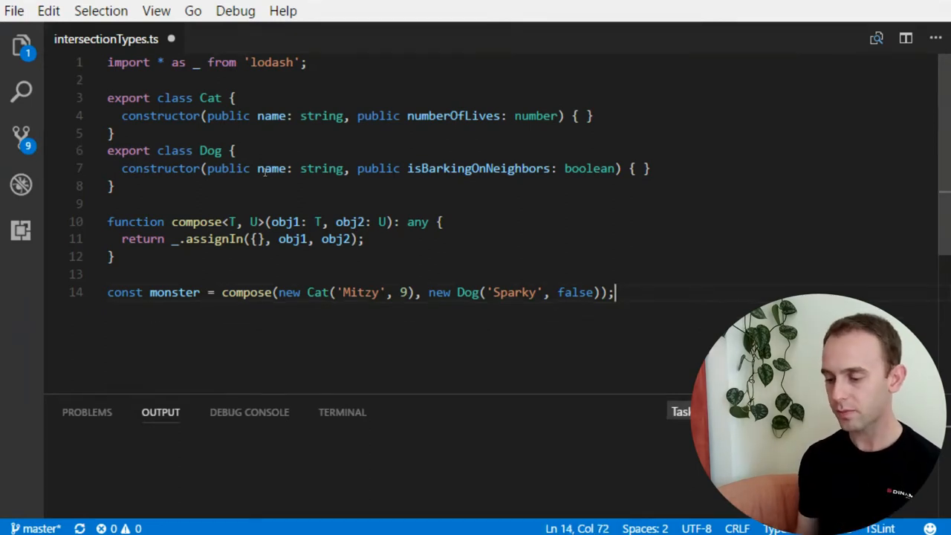
- Replace the any return type in compose's signature with T & U
double_click(417, 222)
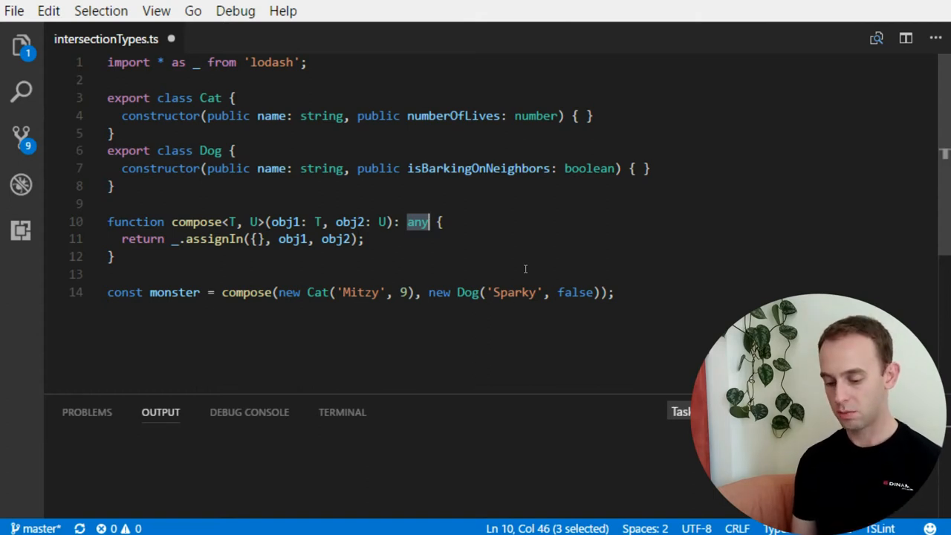
text(T)
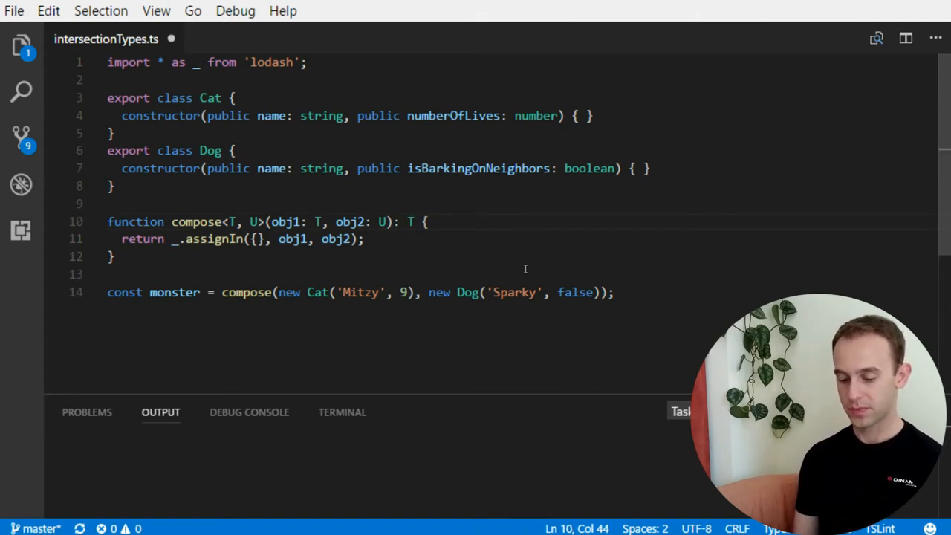
text(& U)
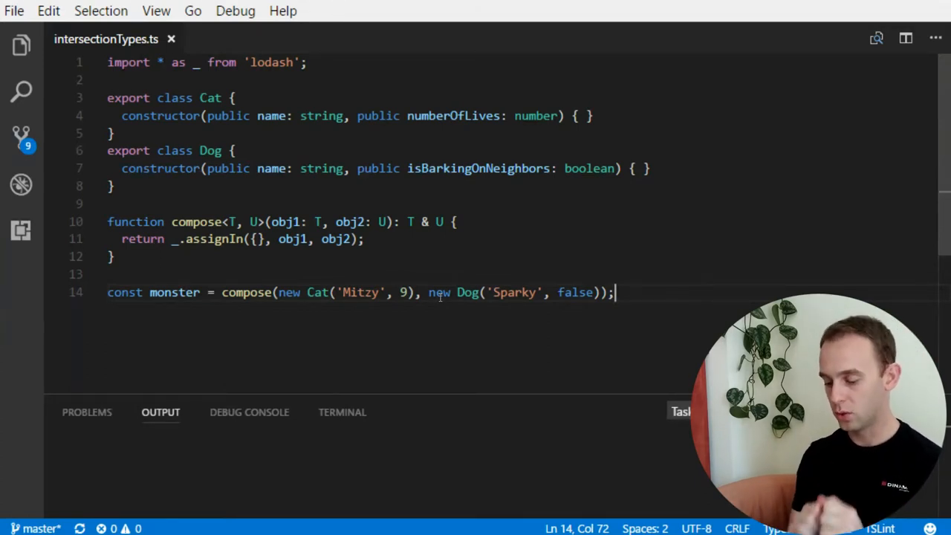
- Write monster.name = 'Sparky Mitzy', monster.numberOfLives = 100 and monster.isBarkingOnNeighbors = true
text(monst)
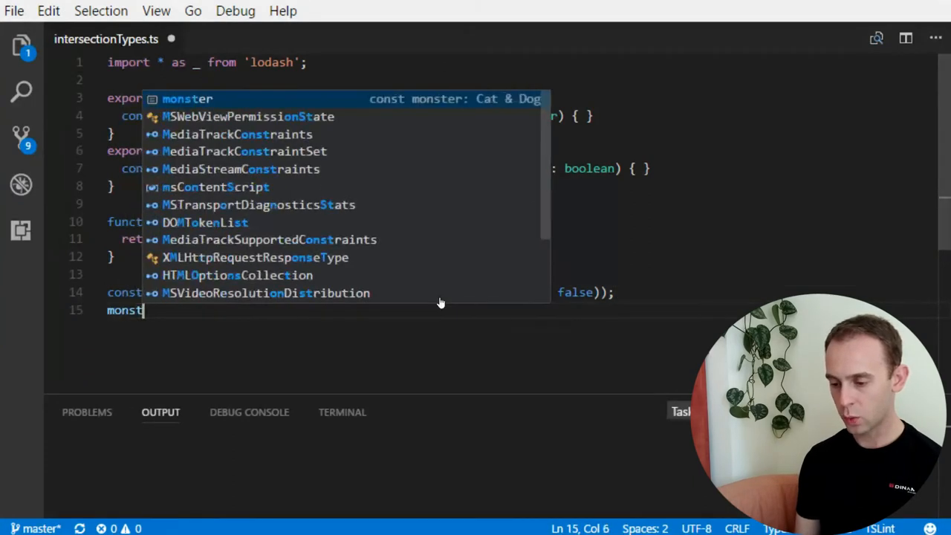
text(er.)
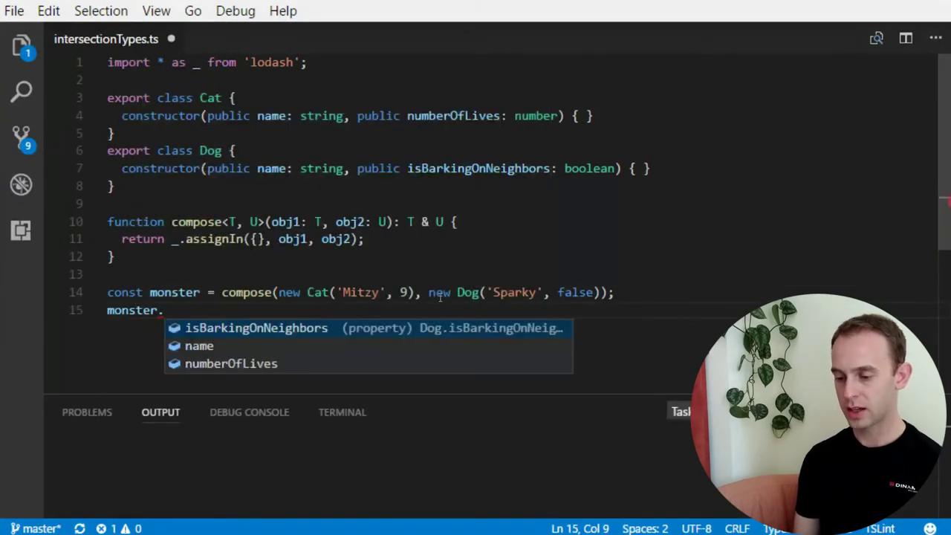
text(name =)
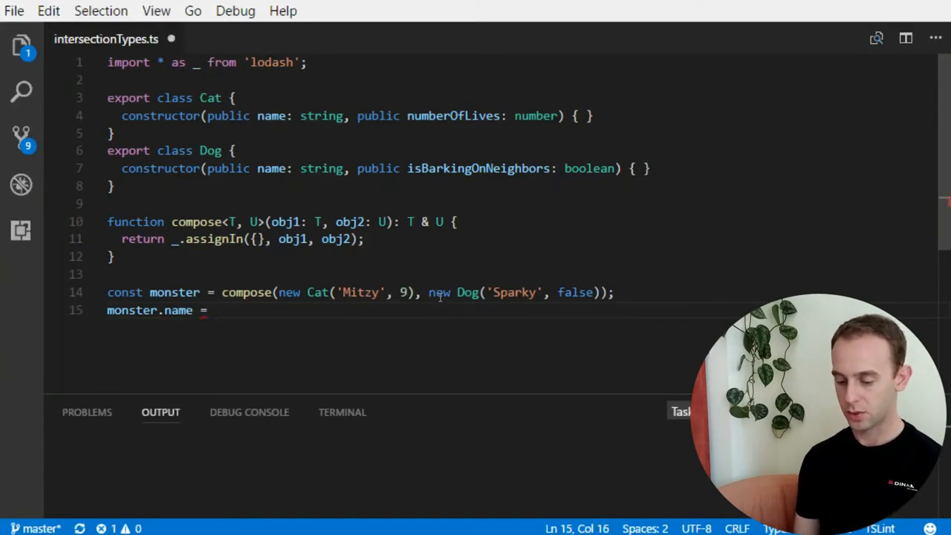
text('Sparky)
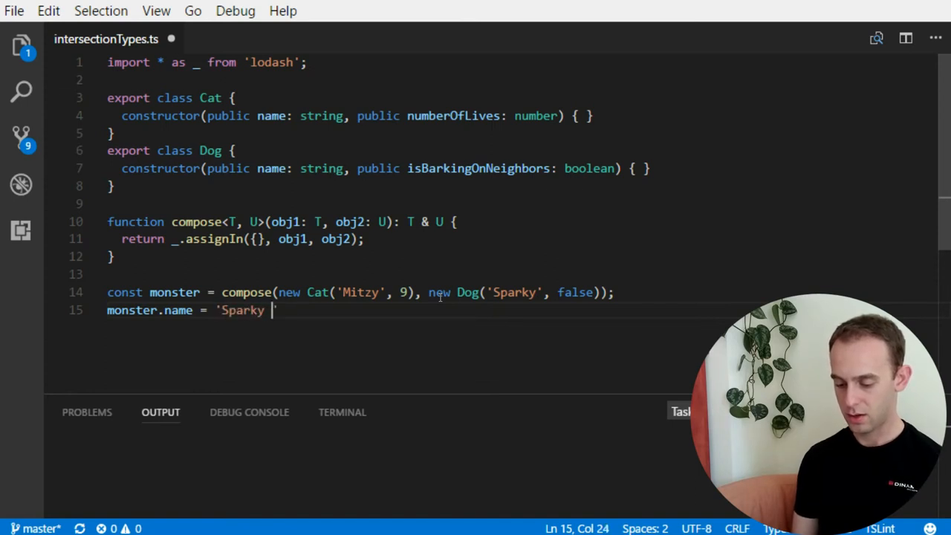
text(Mitzy';)
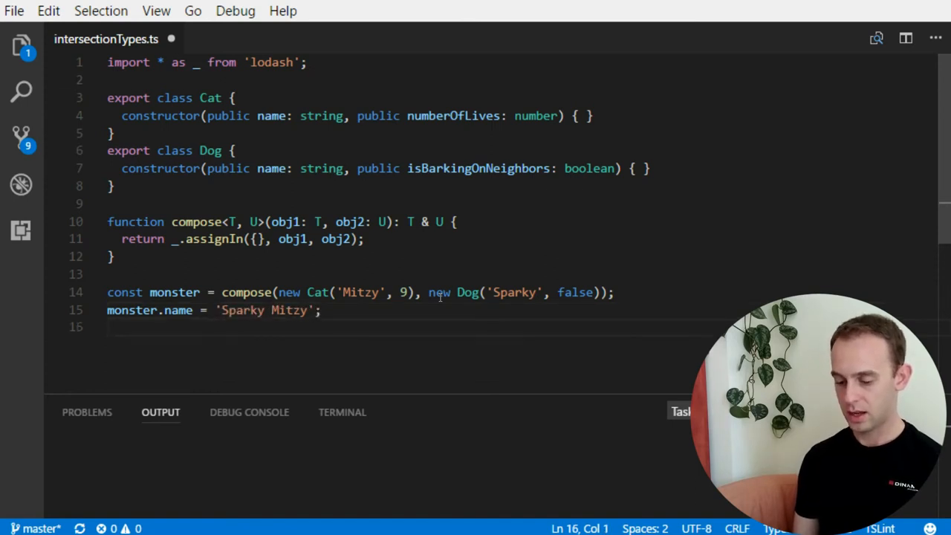
text(monster.)
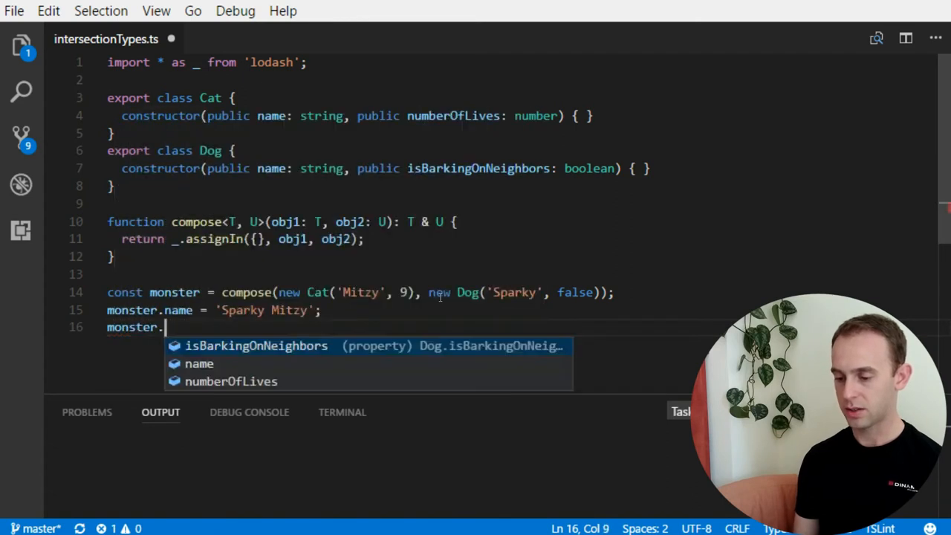
text(numberOfLives =)
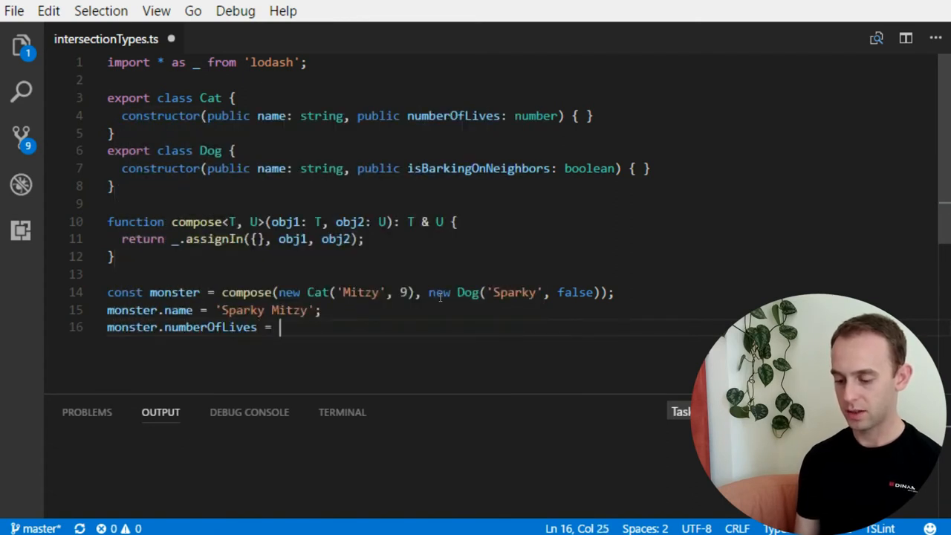
text(100;)
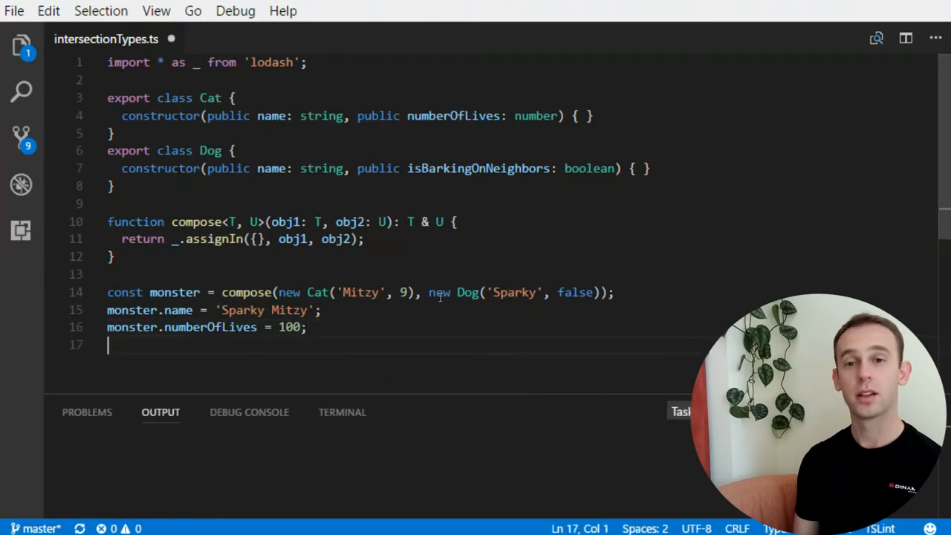
text(mons)
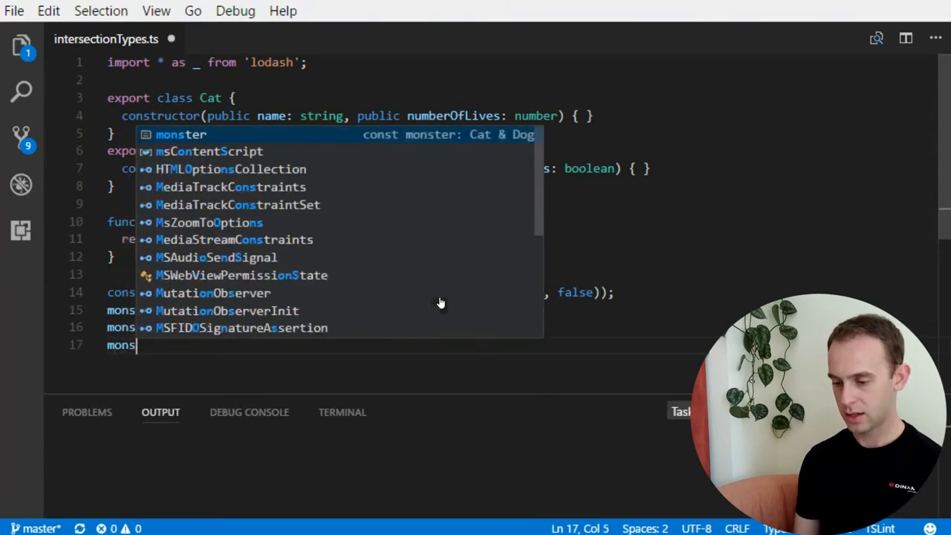
text(ter.)
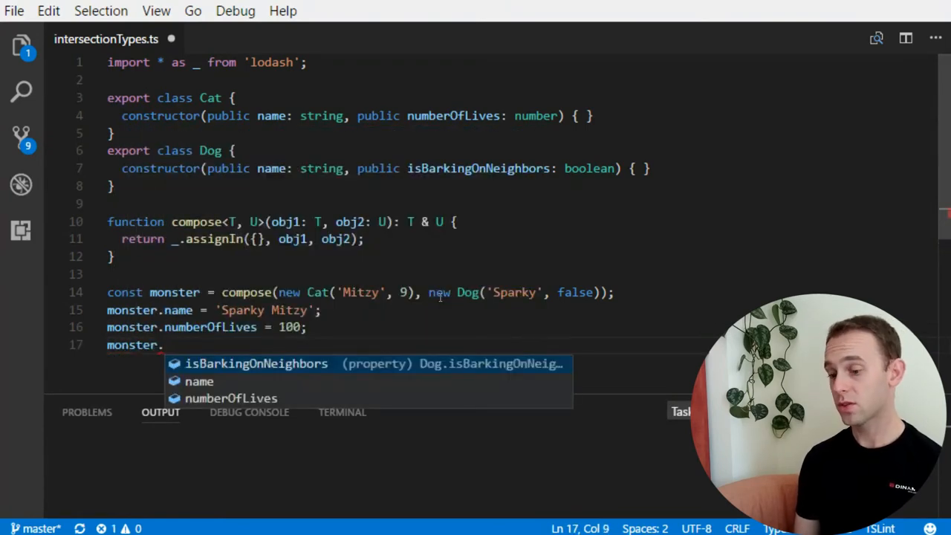
key(Tab)
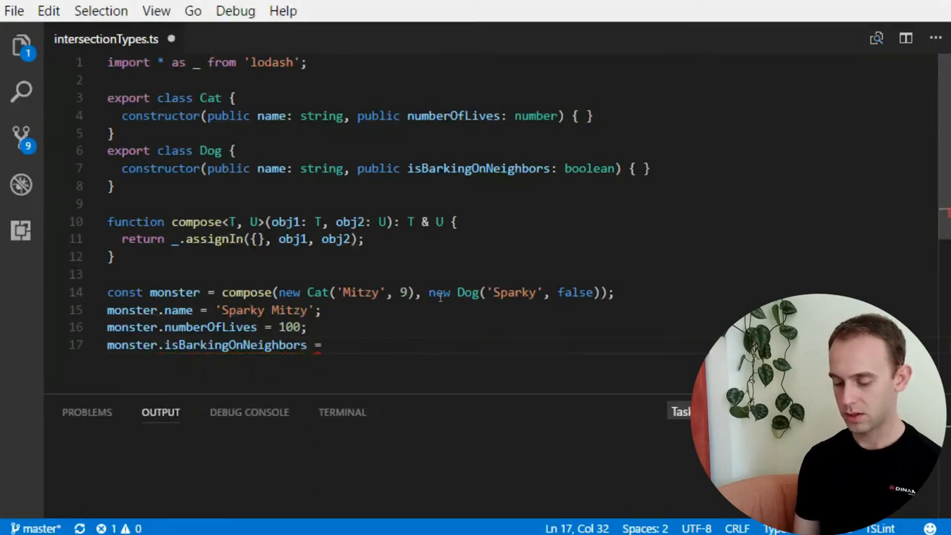
text(true;)
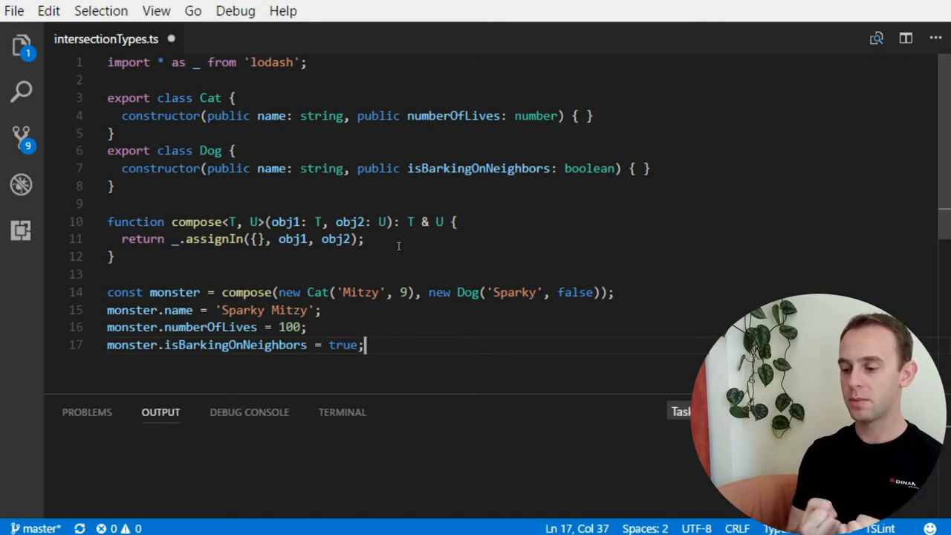
- Place the cursor after the last monster property assignment line
double_click(410, 221)
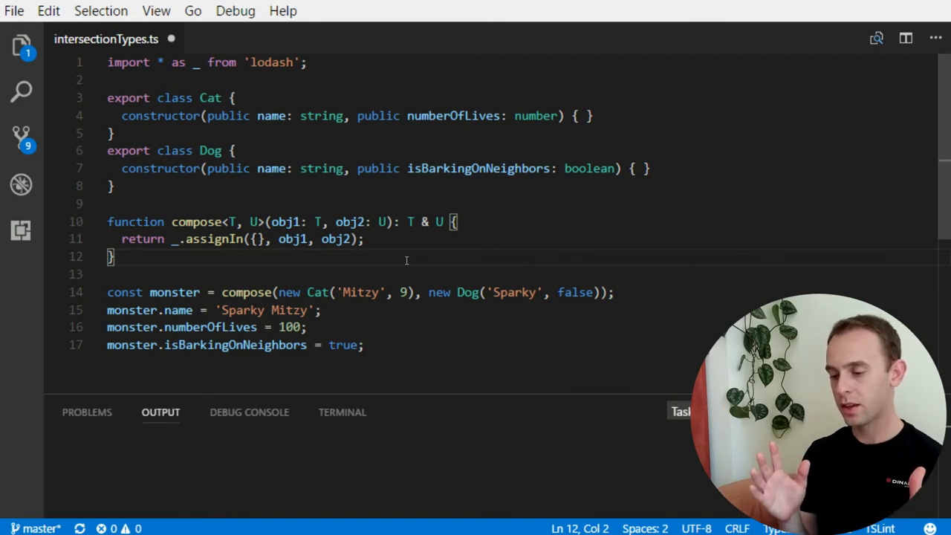
mouse_move(398, 310)
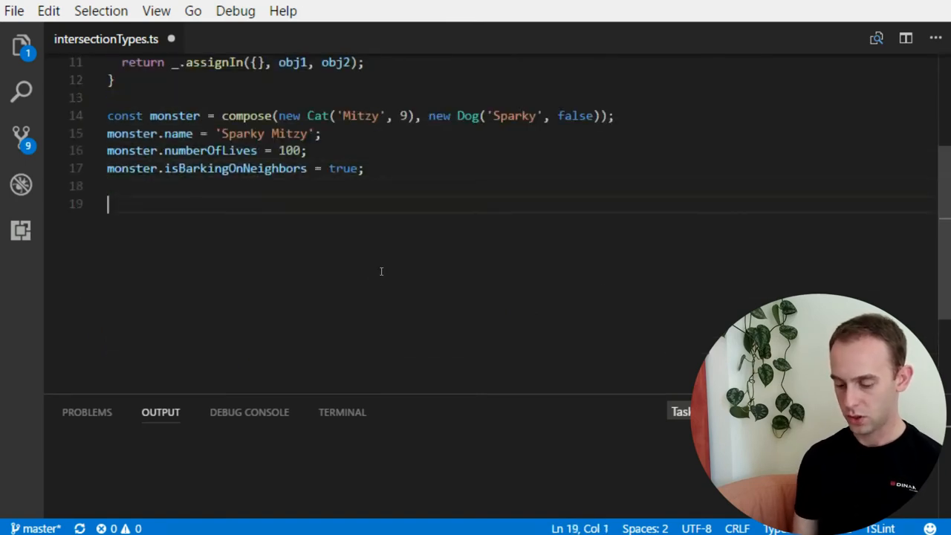
- Write interface Destroyable with a destroy(): void method
text(interface)
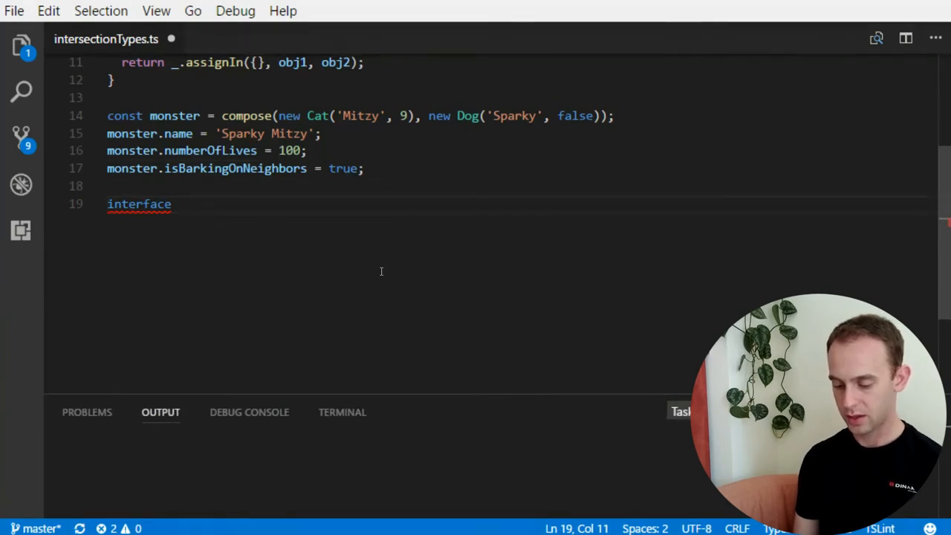
text(Destroyable{)
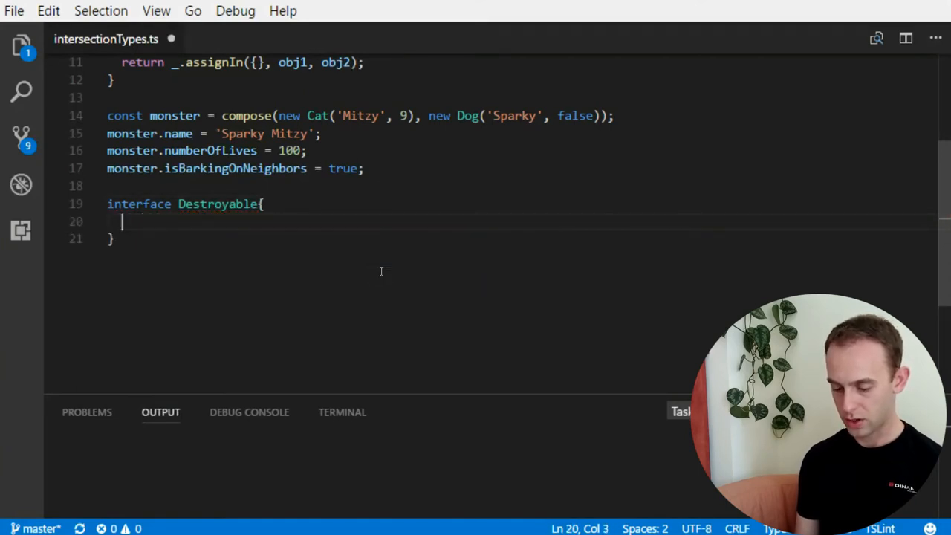
text(destroy())
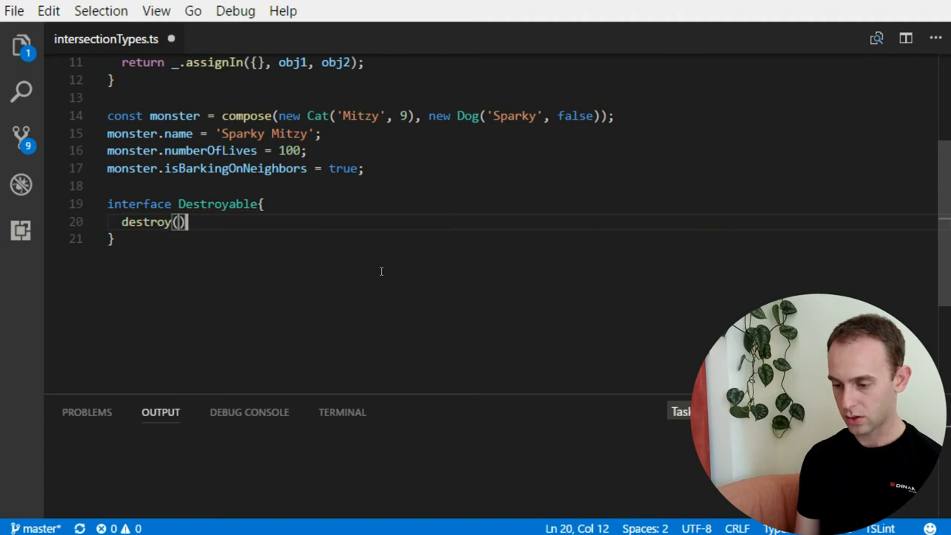
text(:void;)
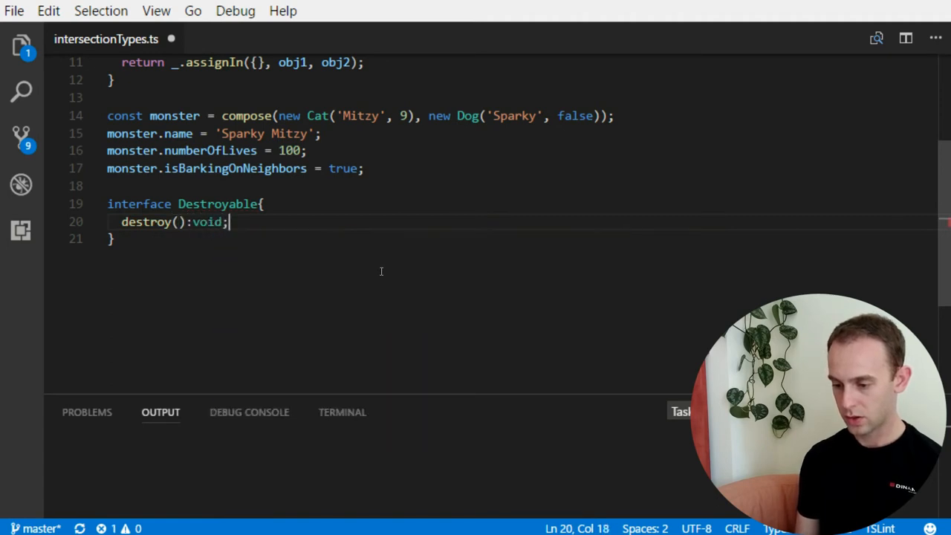
- Write interface Lengthable with a readonly length property, then remove the stray 'get'
text(int)
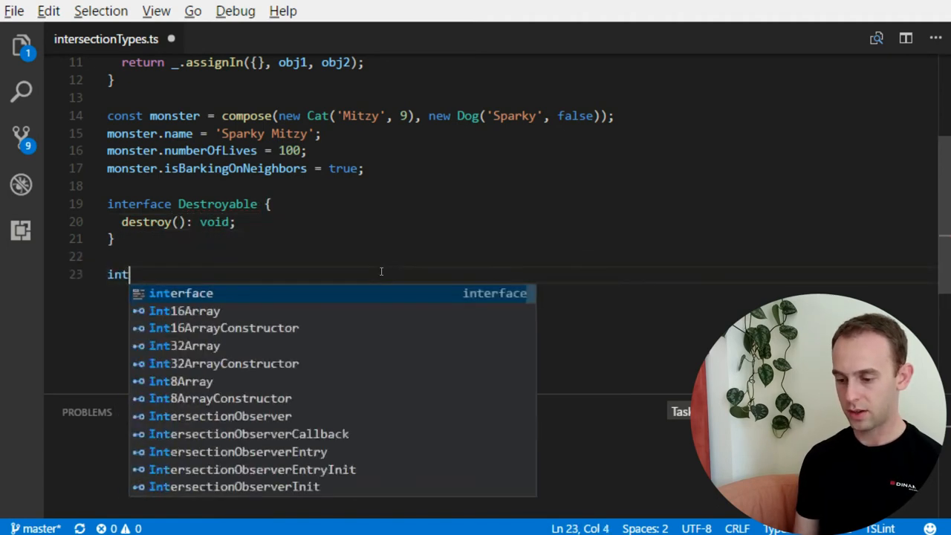
key(Tab)
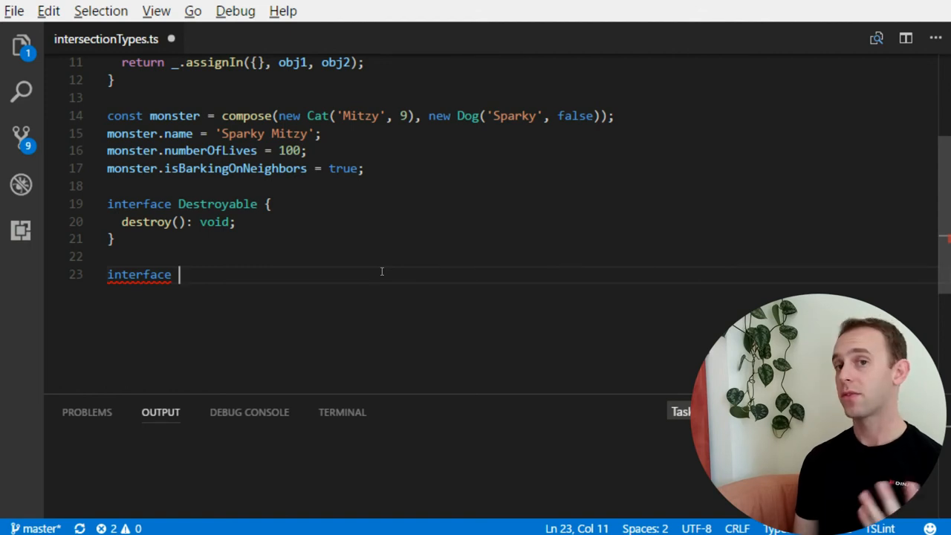
text(Lengh)
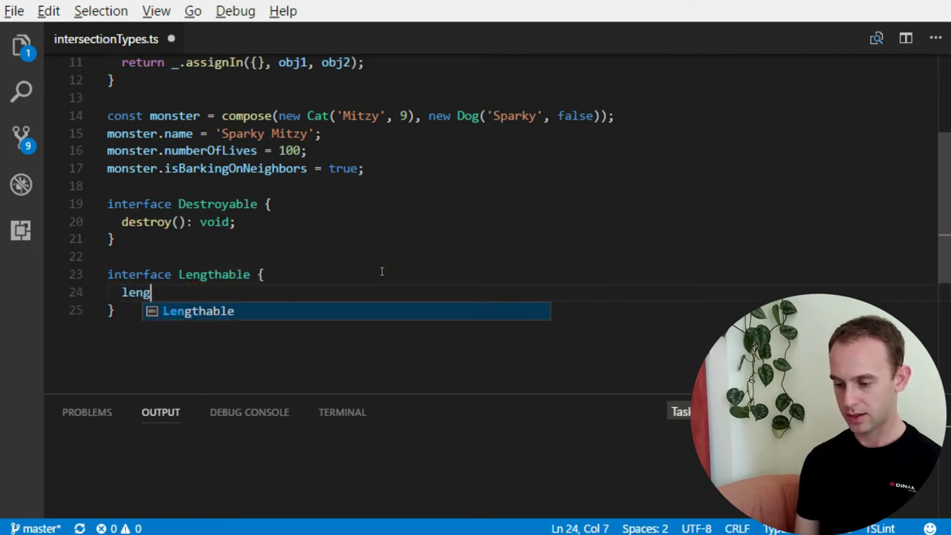
text(th)
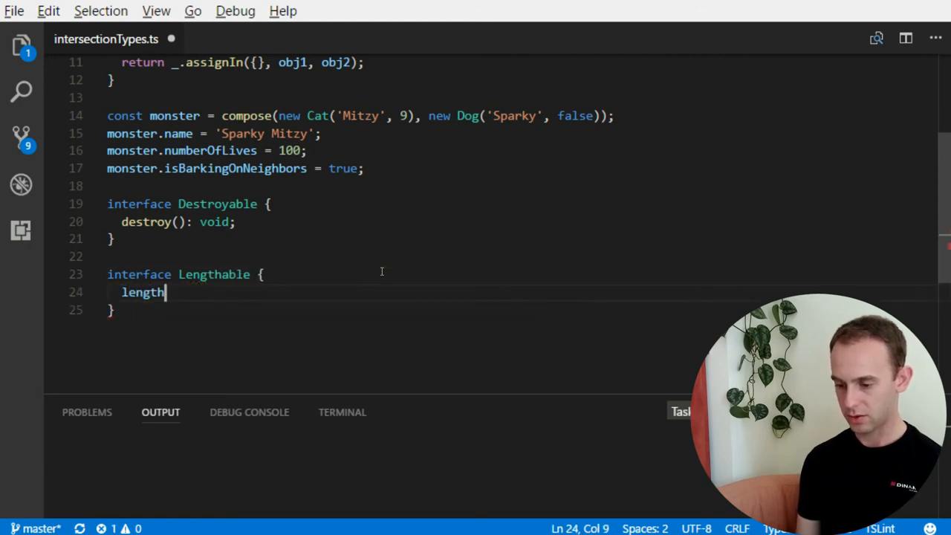
text(readonly)
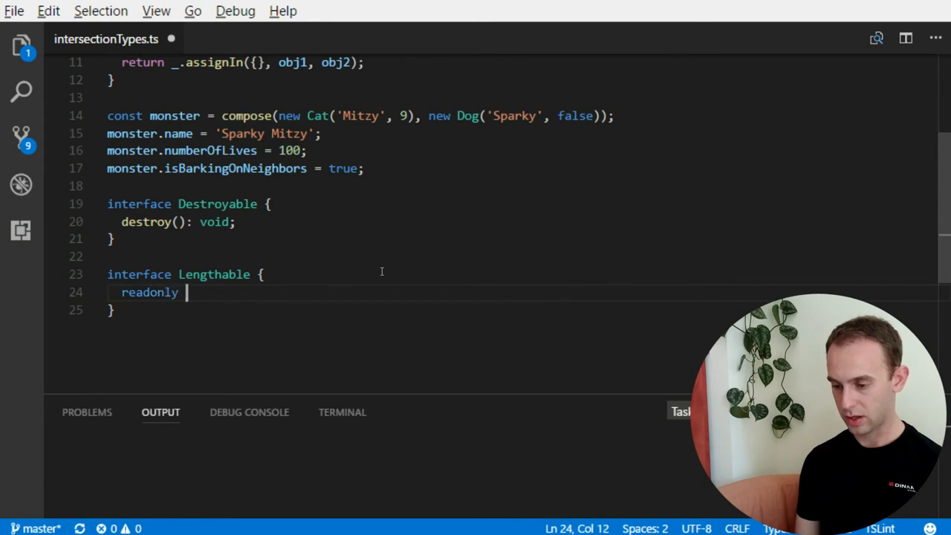
text(get)
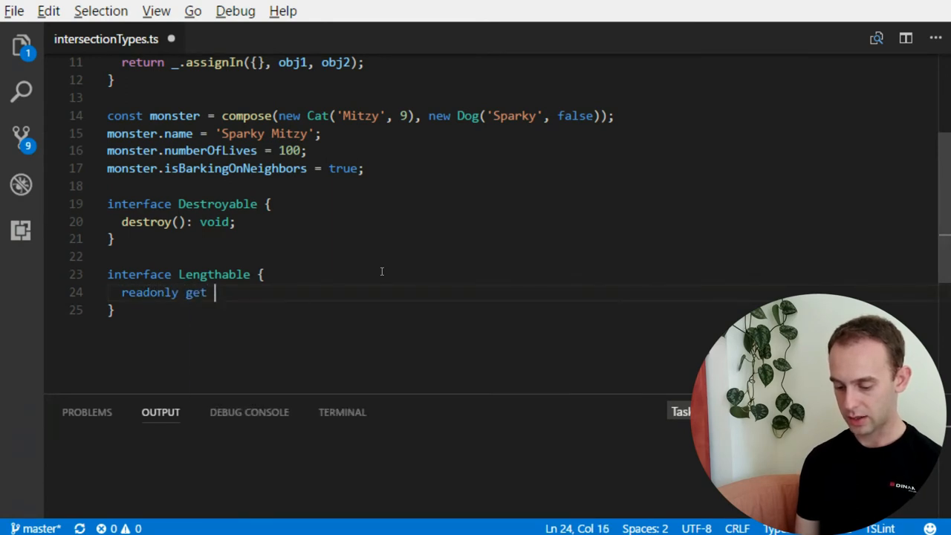
text(length;)
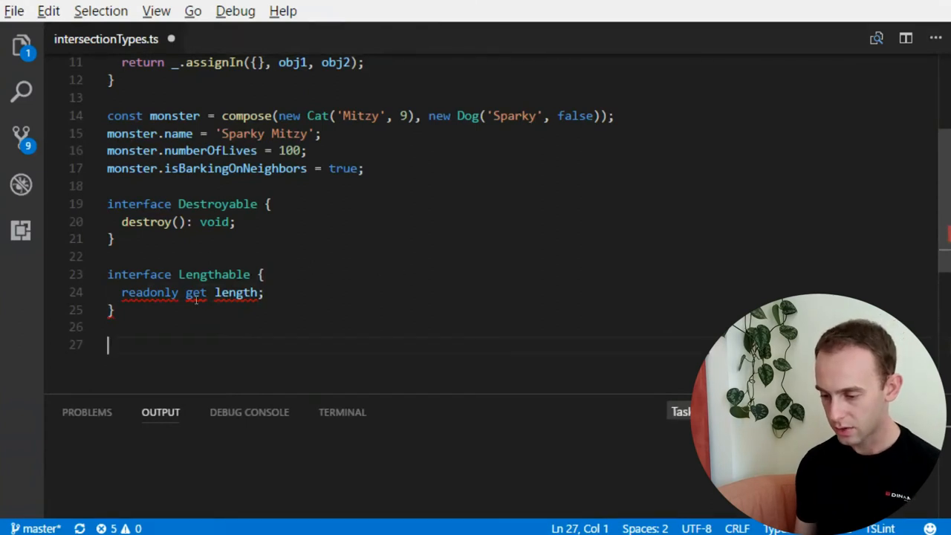
click(197, 292)
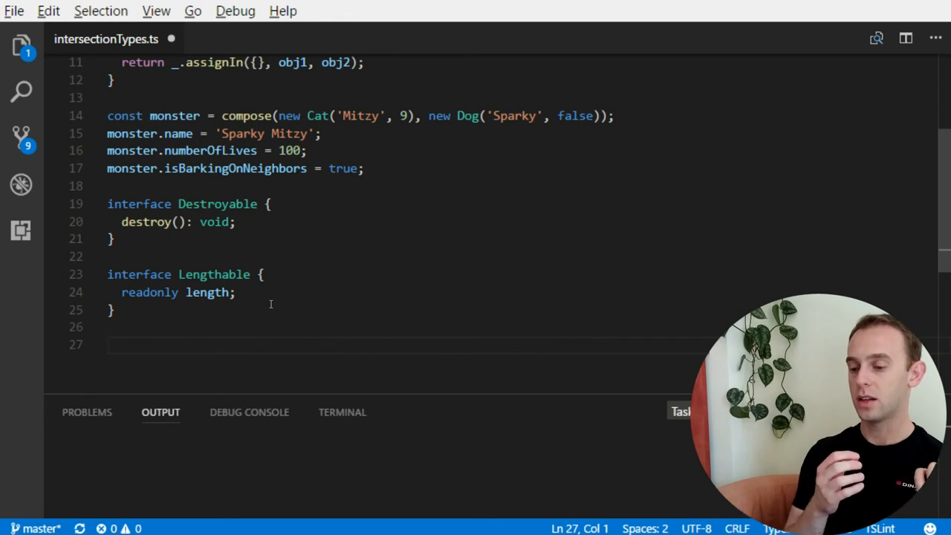
- Declare function destroyIfTooLong(obj: Lengthable & Destroyable)
text(function)
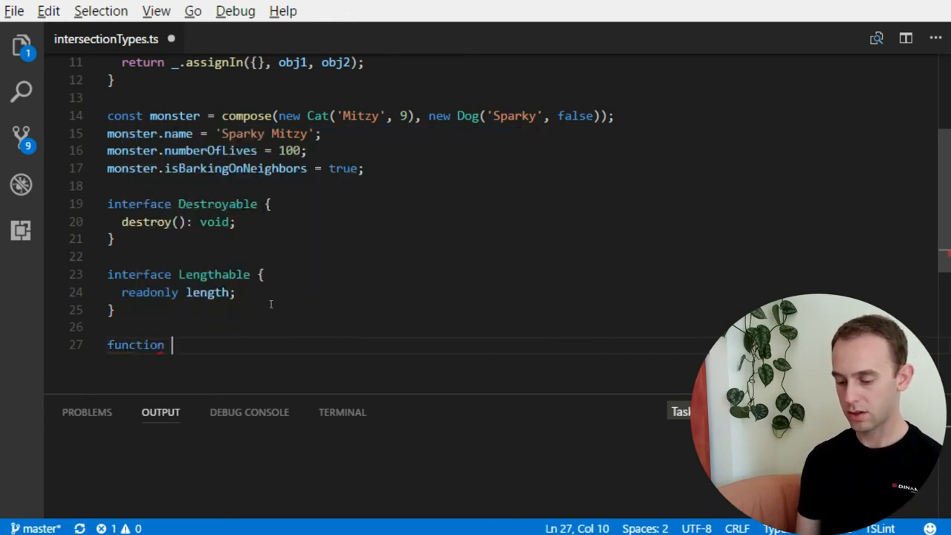
text(destroy)
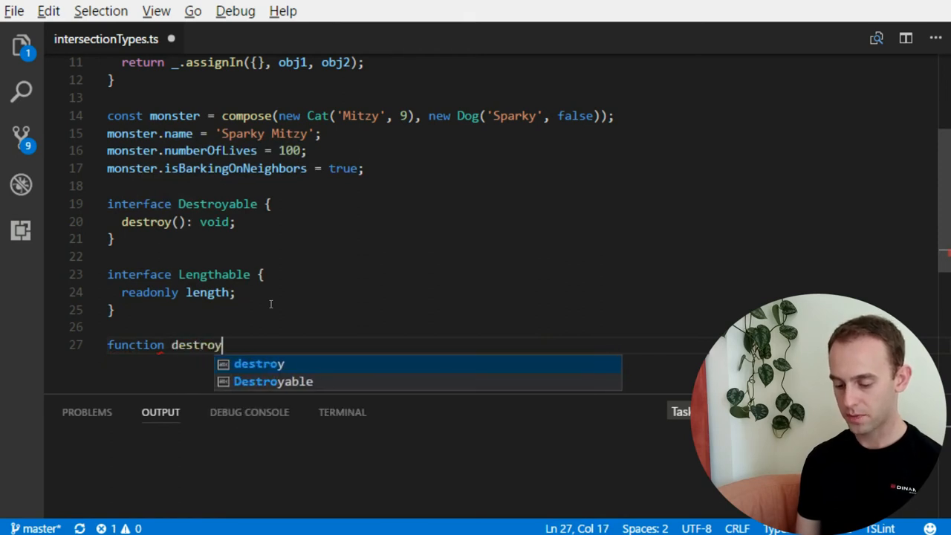
text(IfTooLo)
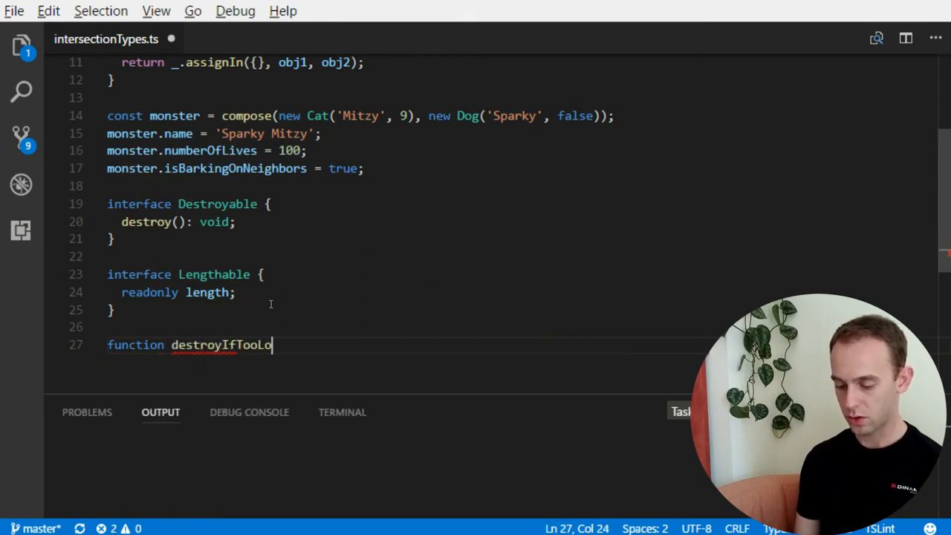
text(ng())
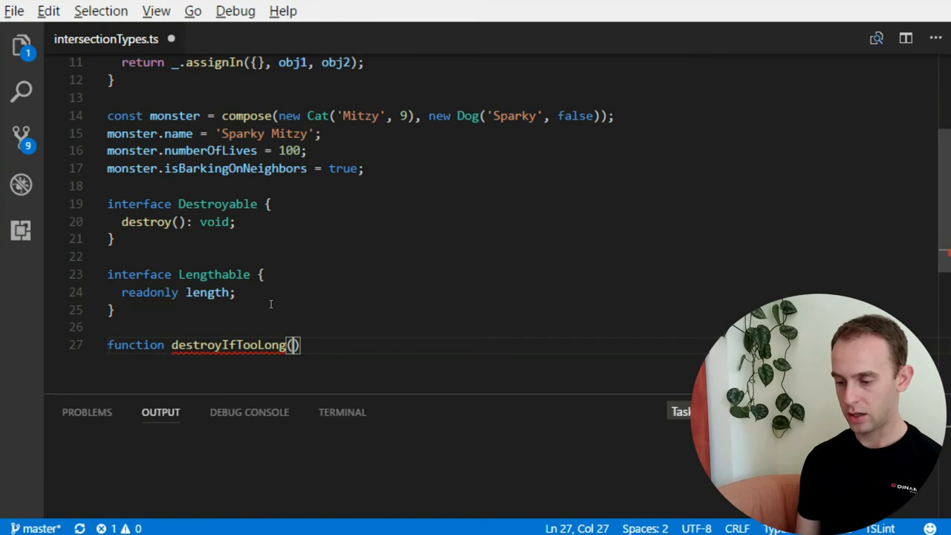
text(obj)
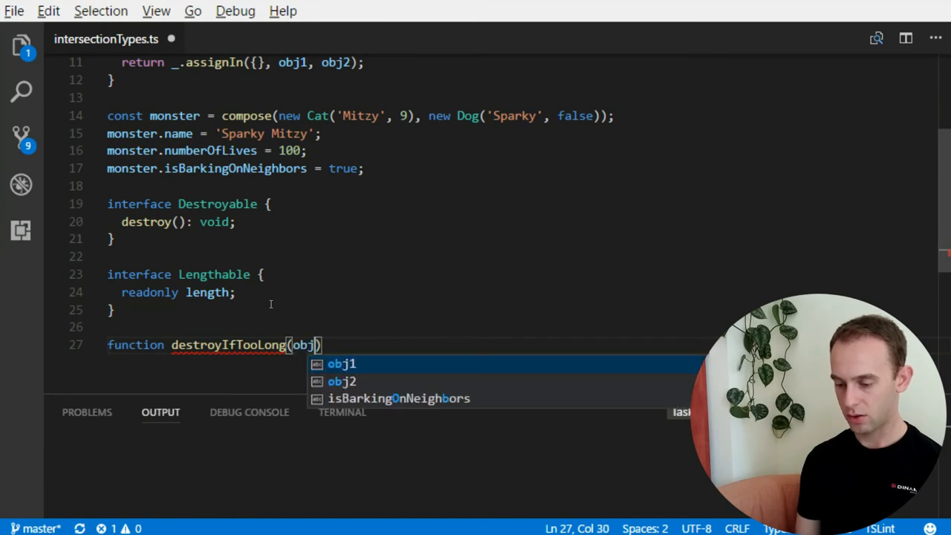
text(:)
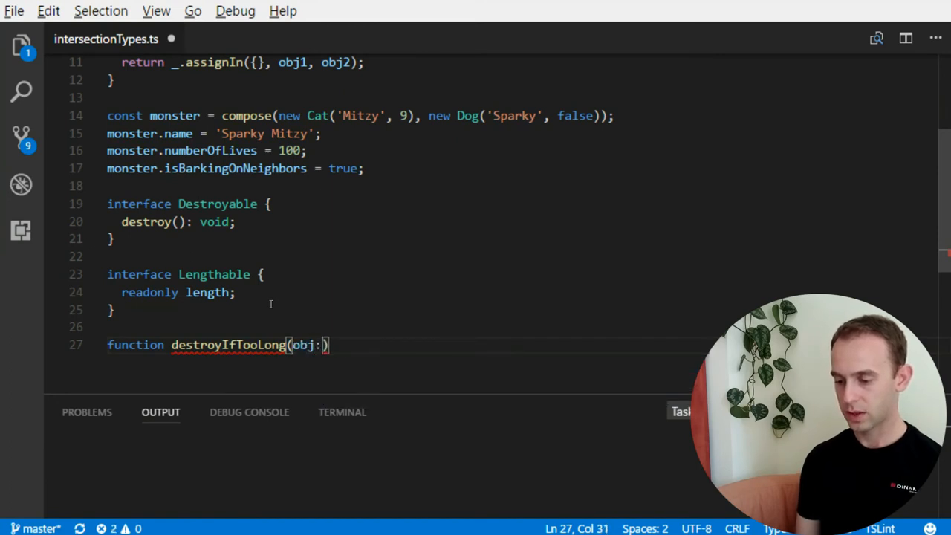
text(L)
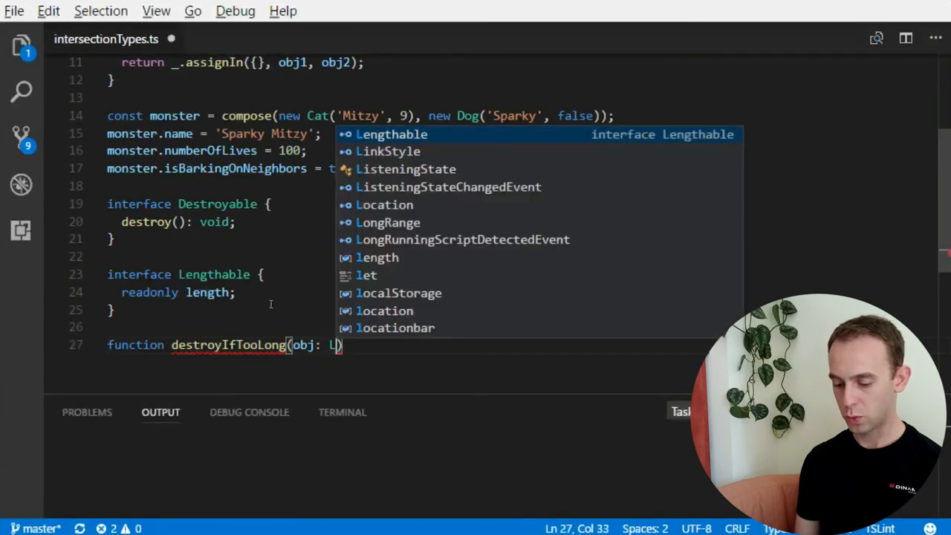
key(Tab)
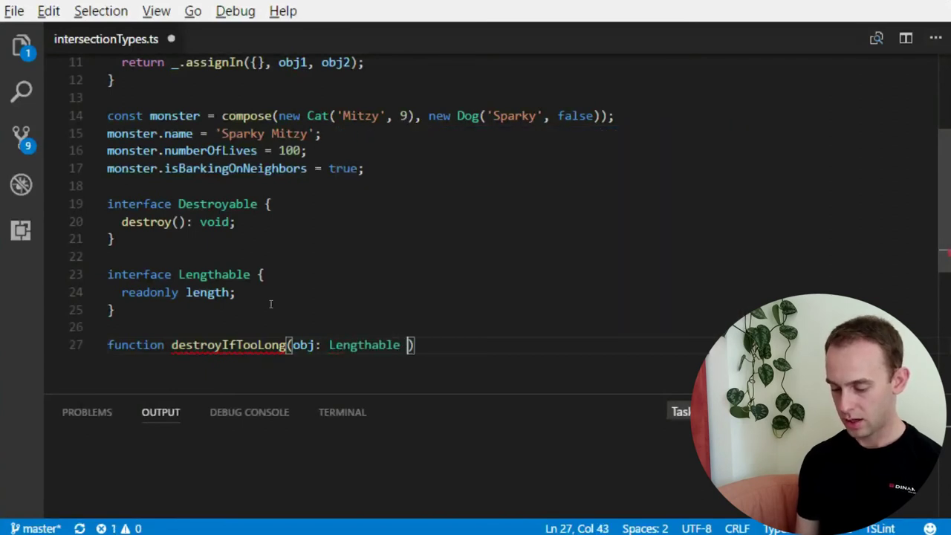
text(& D)
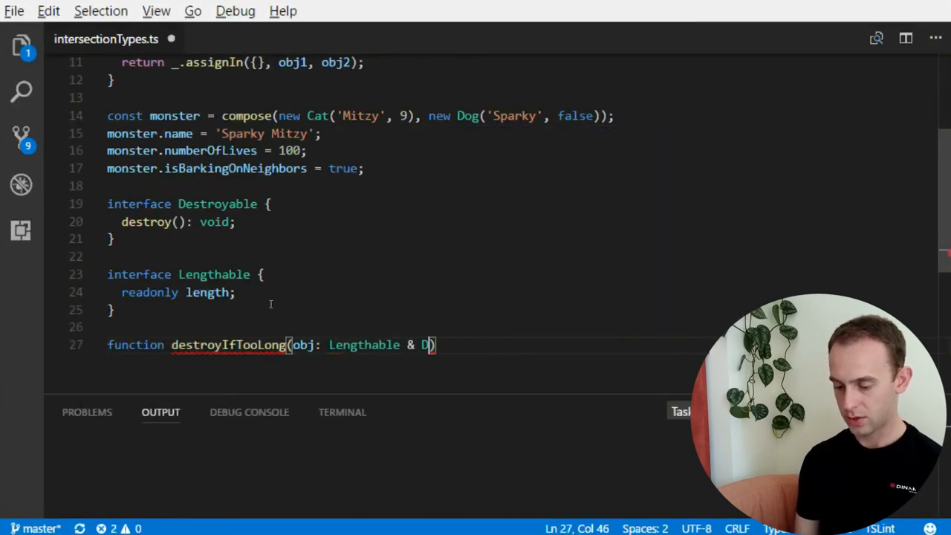
text(estroyable)
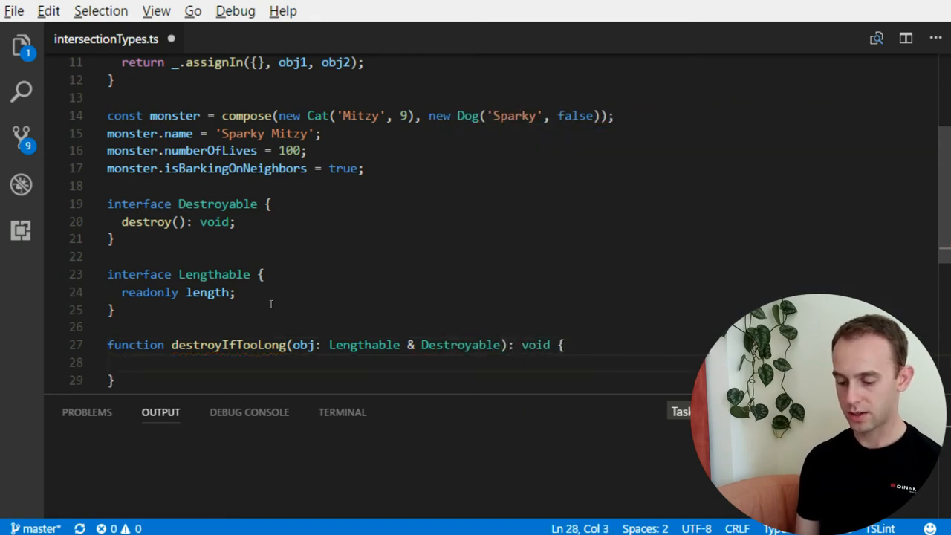
- Add the body: if obj.length > 1000, call obj.destroy()
text(if (obj))
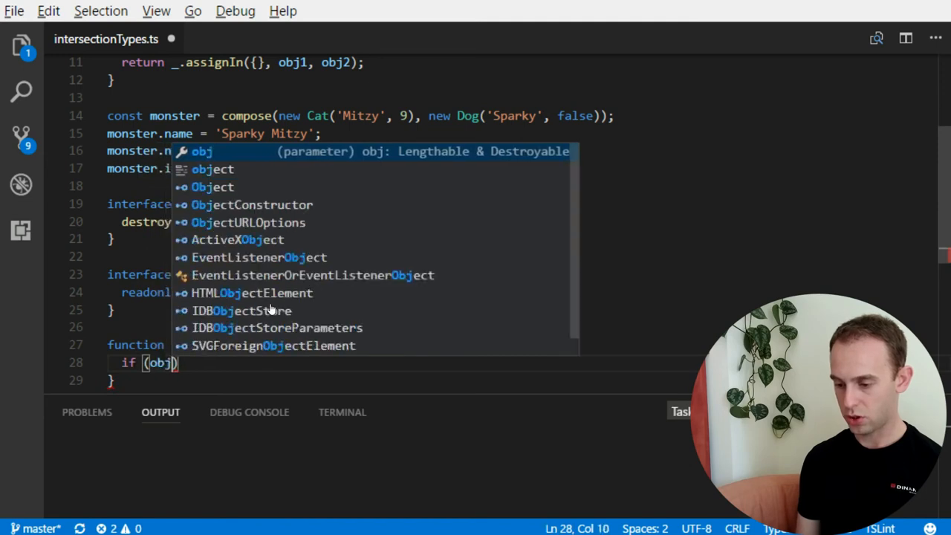
text(.length > 1000)
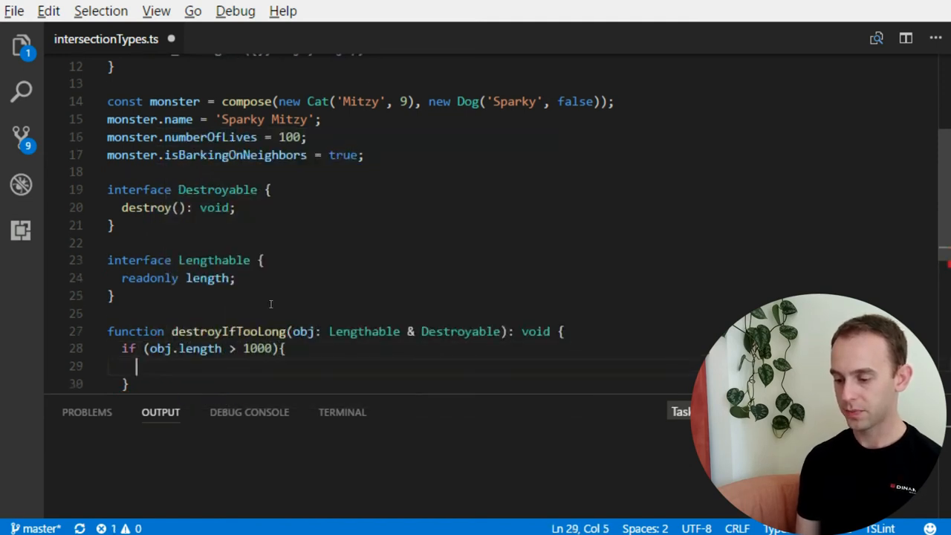
text(obj.destroy();)
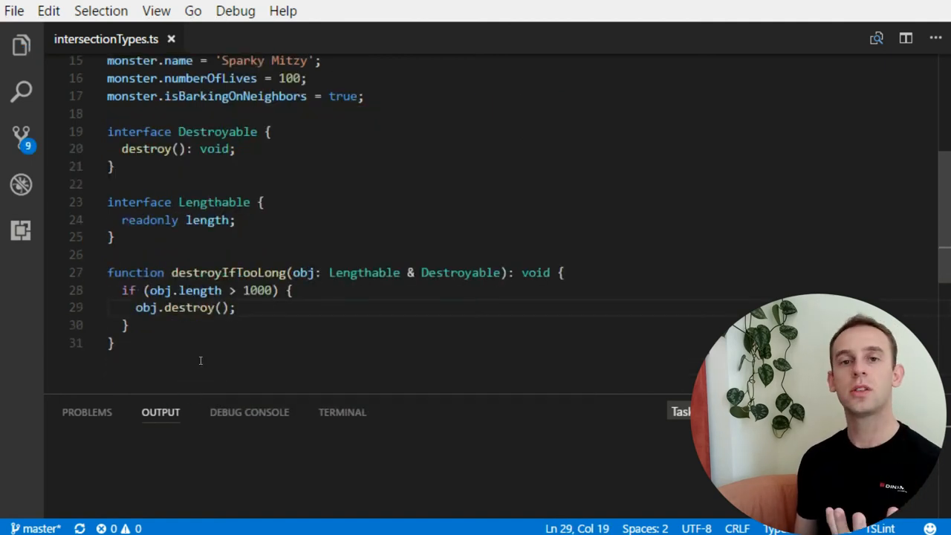
mouse_move(364, 272)
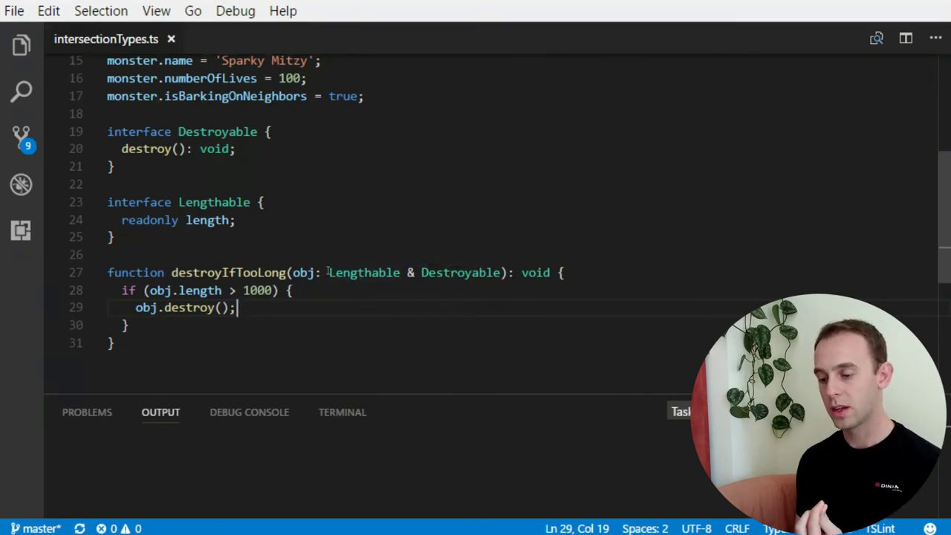
drag(328, 273, 504, 273)
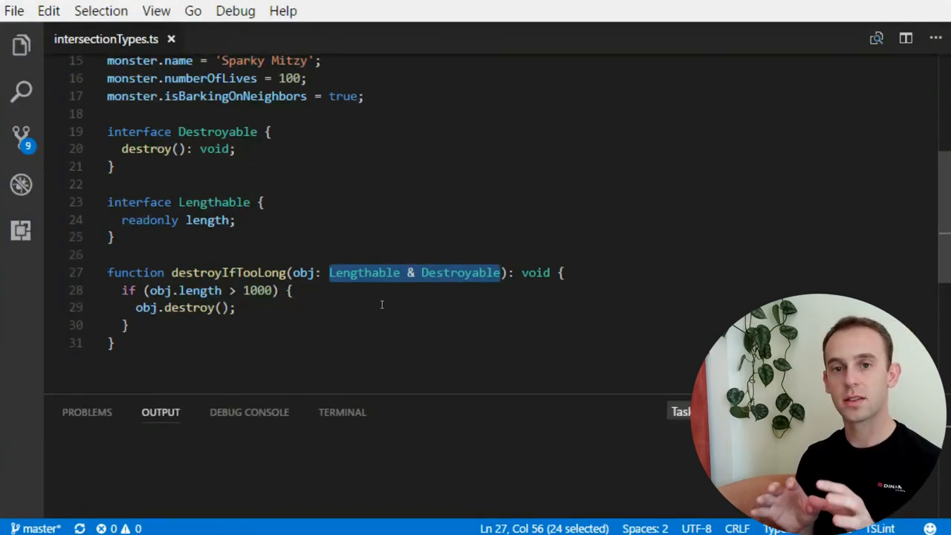
click(236, 307)
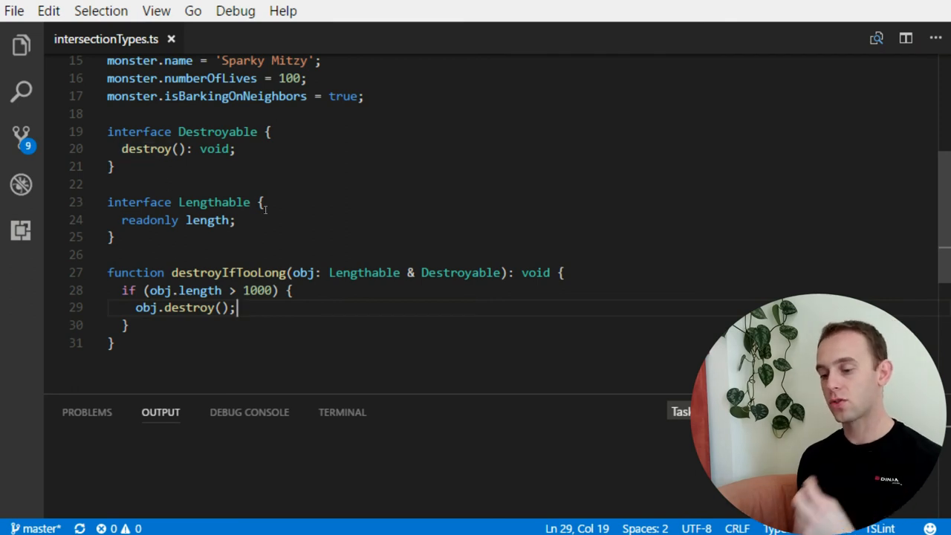
mouse_move(309, 238)
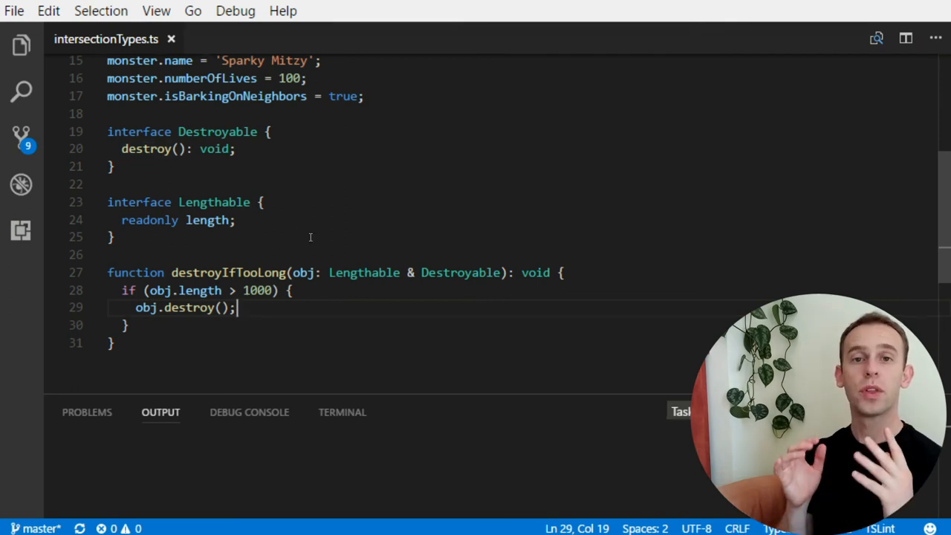